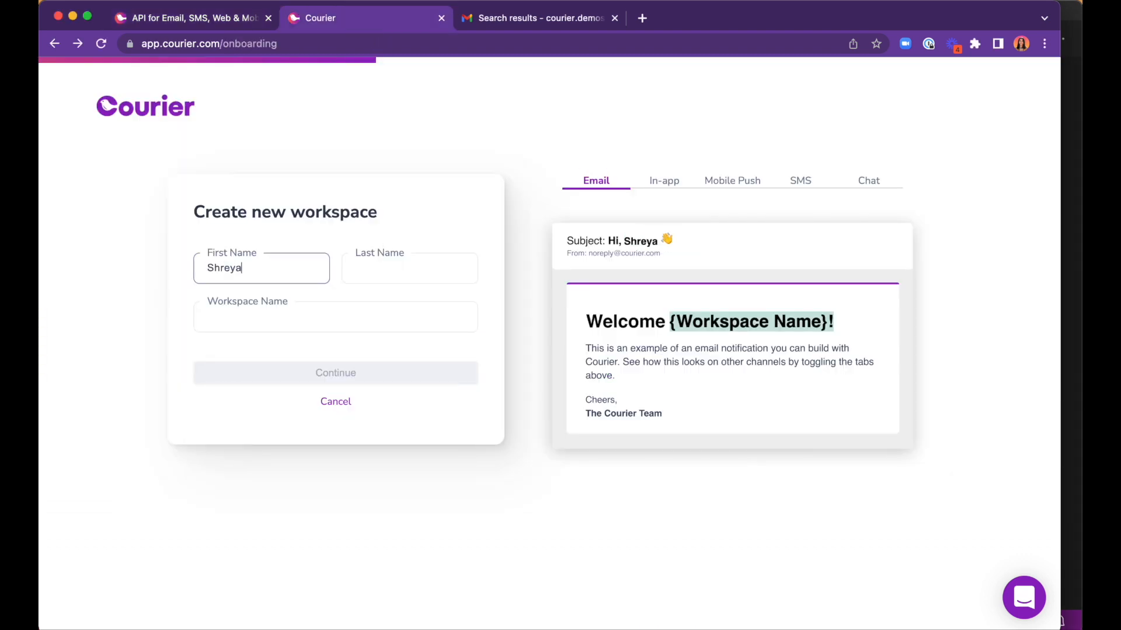
# Step: Fill in the last name Gupta and name the workspace 'Hackathon Project'
pyautogui.write('Gupta')
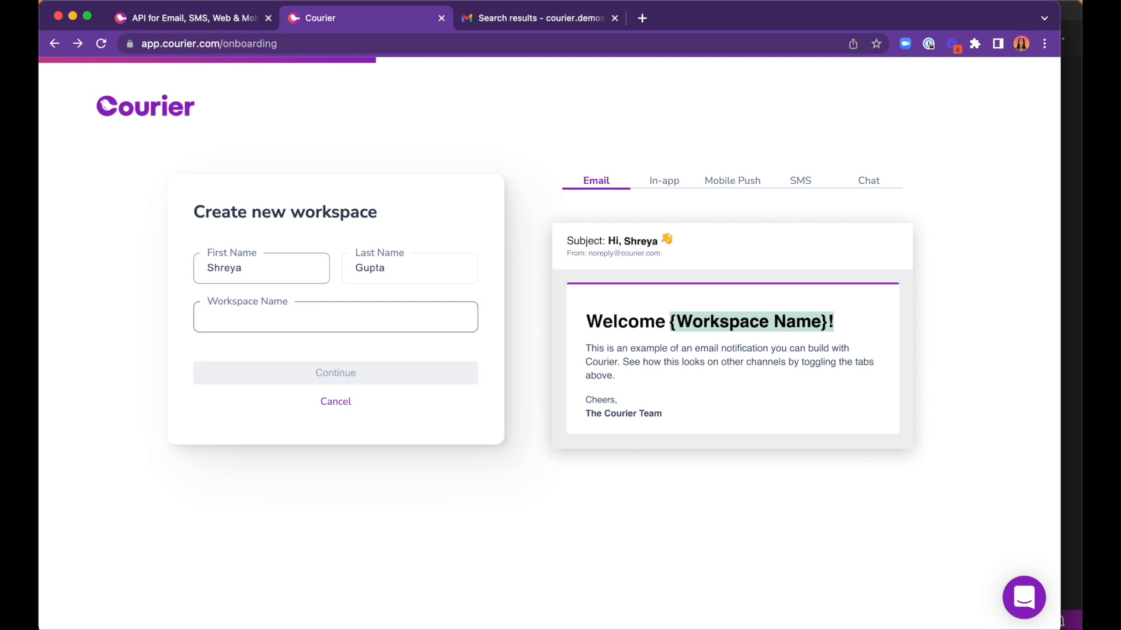
pyautogui.write('Hackathon')
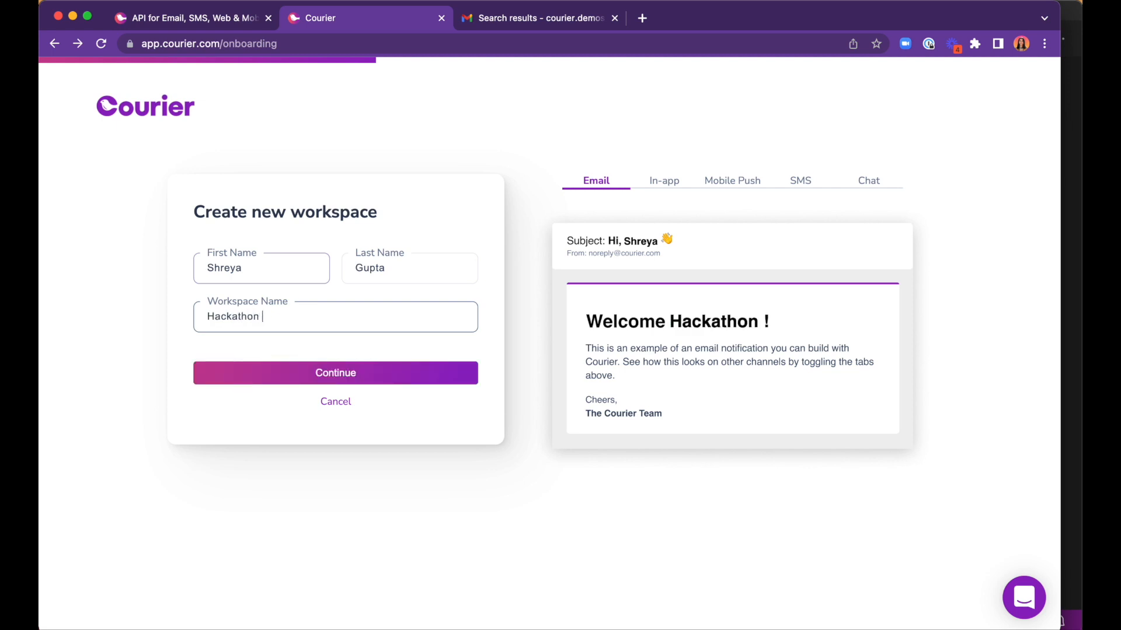
pyautogui.write('Project')
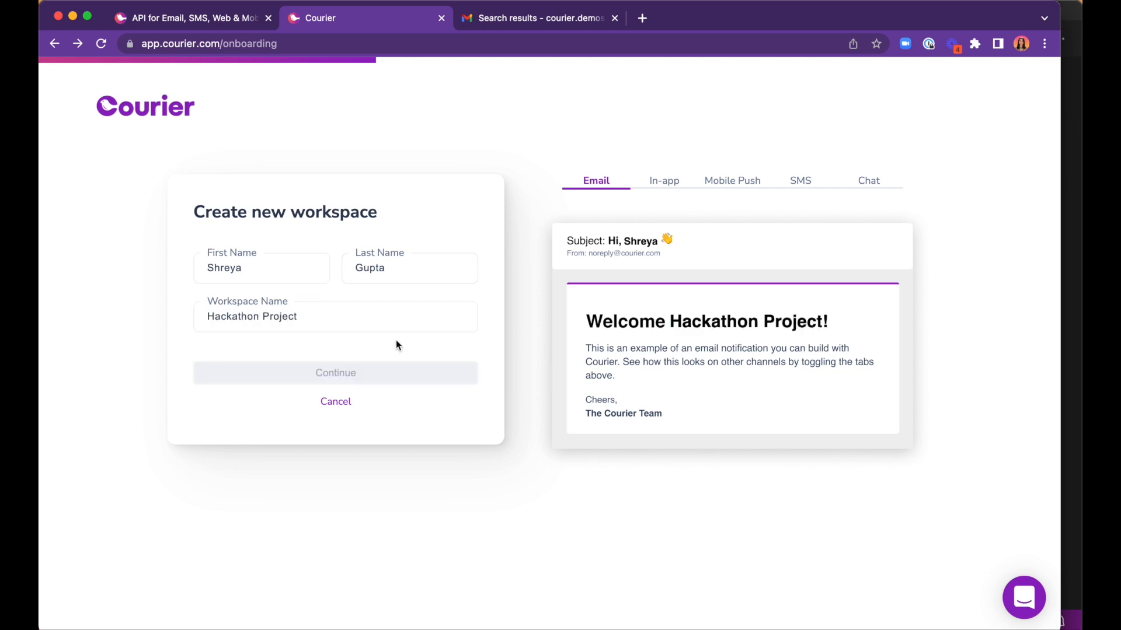
pyautogui.moveTo(616, 357)
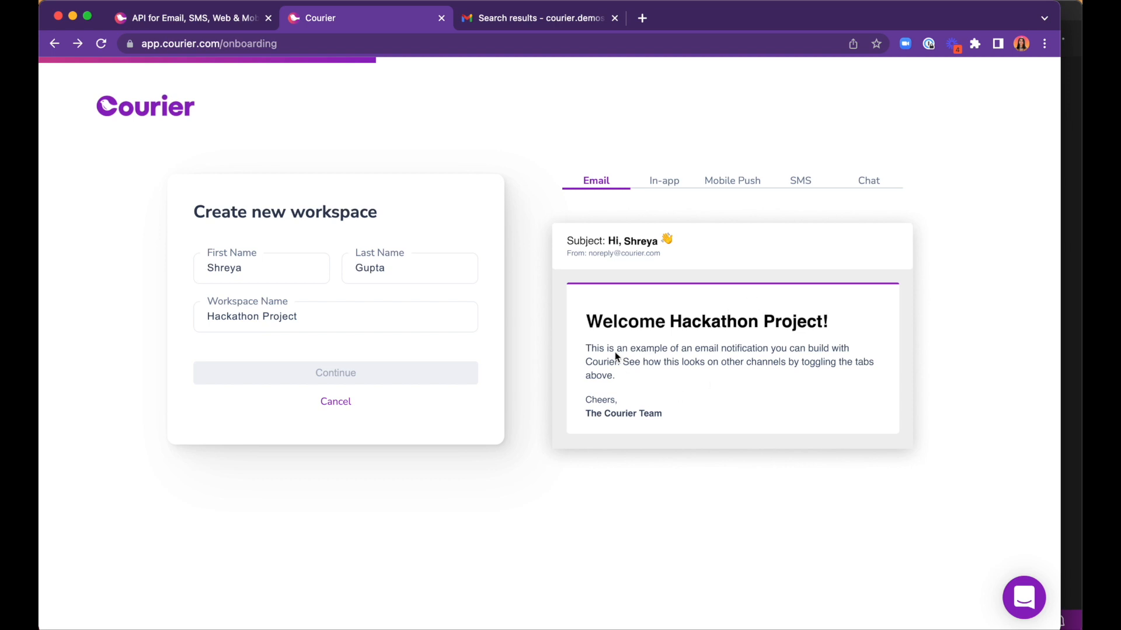
# Step: Create the workspace with Email as the channel and grant Courier Gmail sending access via Google
pyautogui.click(335, 372)
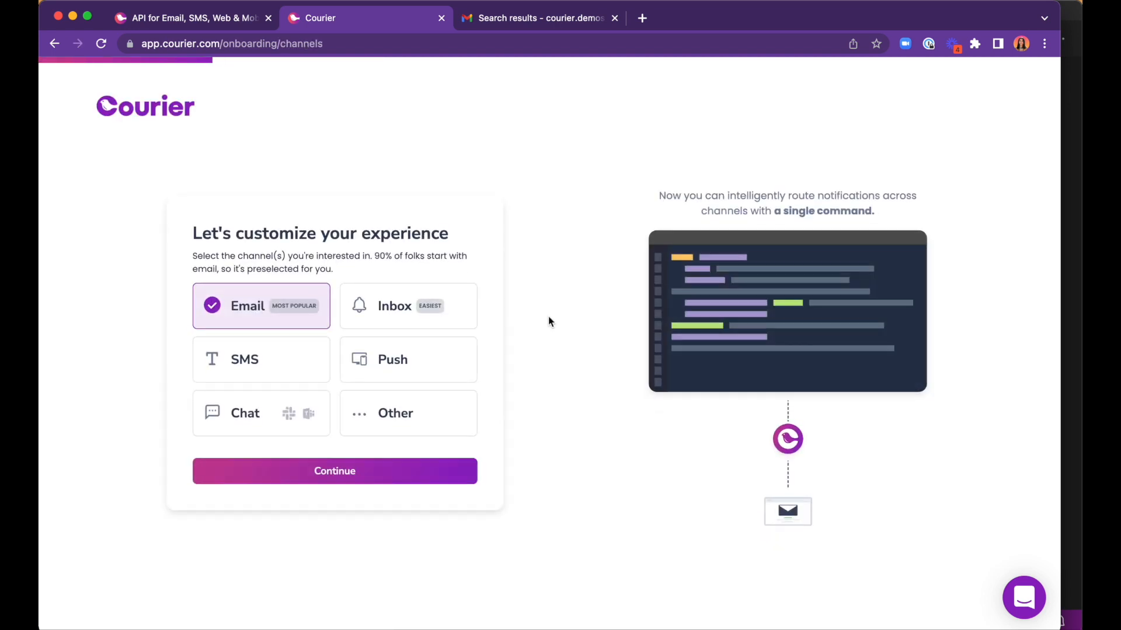
pyautogui.moveTo(551, 361)
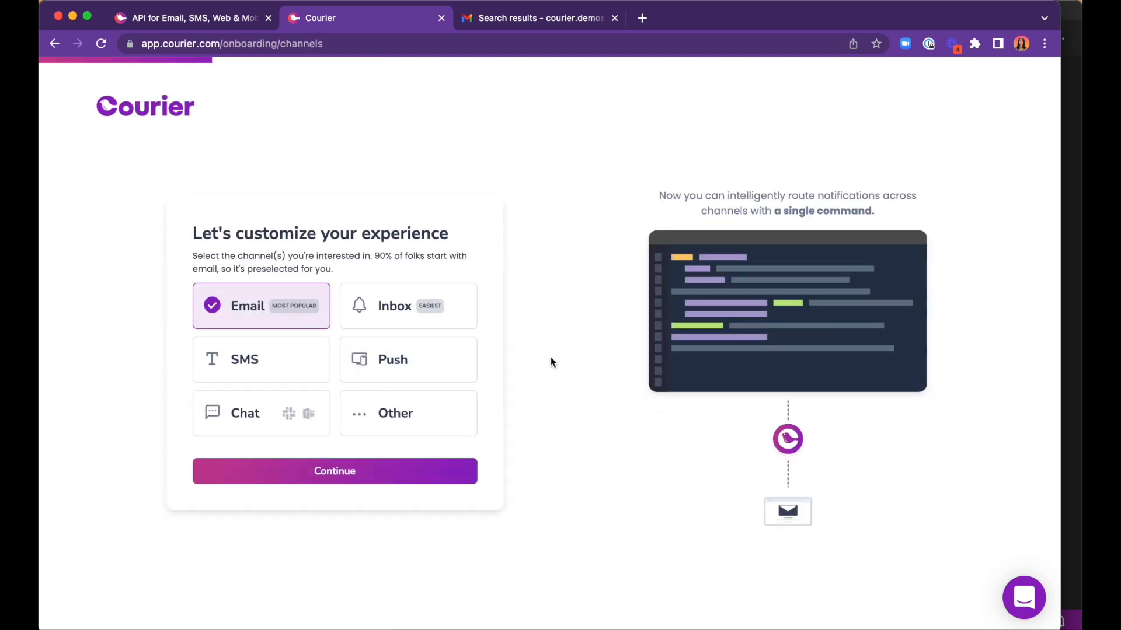
pyautogui.click(334, 471)
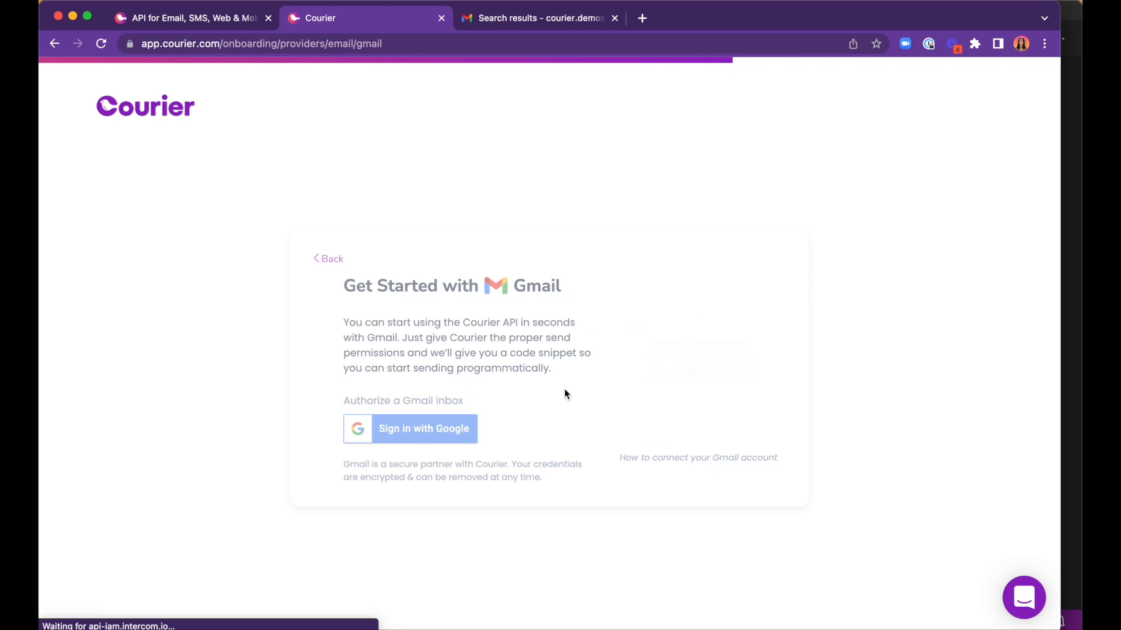
pyautogui.click(410, 429)
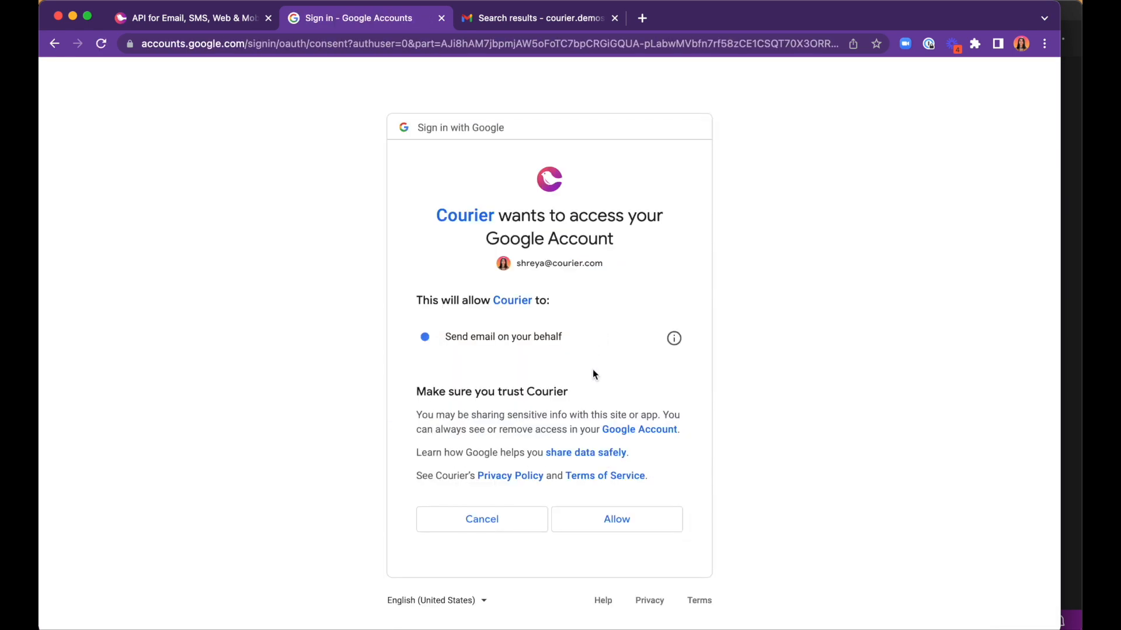
pyautogui.click(616, 518)
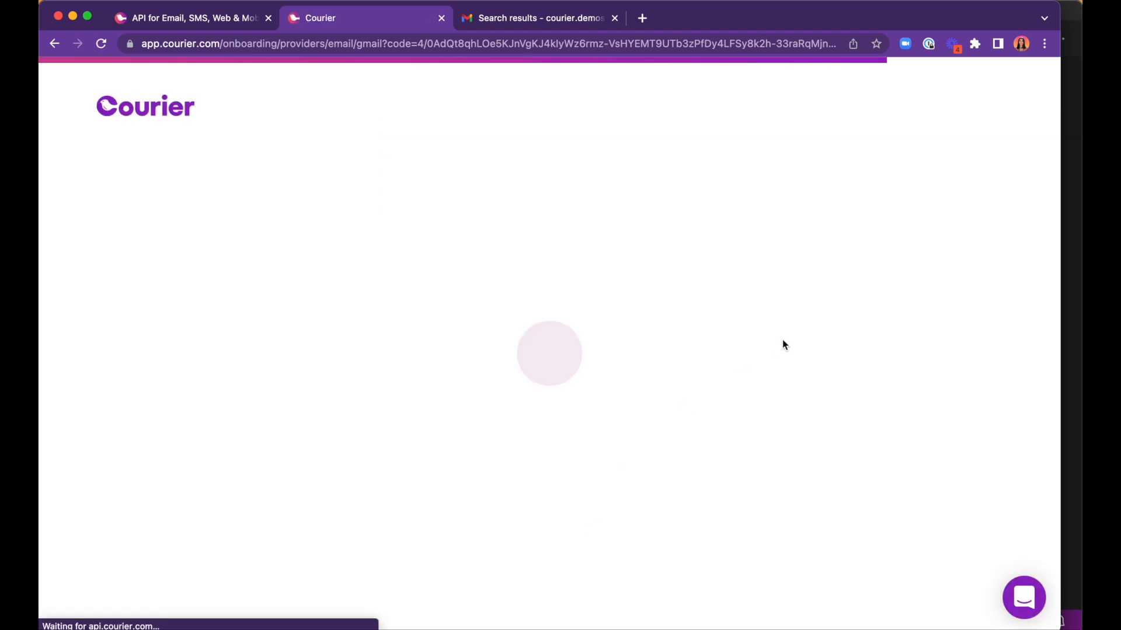
# Step: Copy the quickstart cURL send command and bring up Terminal via Spotlight to run it
pyautogui.click(849, 230)
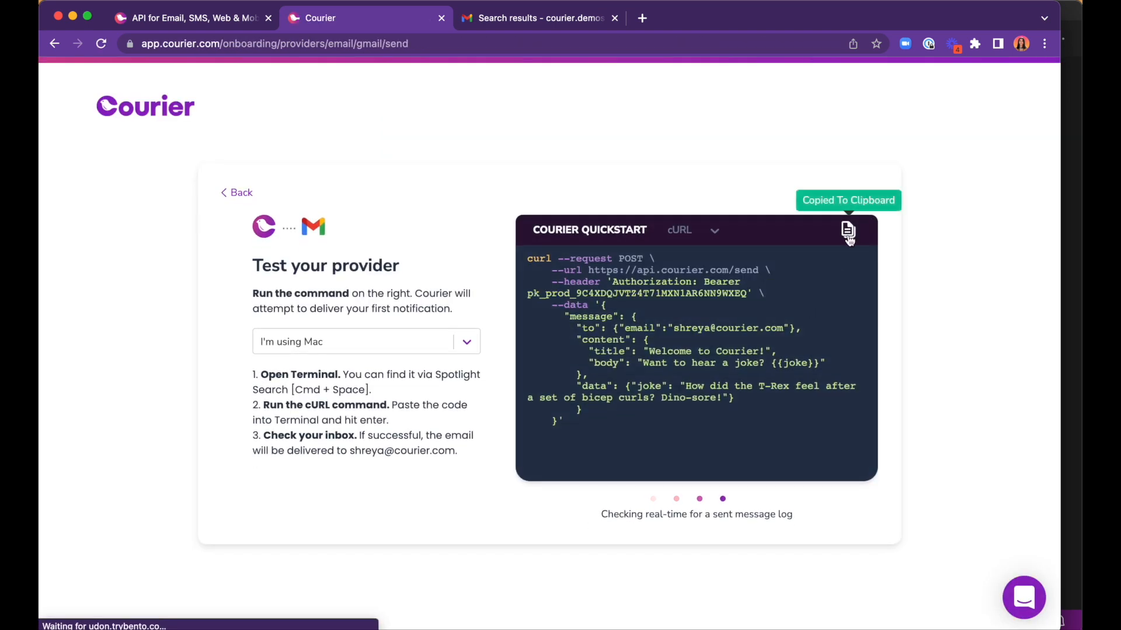
pyautogui.write('terminal')
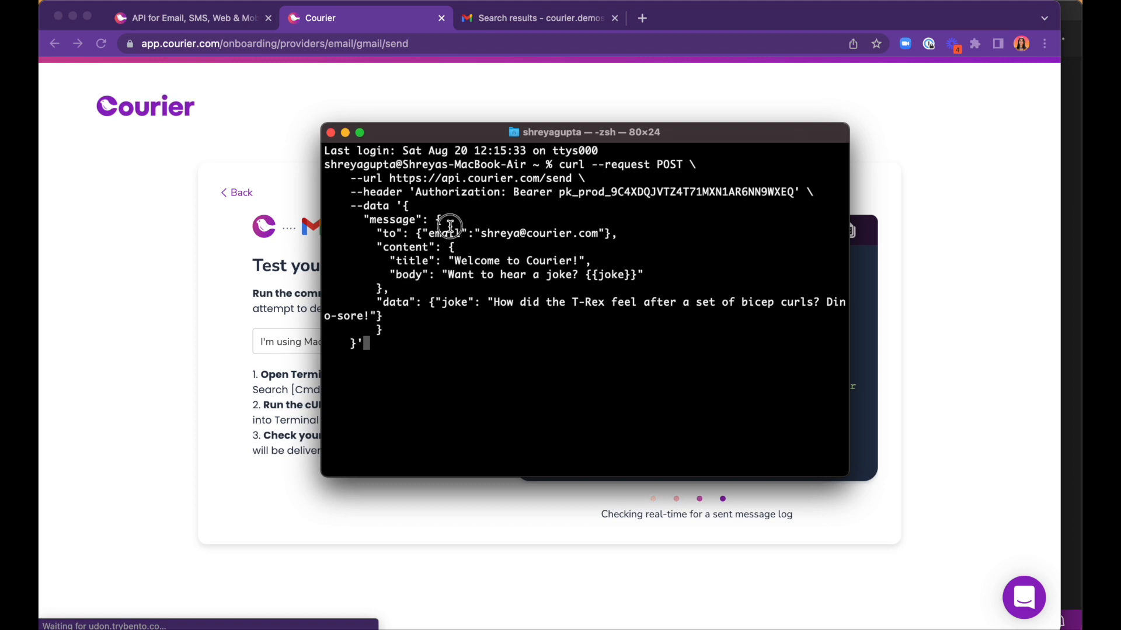
pyautogui.moveTo(444, 275)
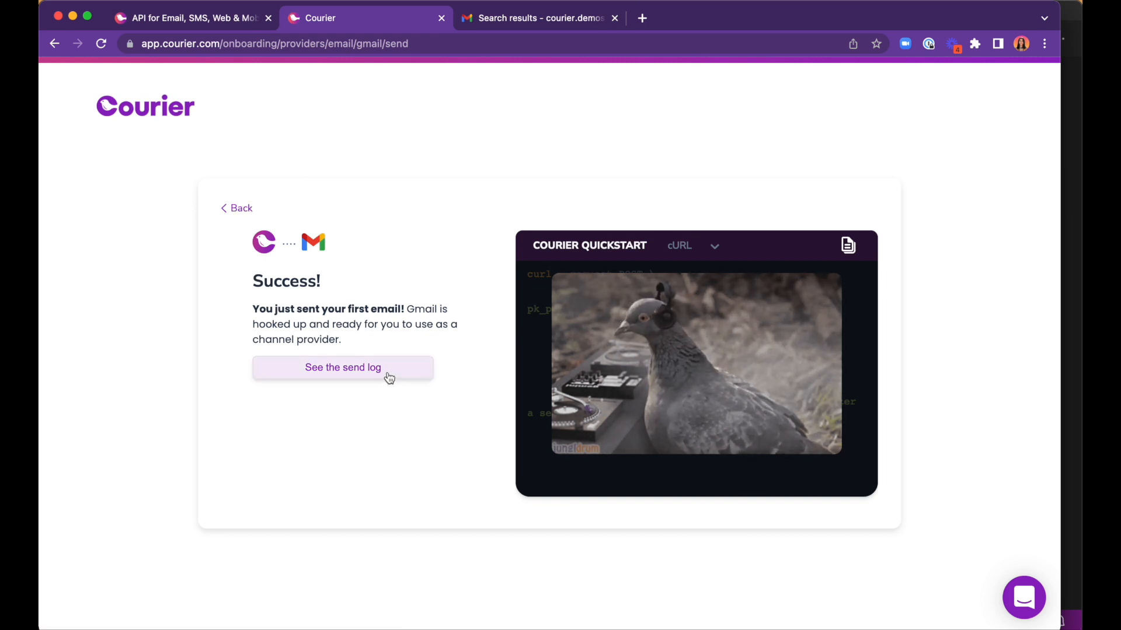
# Step: Check the send log, then search the Channels provider catalog for 'twil' to reach Twilio
pyautogui.click(342, 367)
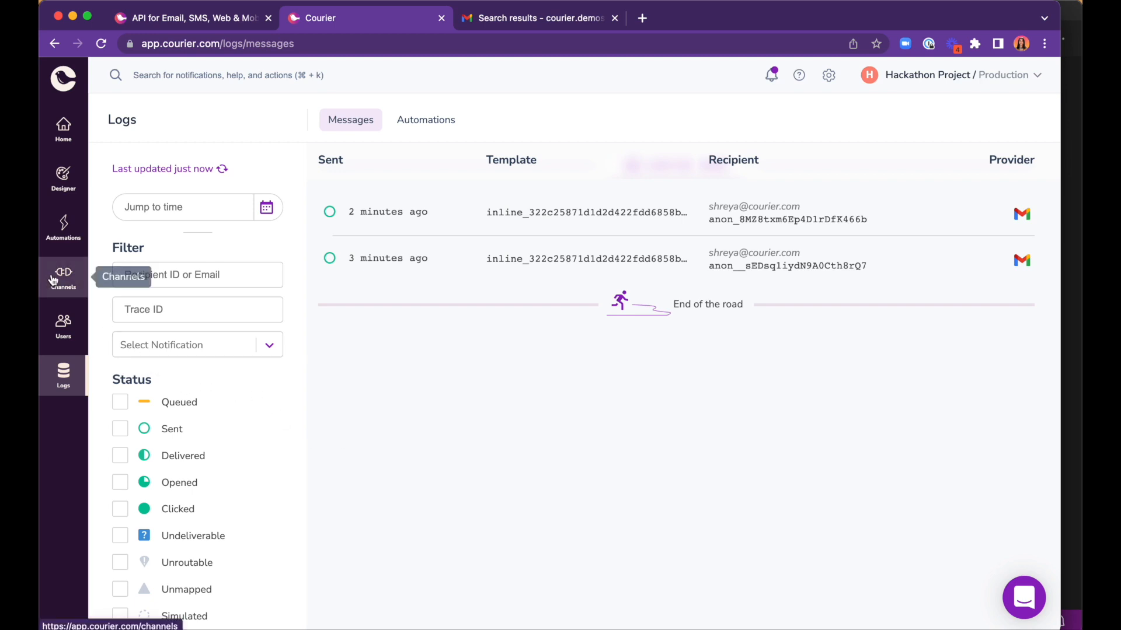
pyautogui.click(63, 278)
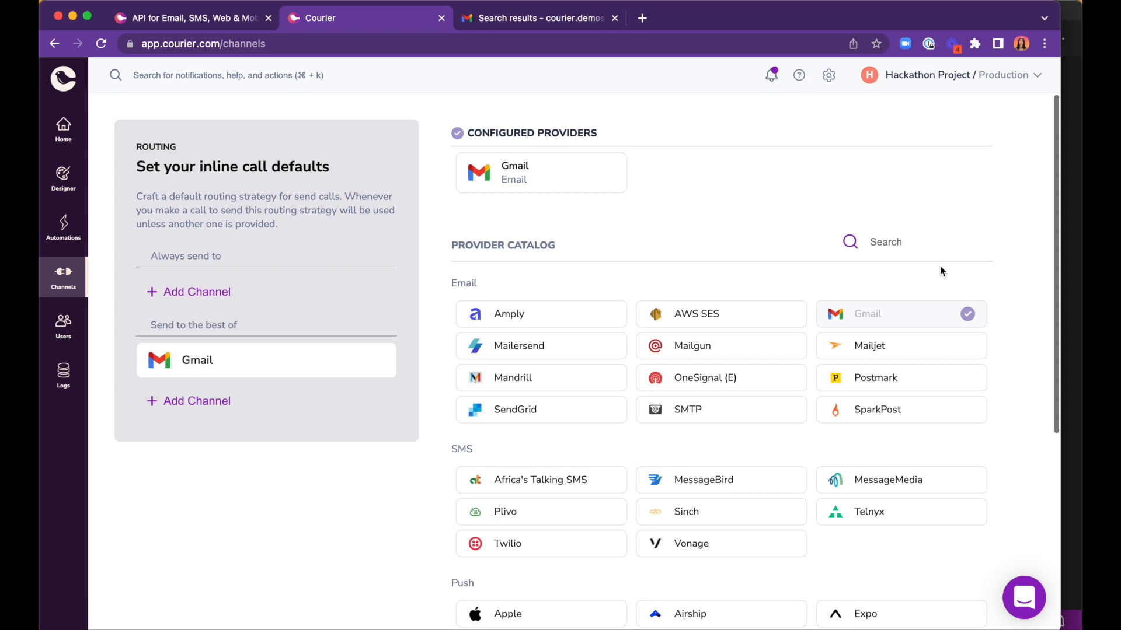
pyautogui.write('twil')
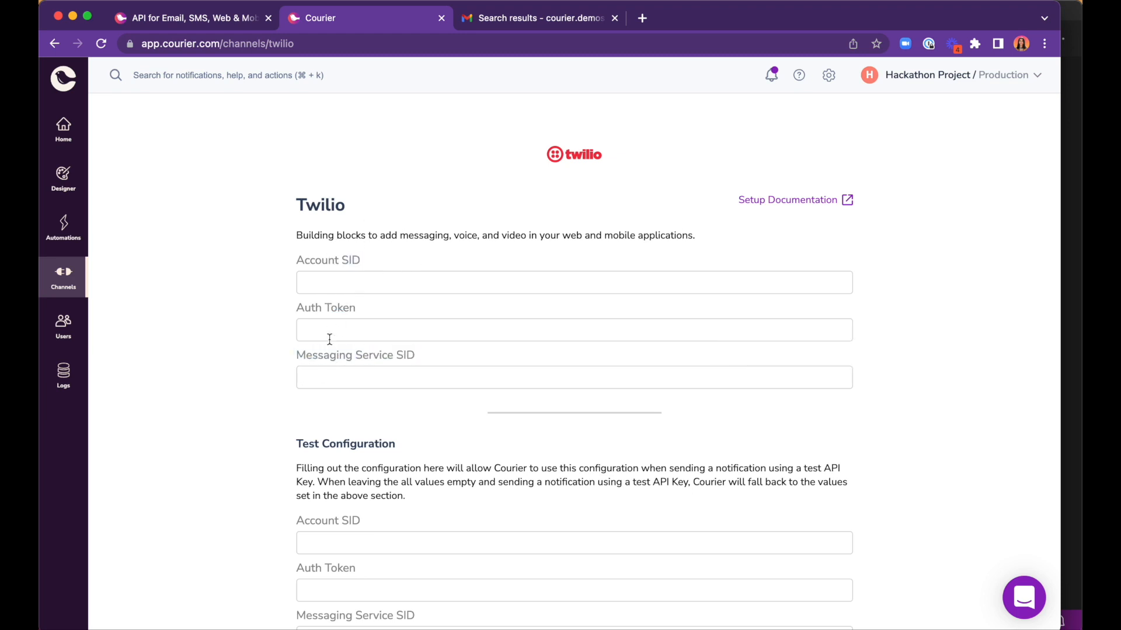
# Step: Copy the Account SID and Auth Token from twilio.com console into Courier's Twilio form
pyautogui.click(642, 17)
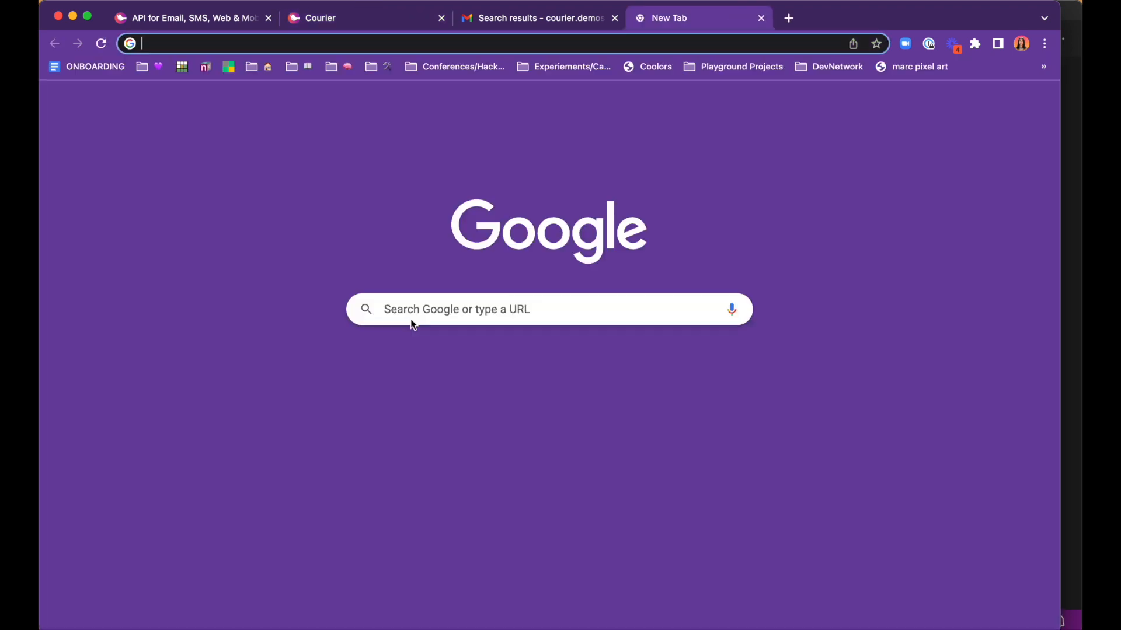
pyautogui.write('twilio.com/?frameUrl=%2Fconsole%3Fx-target-region%3Dus1')
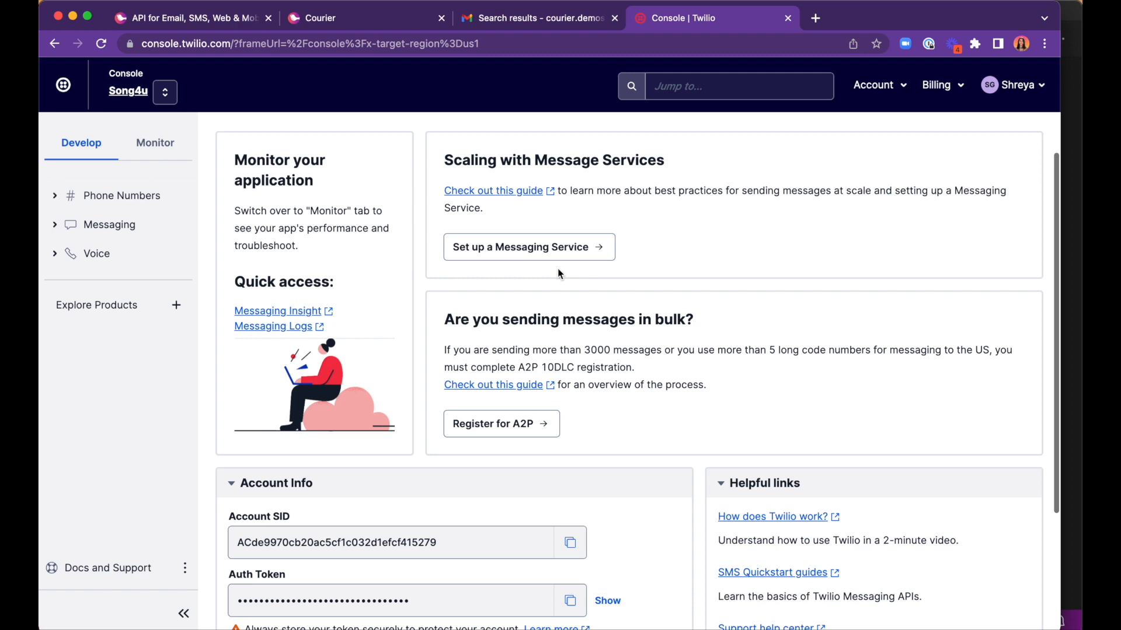
pyautogui.scroll(-3)
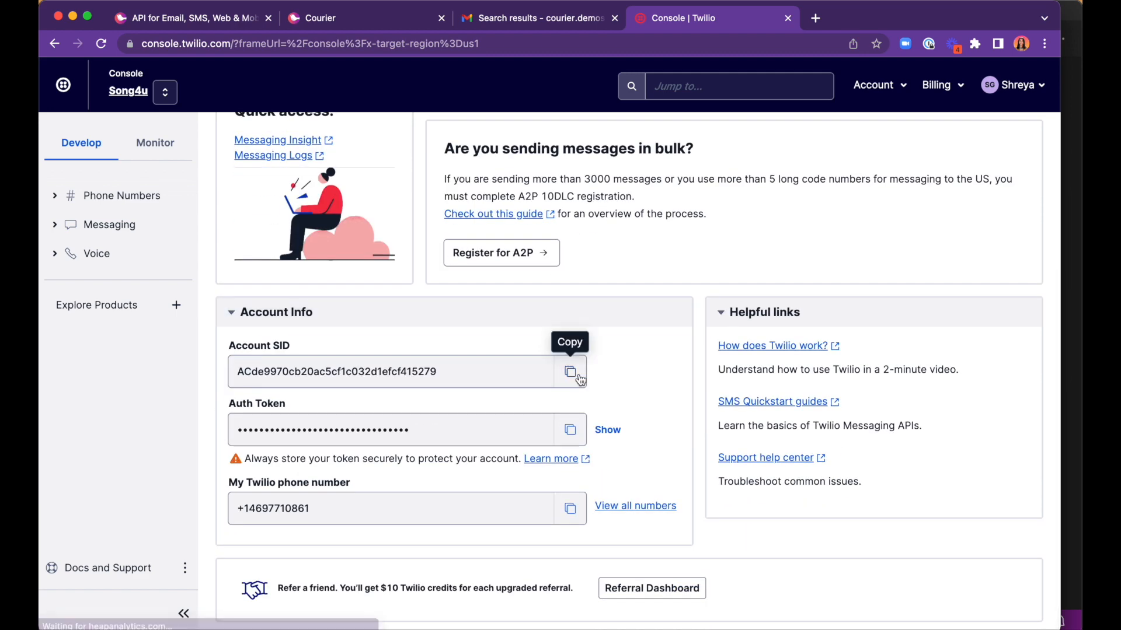
pyautogui.click(319, 18)
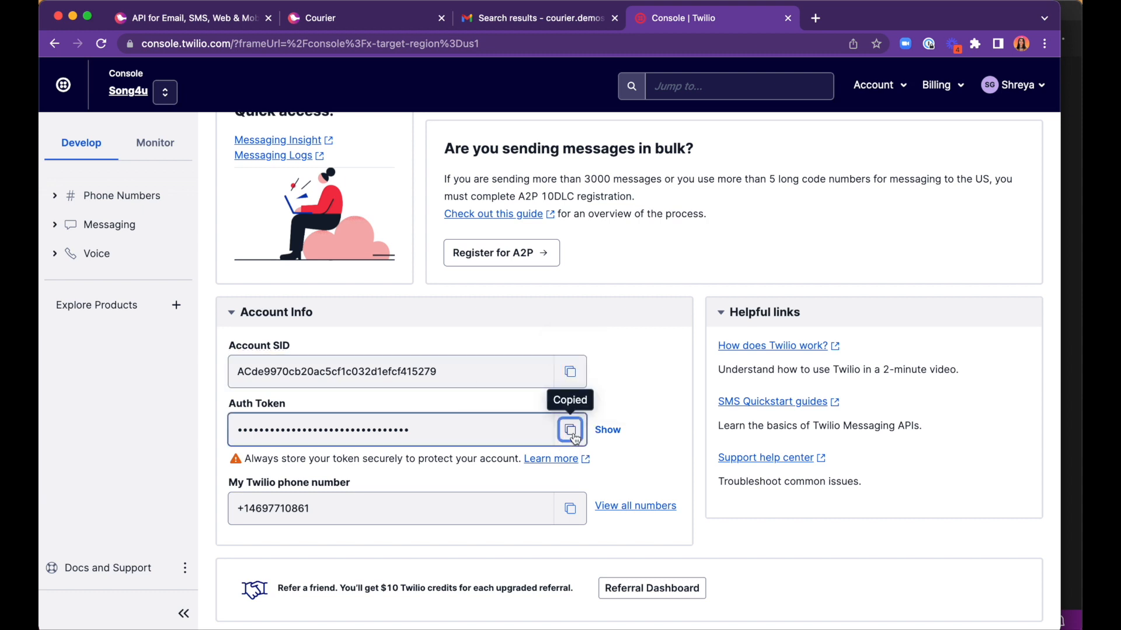
pyautogui.click(323, 17)
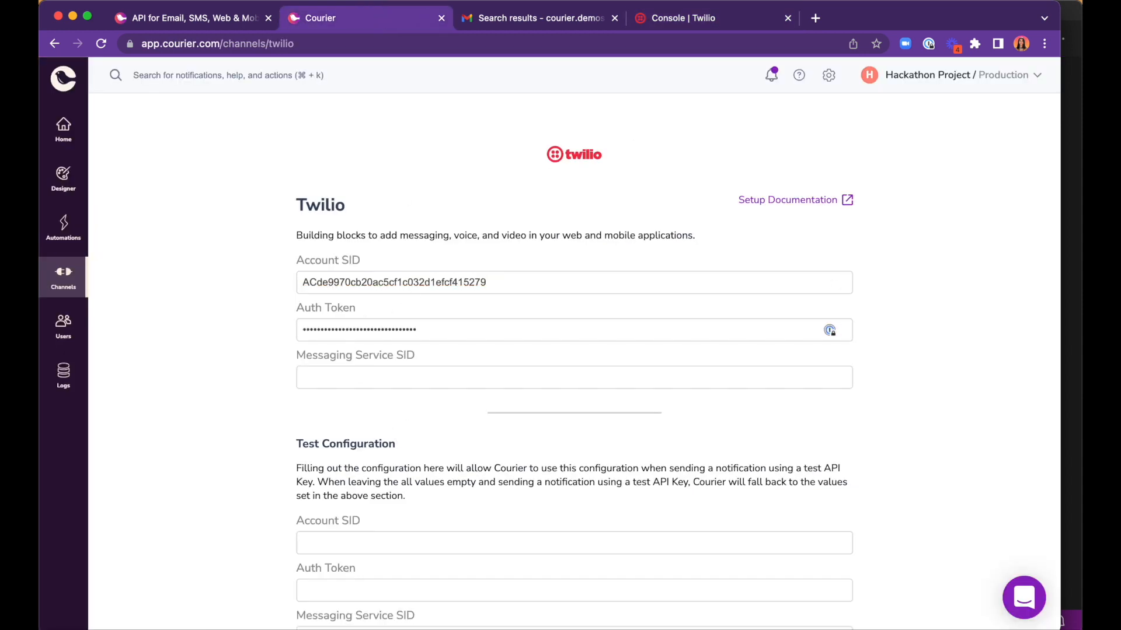
pyautogui.click(712, 18)
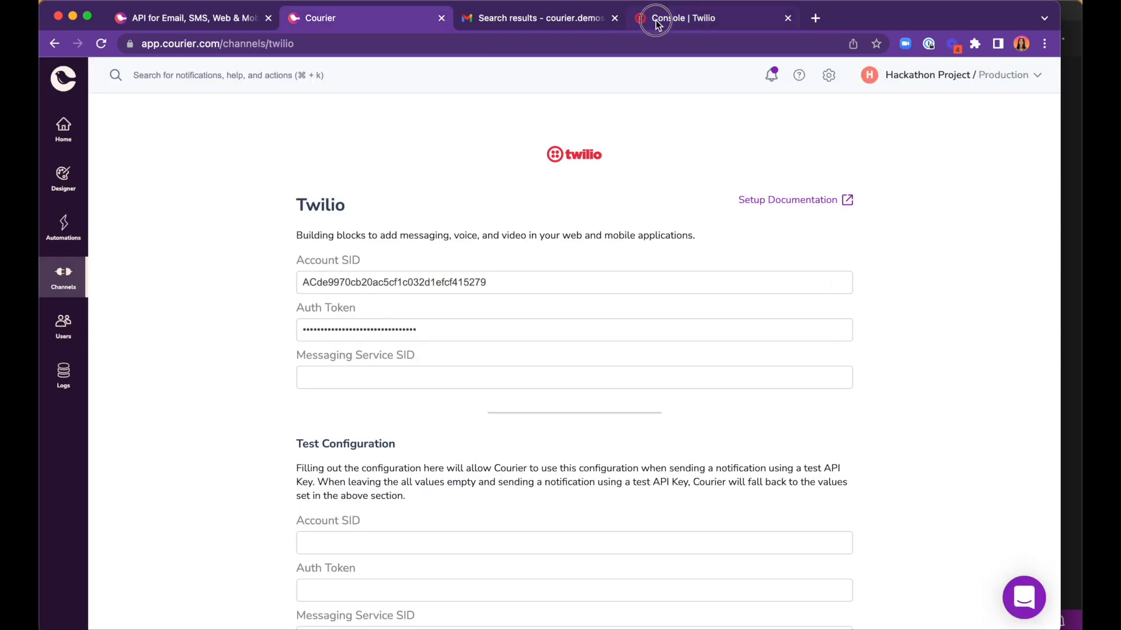
# Step: In Twilio's active numbers, copy the Courier Demo service's Messaging Service SID
pyautogui.click(683, 18)
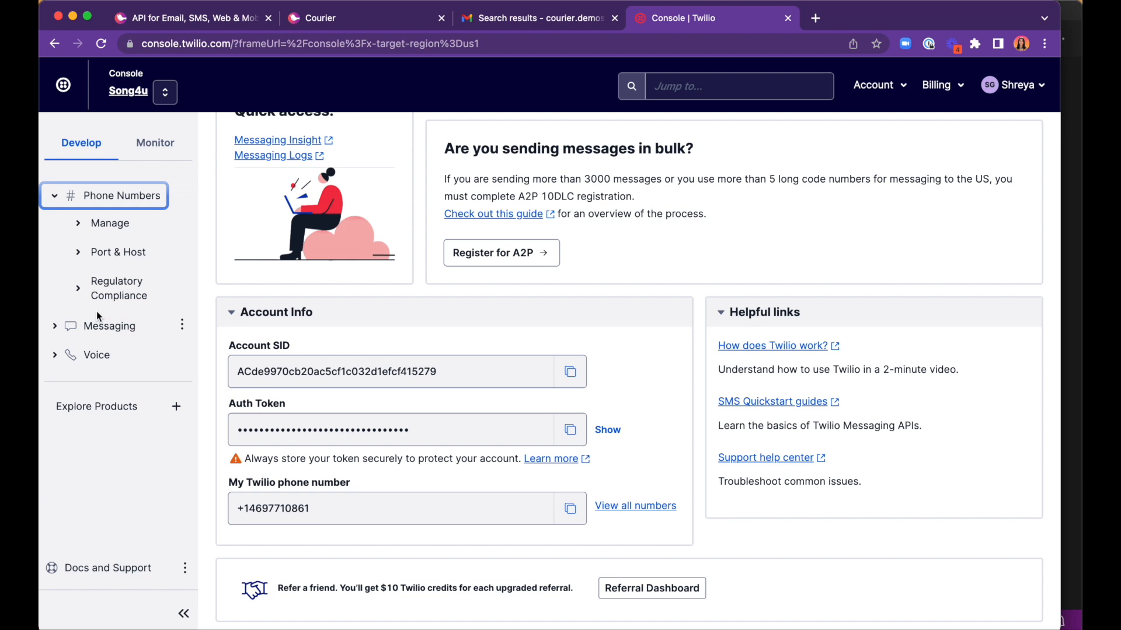
pyautogui.click(109, 325)
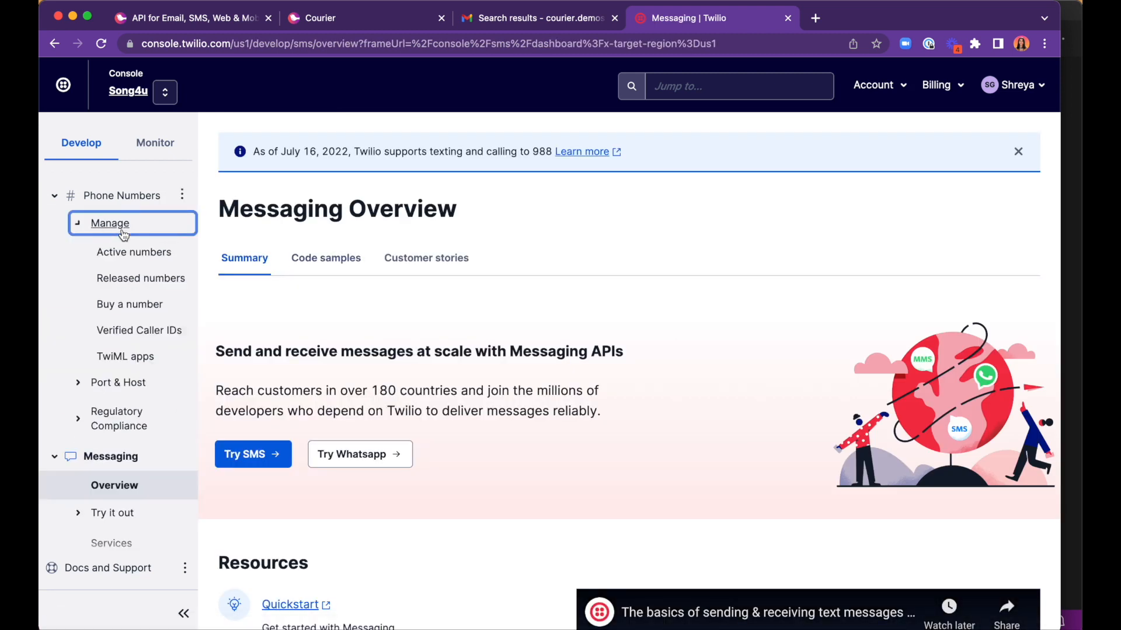
pyautogui.click(133, 252)
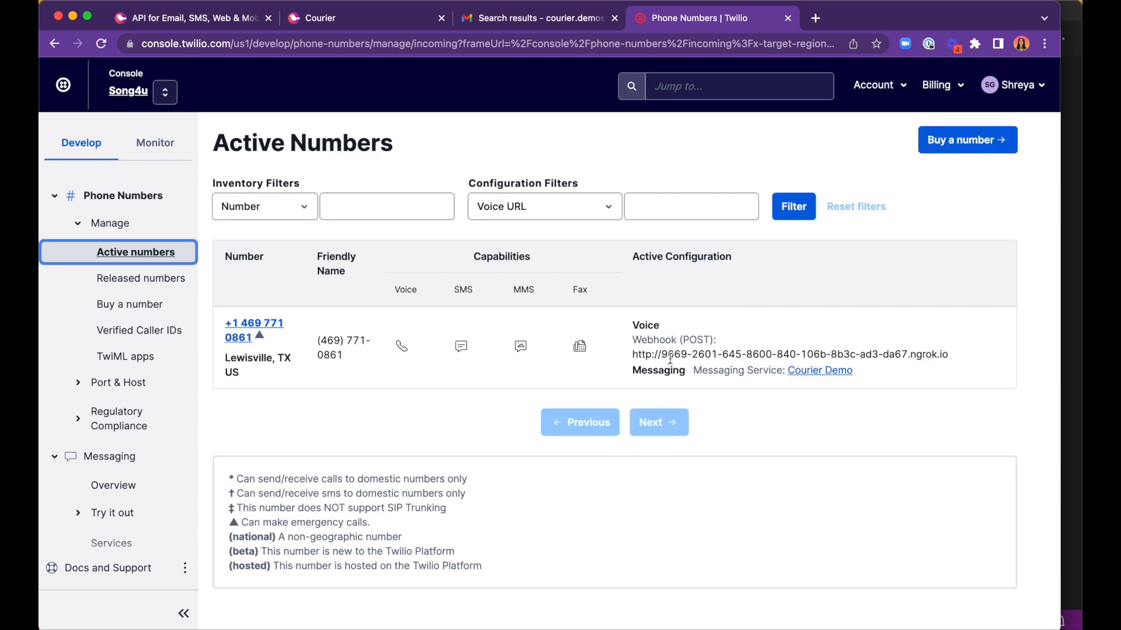
pyautogui.click(112, 542)
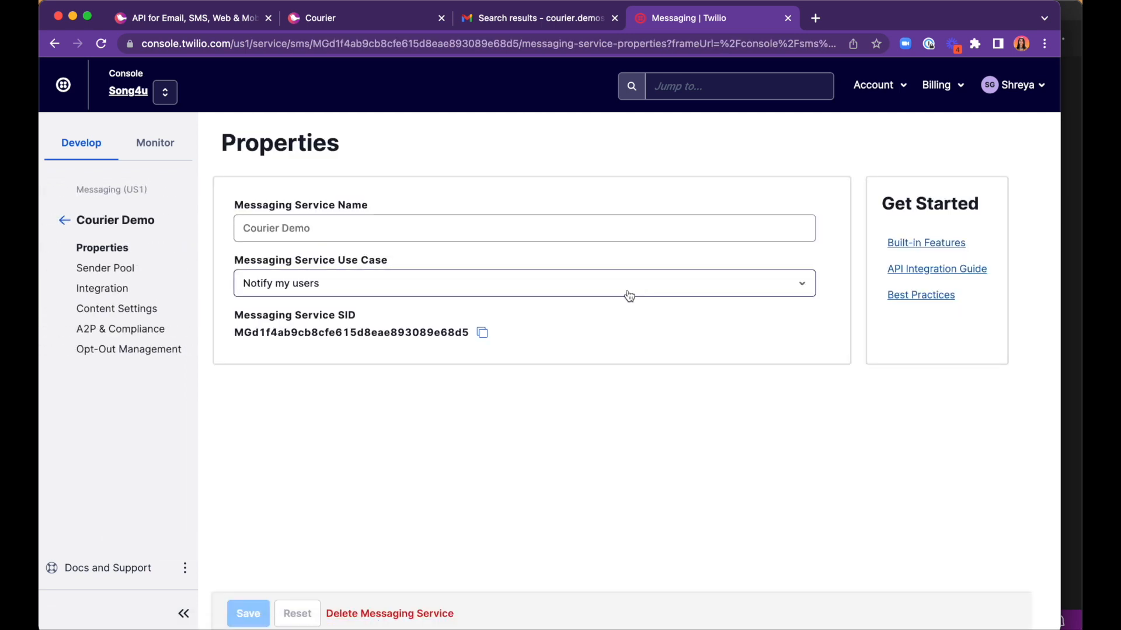
pyautogui.click(482, 333)
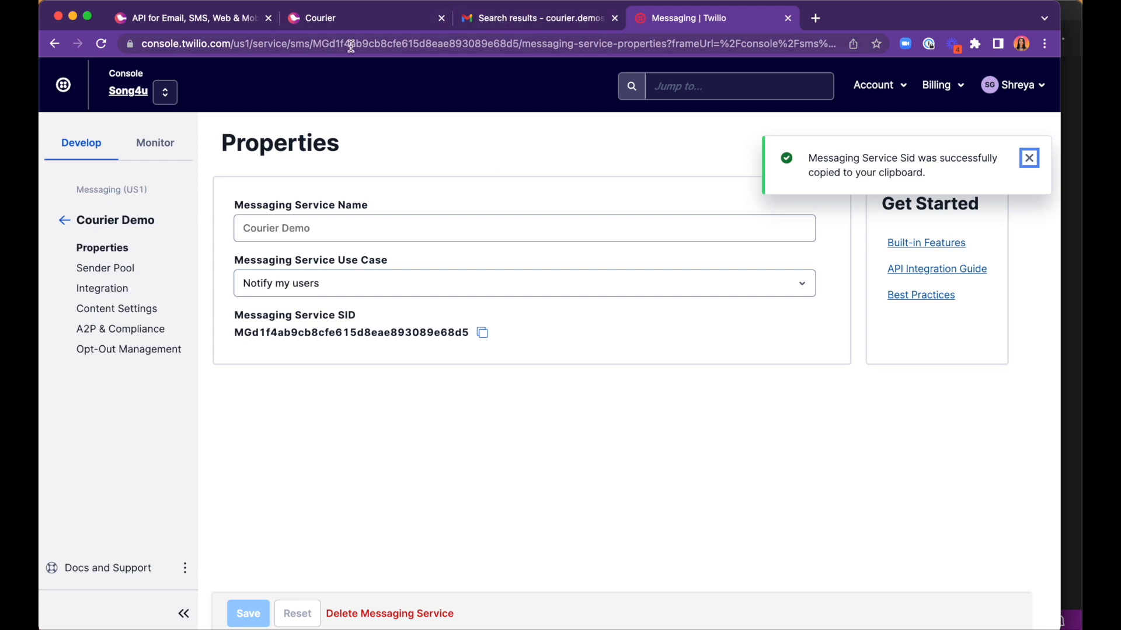
# Step: Install Twilio as a Courier provider with all three credentials and return to the Courier dashboard
pyautogui.click(320, 18)
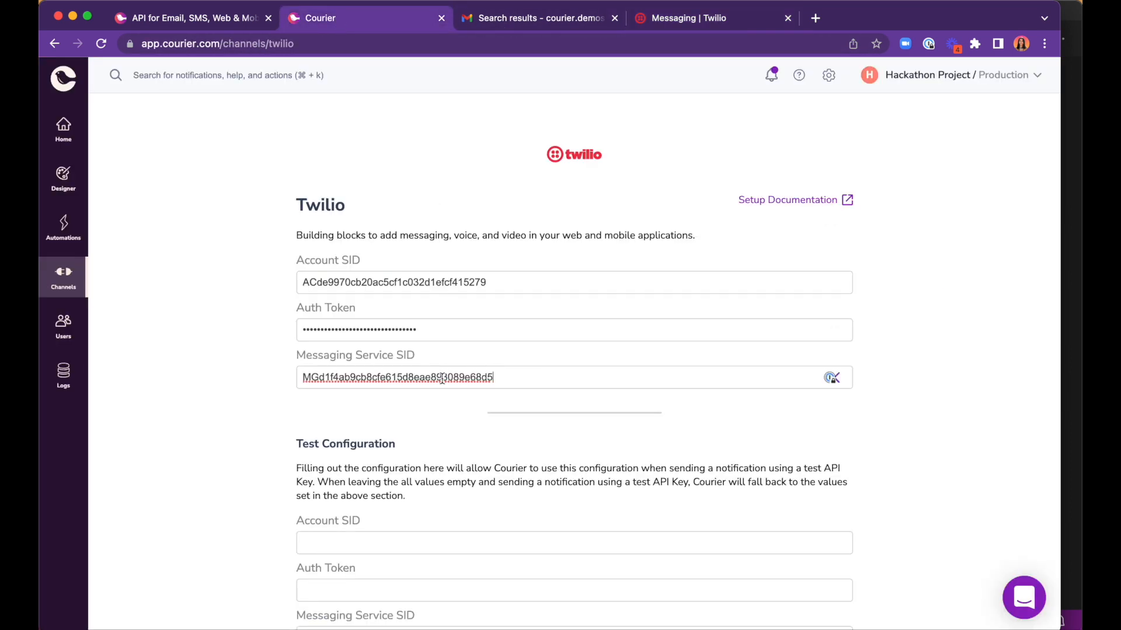
pyautogui.scroll(-3)
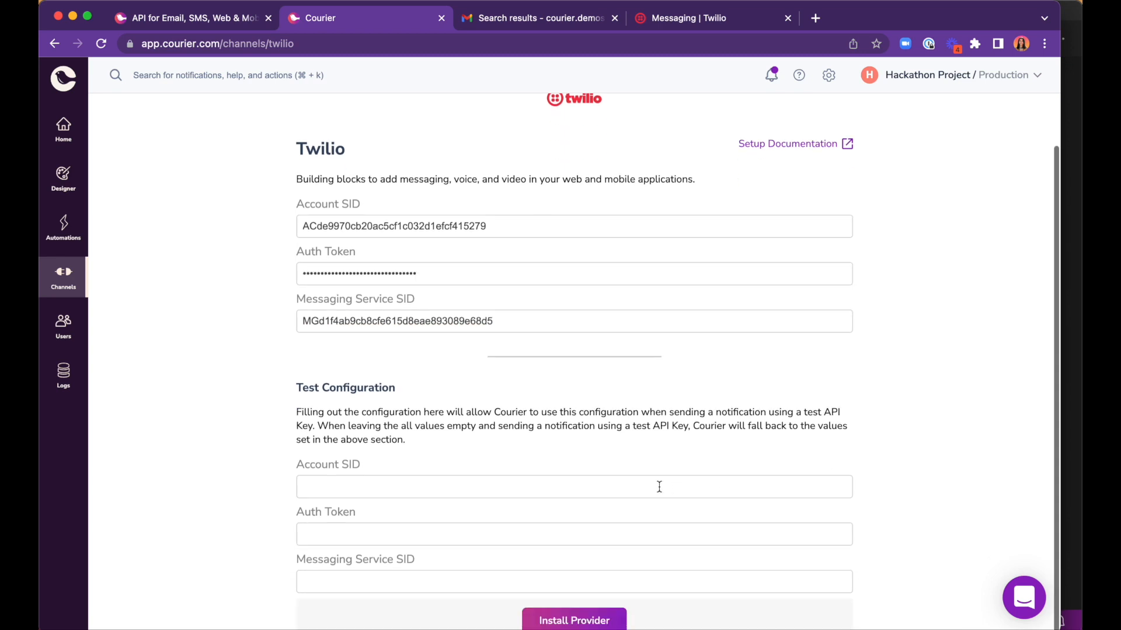
pyautogui.click(573, 620)
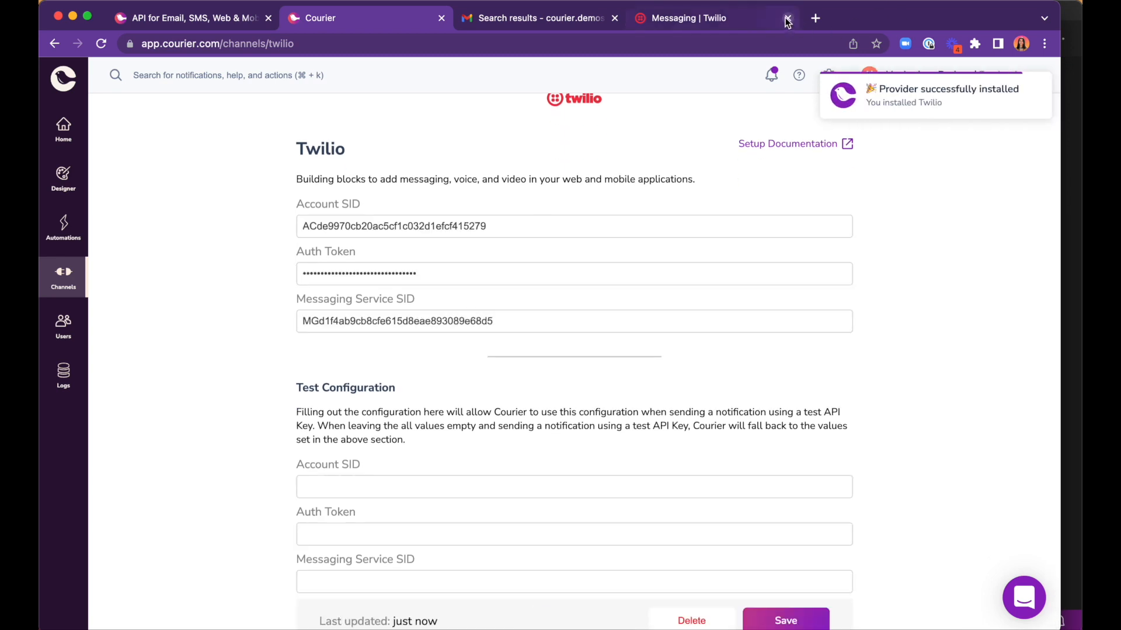
pyautogui.click(786, 17)
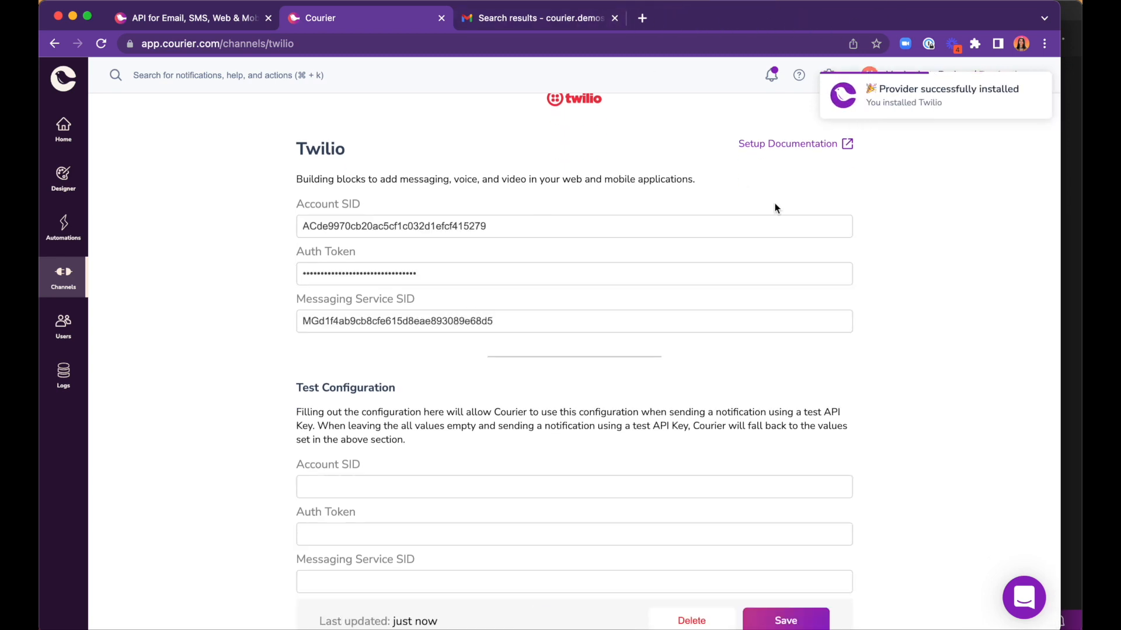
pyautogui.moveTo(75, 177)
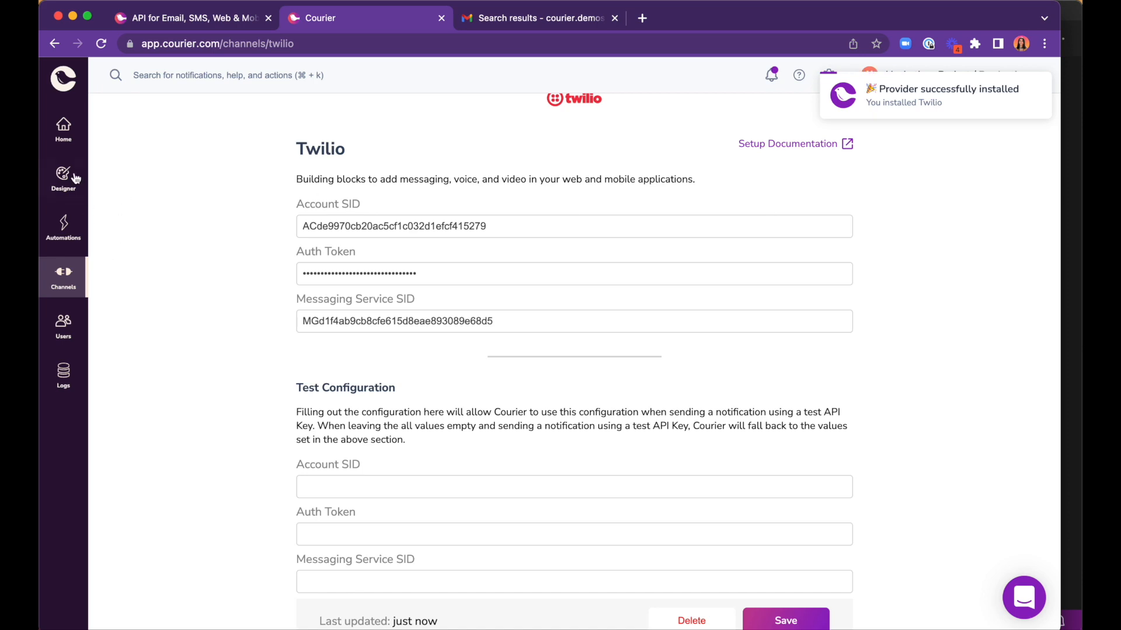
pyautogui.click(63, 129)
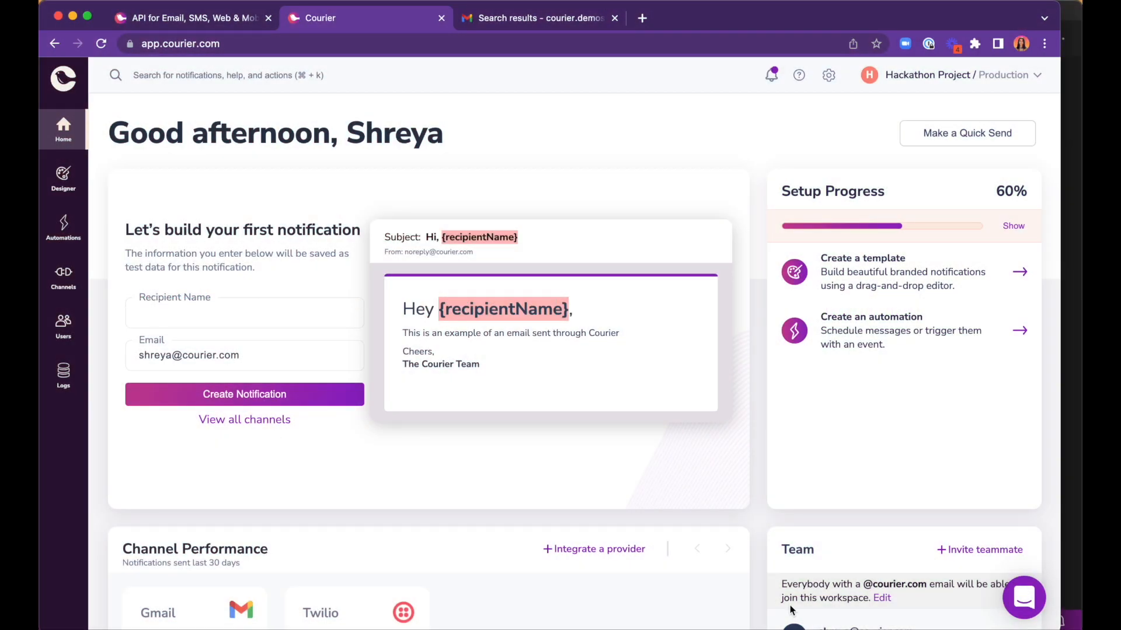
# Step: Navigate from courier.com to the Docs API Reference POST /send page
pyautogui.click(189, 17)
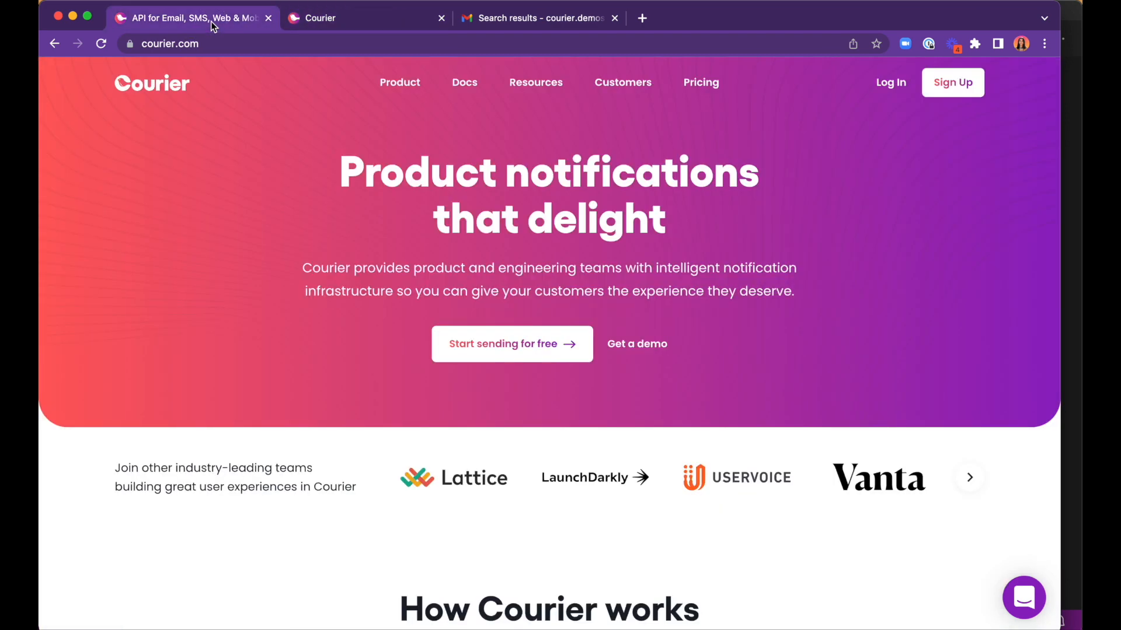
pyautogui.click(463, 82)
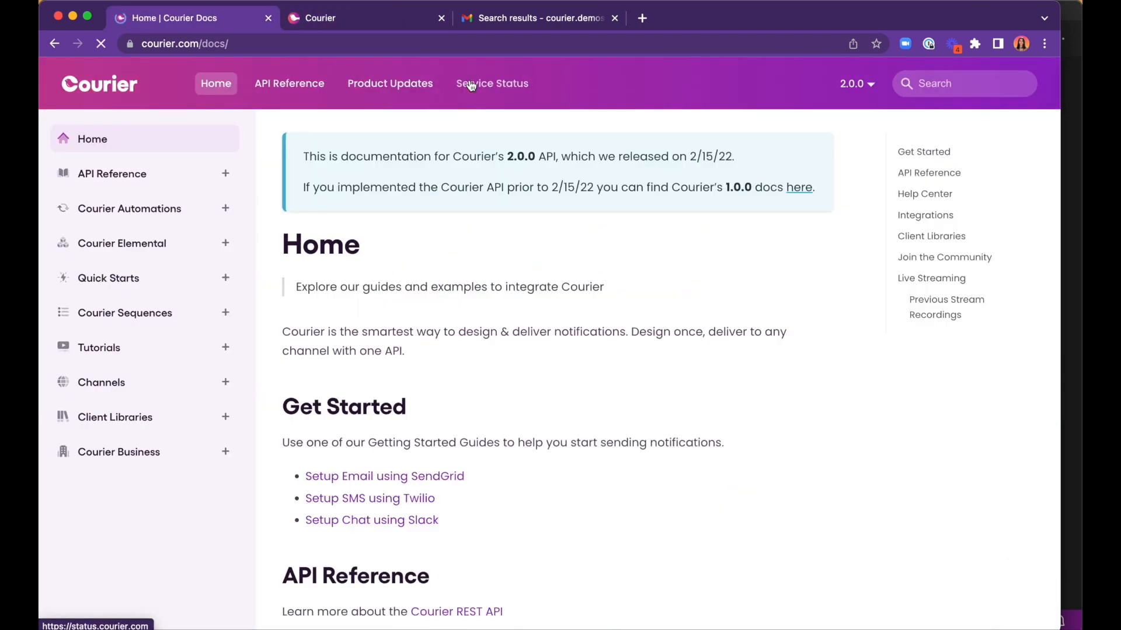
pyautogui.click(113, 173)
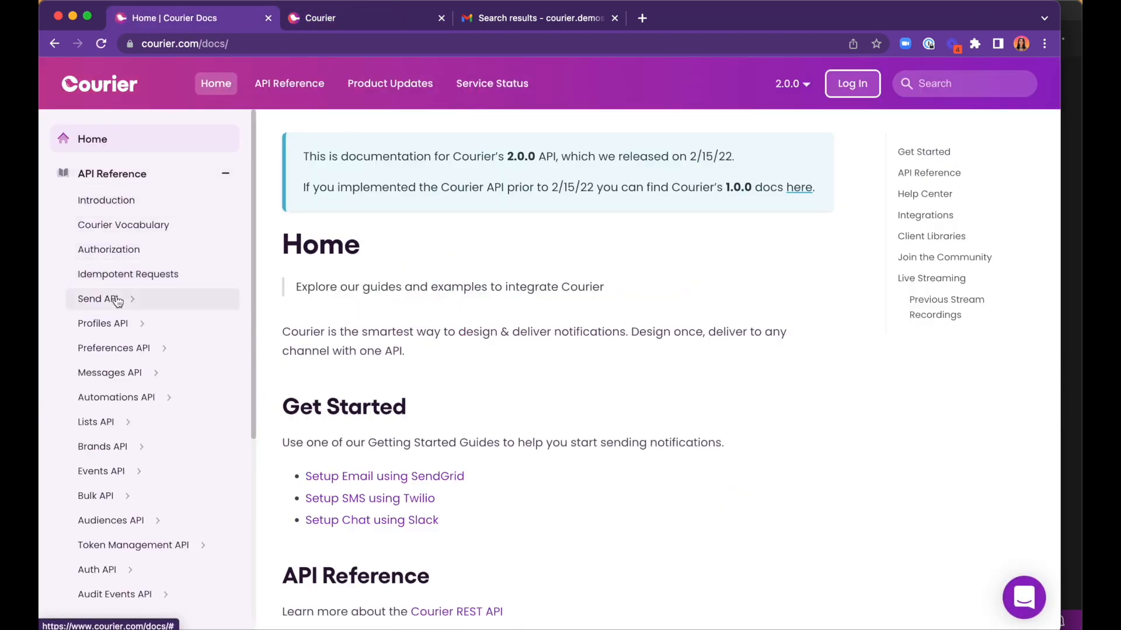
pyautogui.click(98, 299)
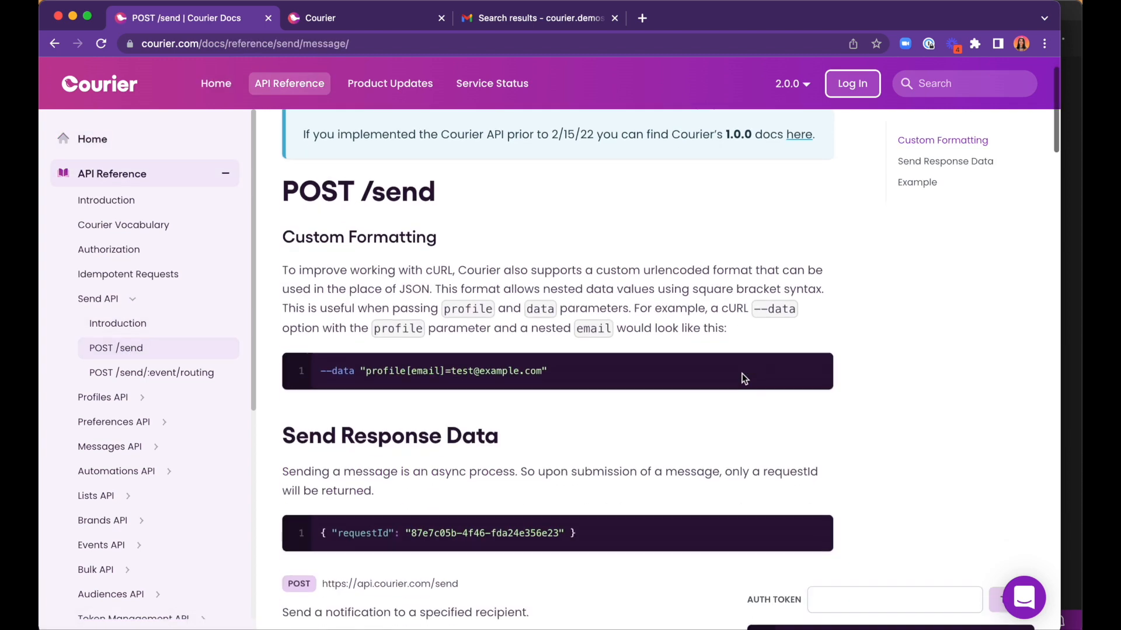
# Step: Scroll to the request code sample and show it in Go
pyautogui.scroll(-3)
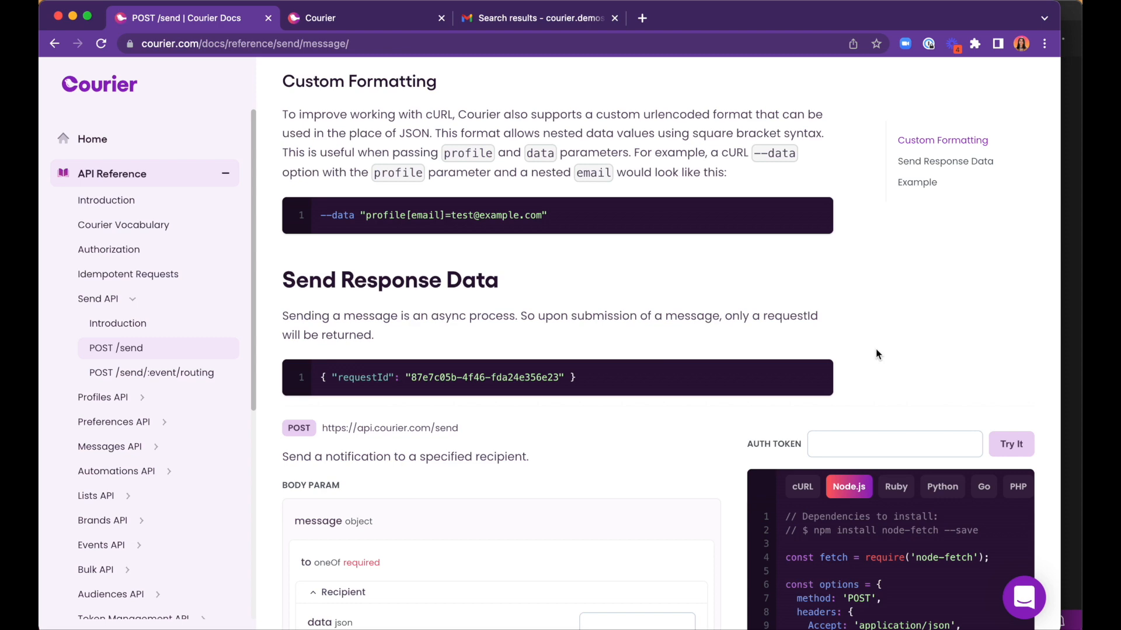
pyautogui.scroll(-3)
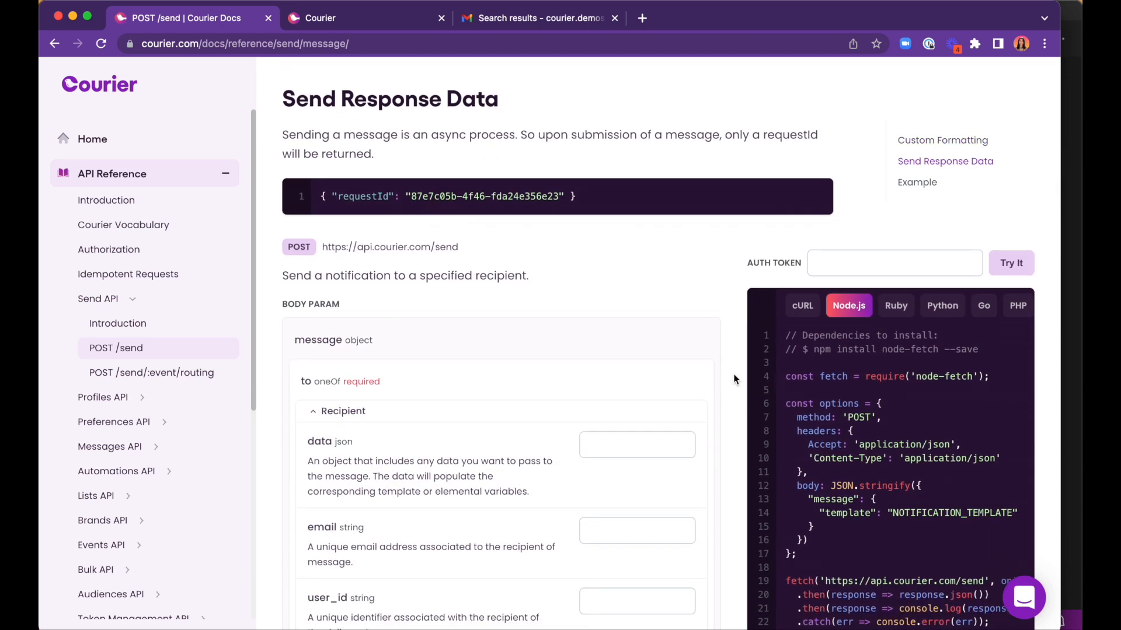
pyautogui.scroll(-3)
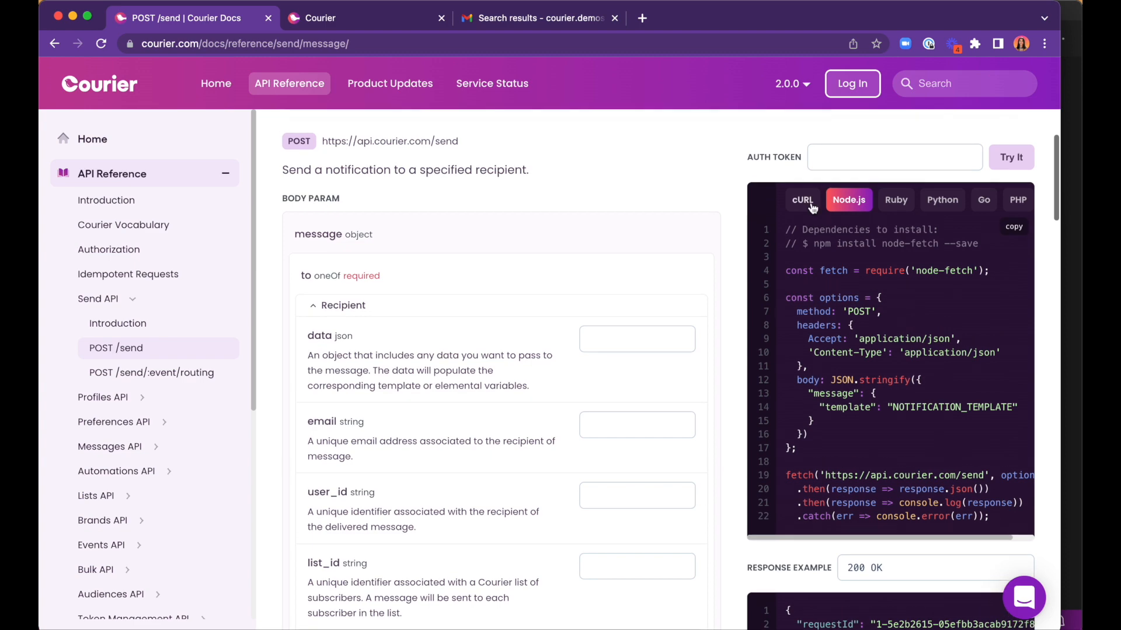
pyautogui.click(983, 199)
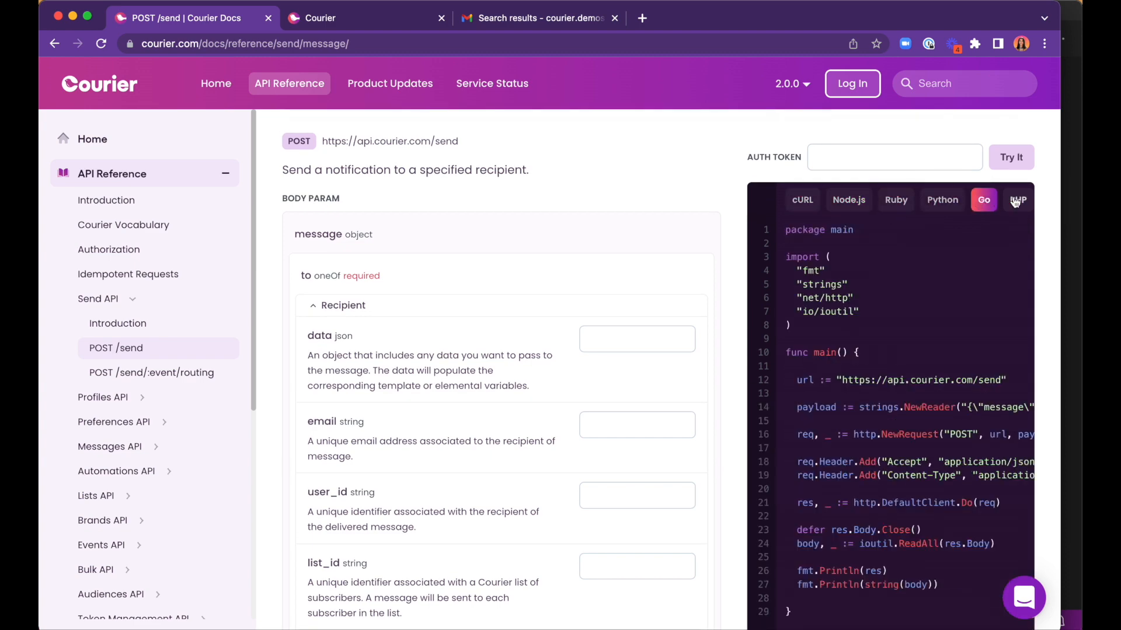
# Step: Switch the POST /send code sample from Go to Node.js
pyautogui.click(848, 199)
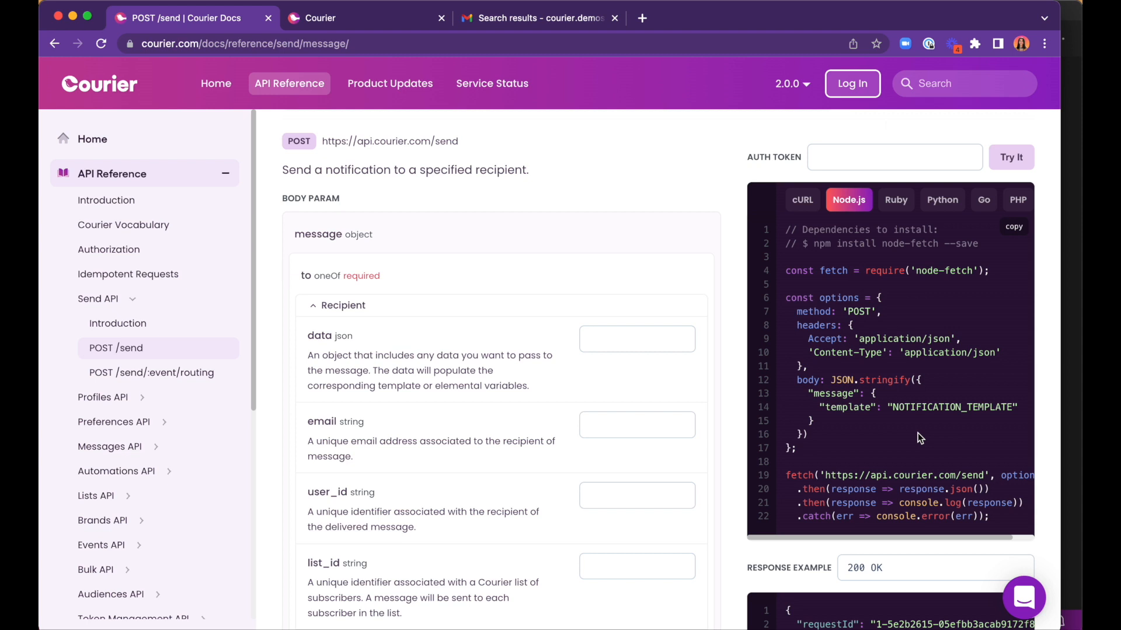
# Step: Enter a Gmail recipient address in the send form and scroll to the content fields
pyautogui.click(635, 425)
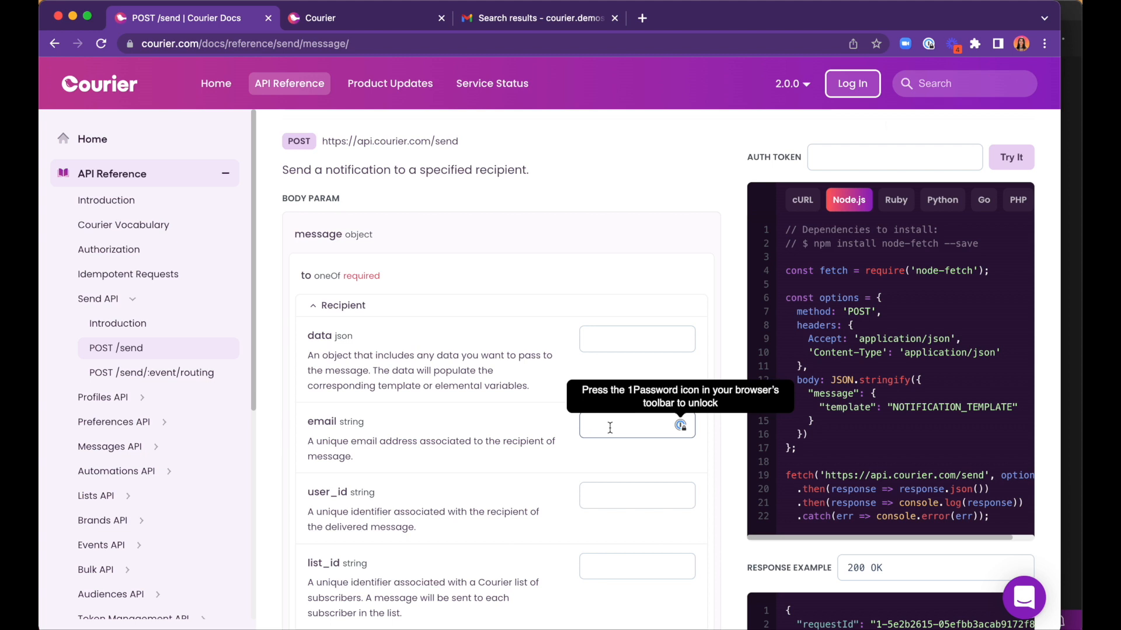
pyautogui.write('cor')
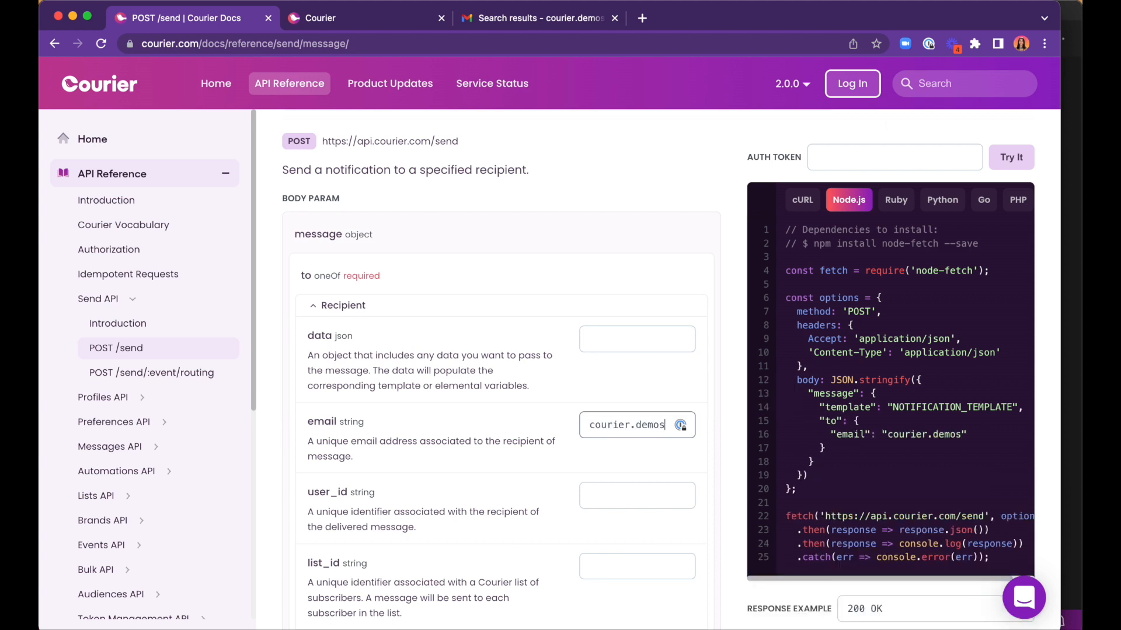
pyautogui.write('@gmail.com')
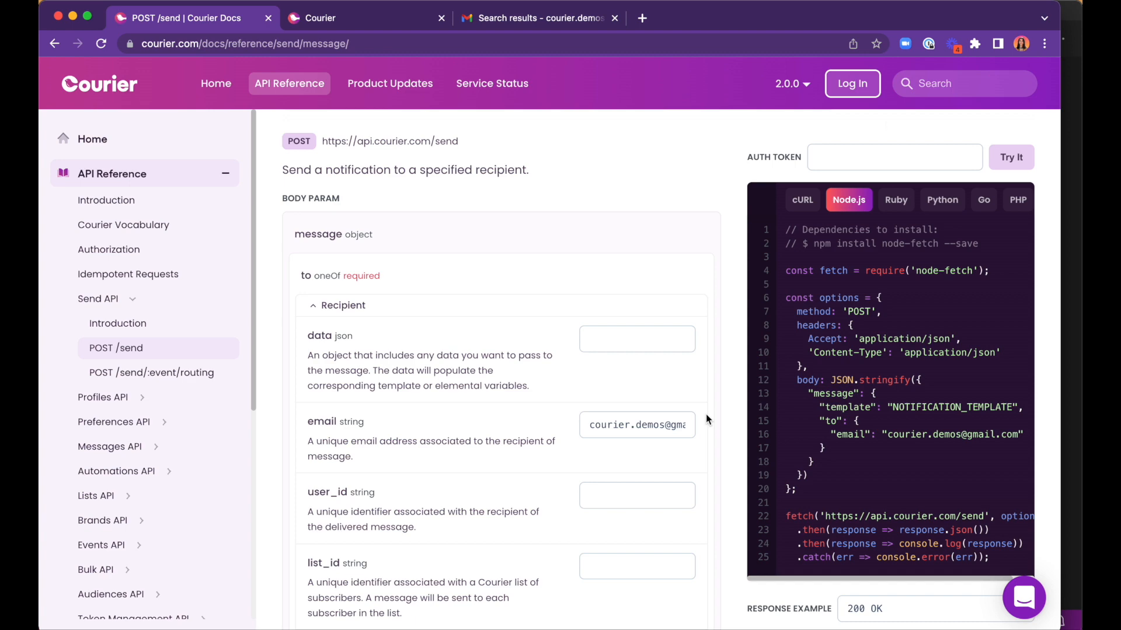
pyautogui.moveTo(811, 430)
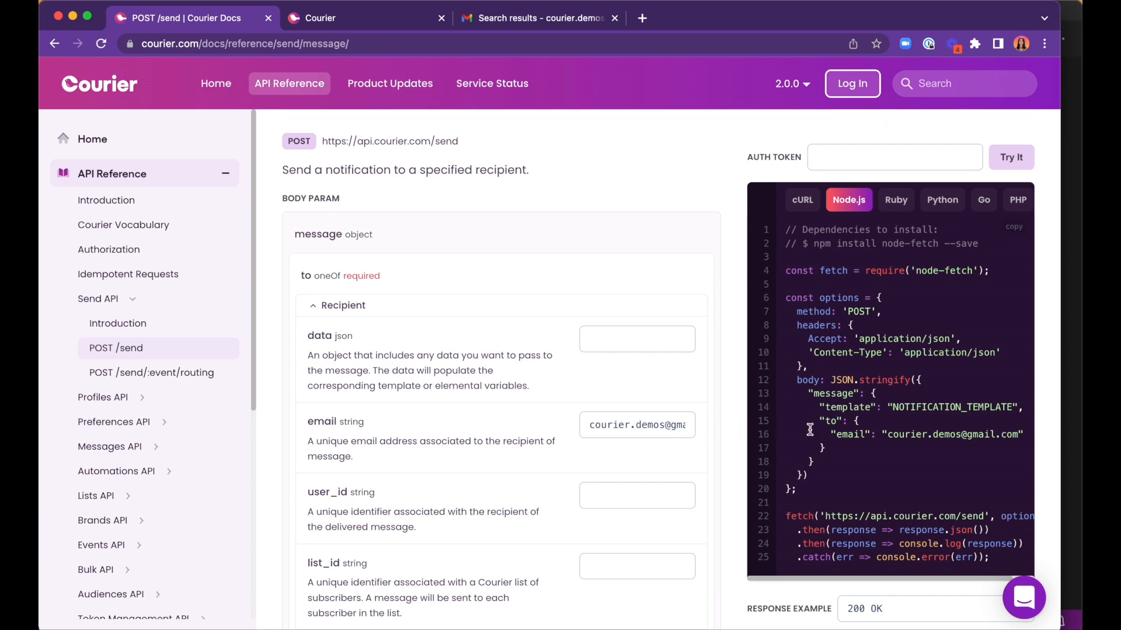
pyautogui.scroll(-3)
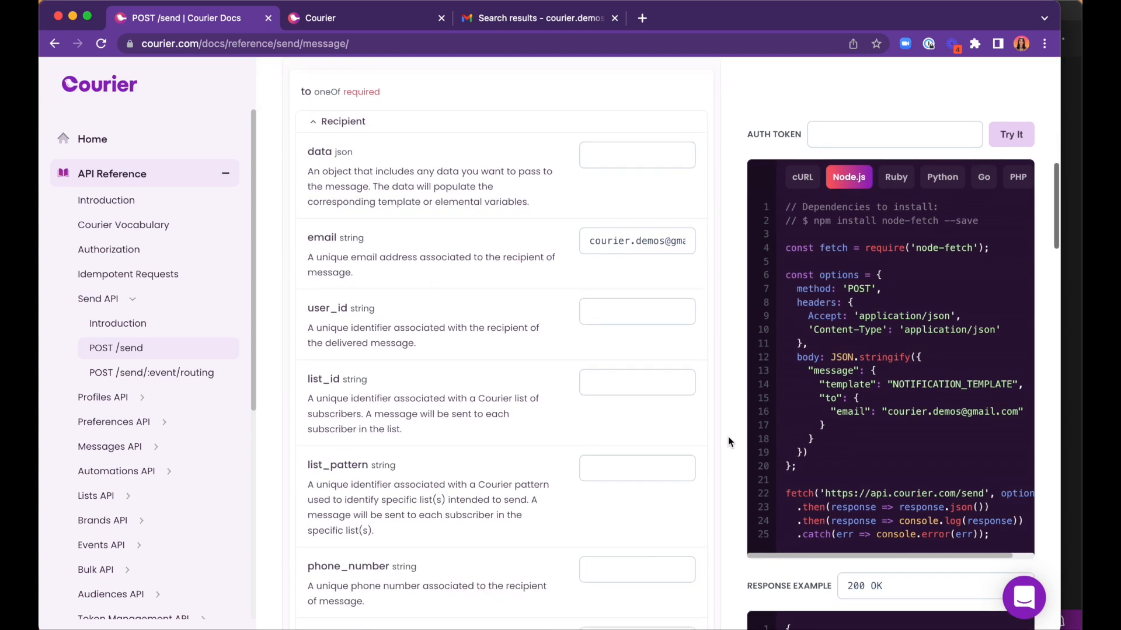
pyautogui.scroll(-3)
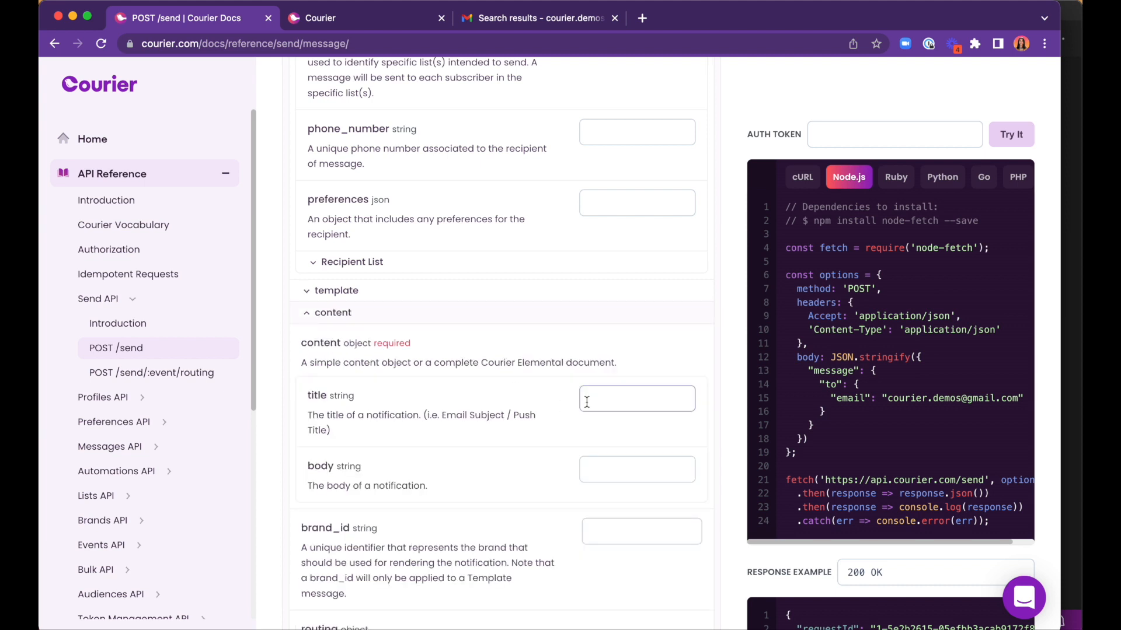
pyautogui.scroll(-3)
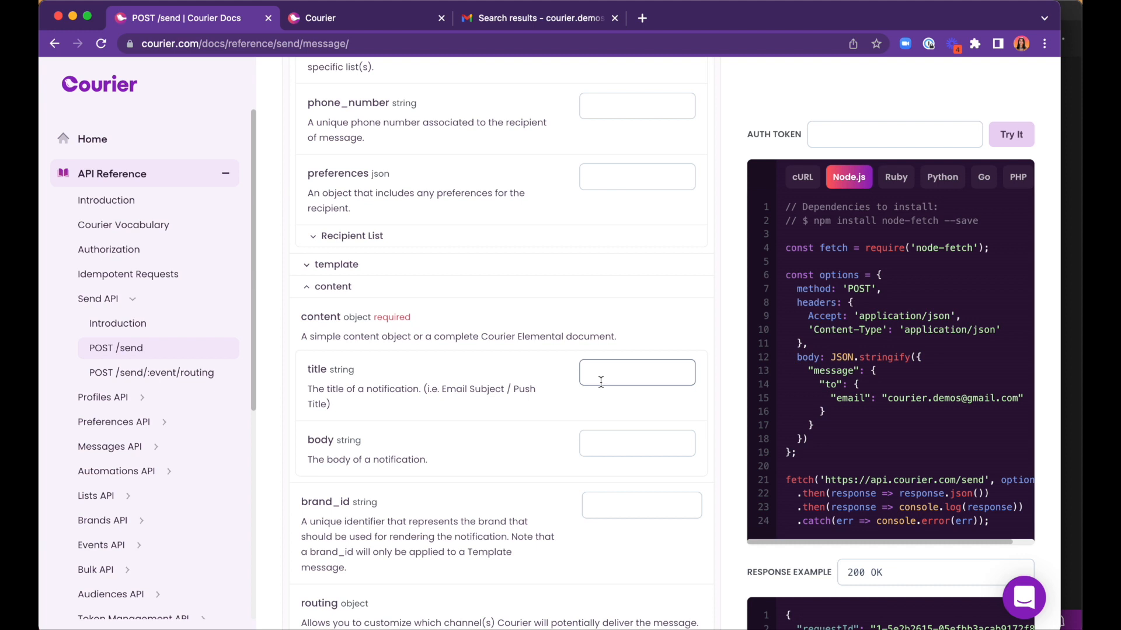
# Step: Set the notification title to 'new subject' and body to 'message', updating the Node.js sample
pyautogui.write('new subje')
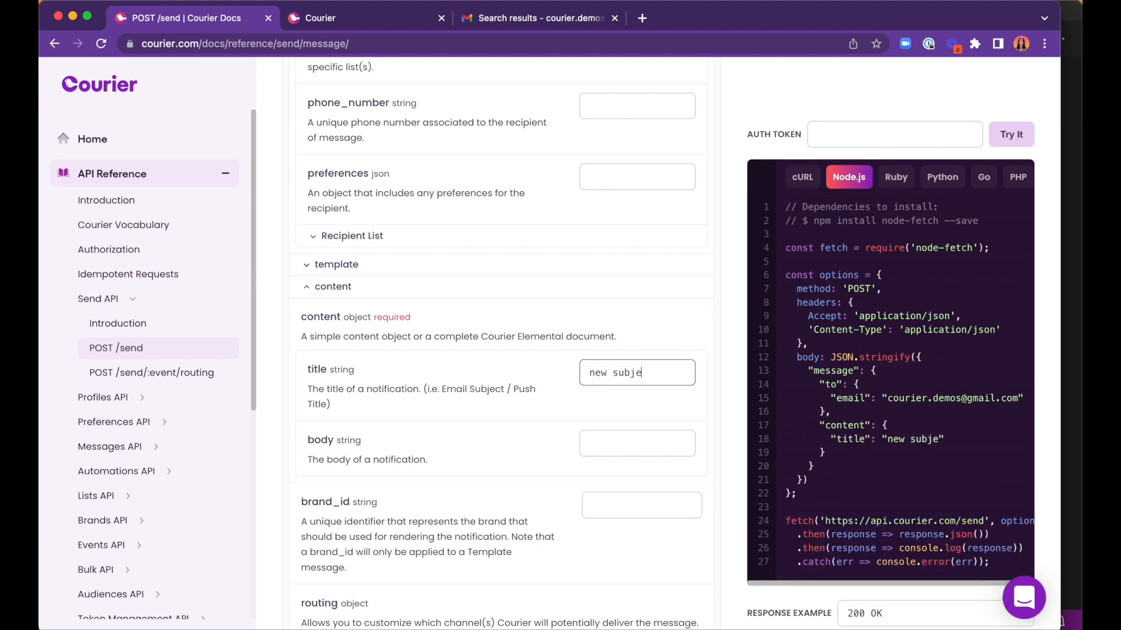
pyautogui.click(636, 444)
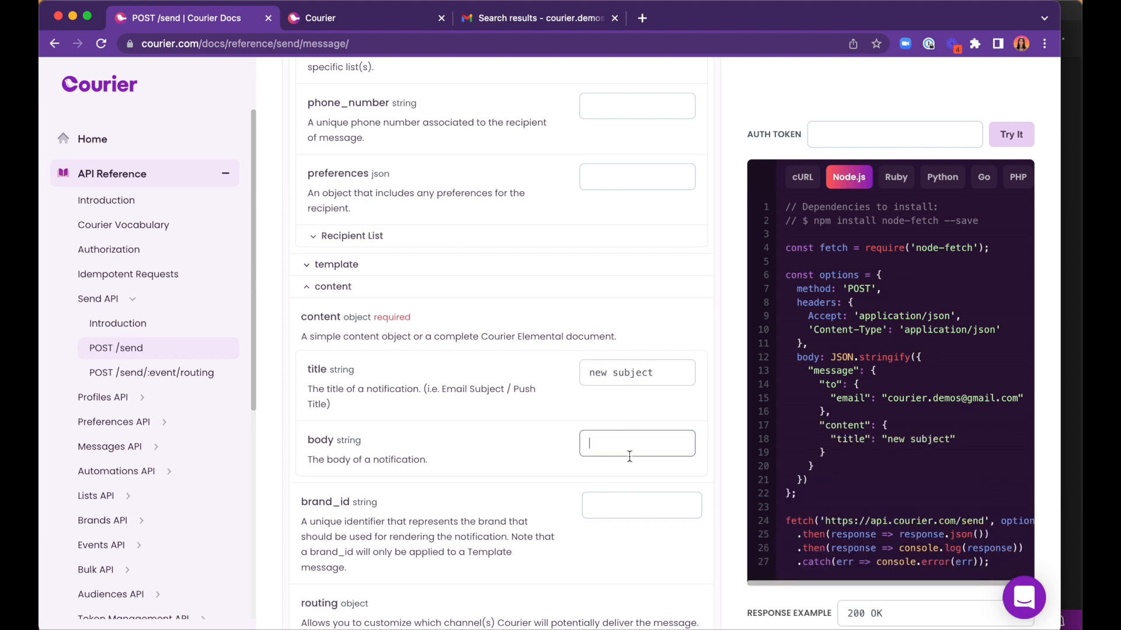
pyautogui.write('message')
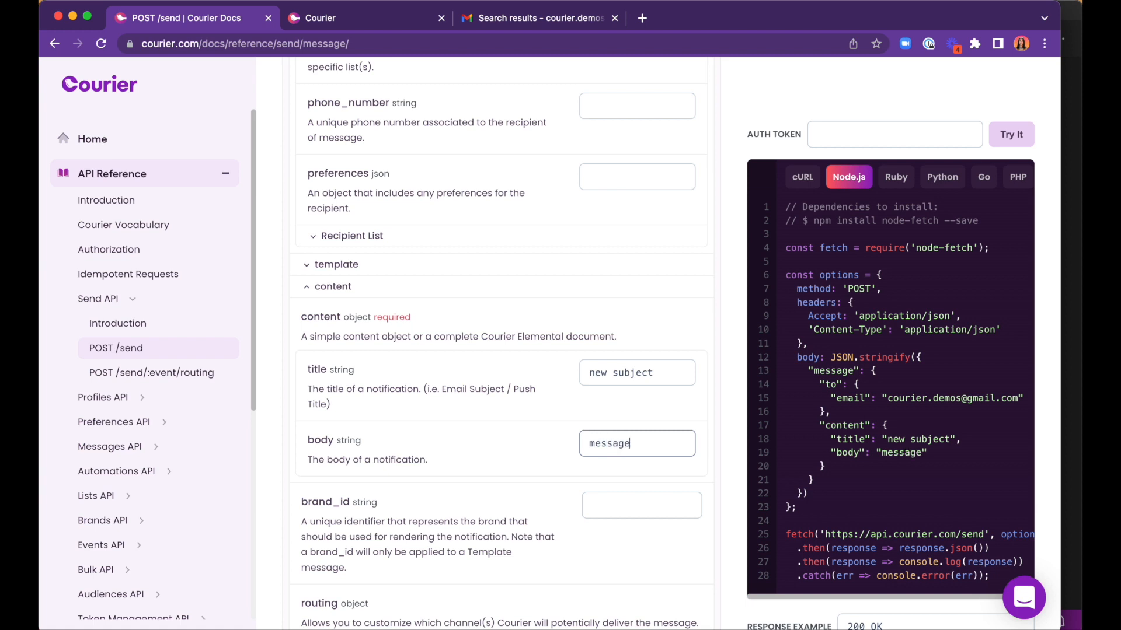
pyautogui.moveTo(726, 445)
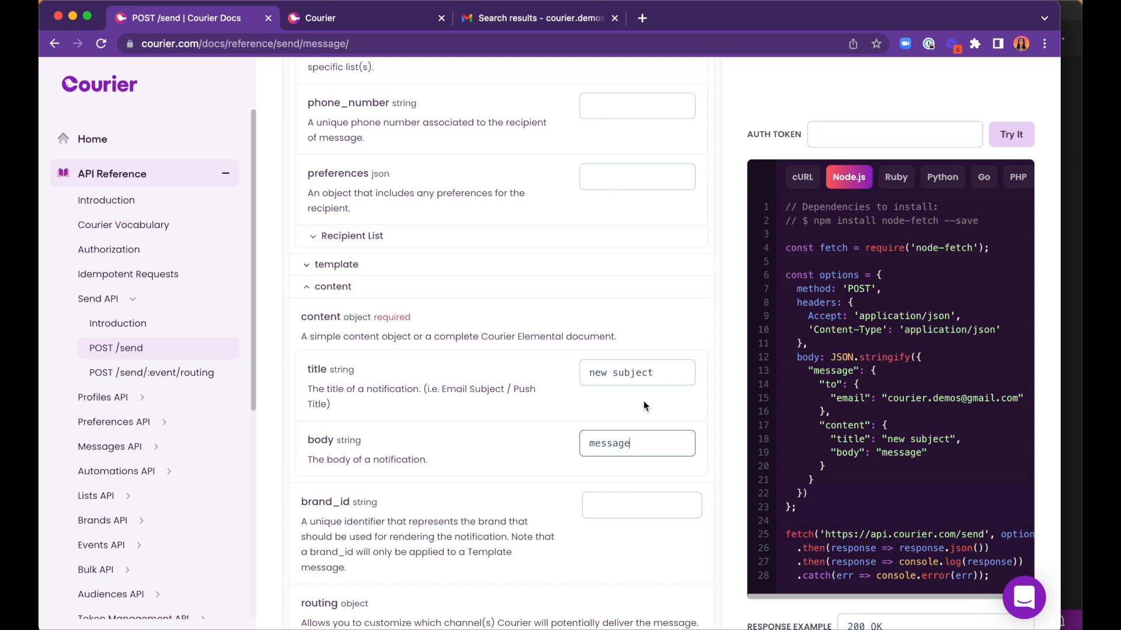
pyautogui.moveTo(792, 402)
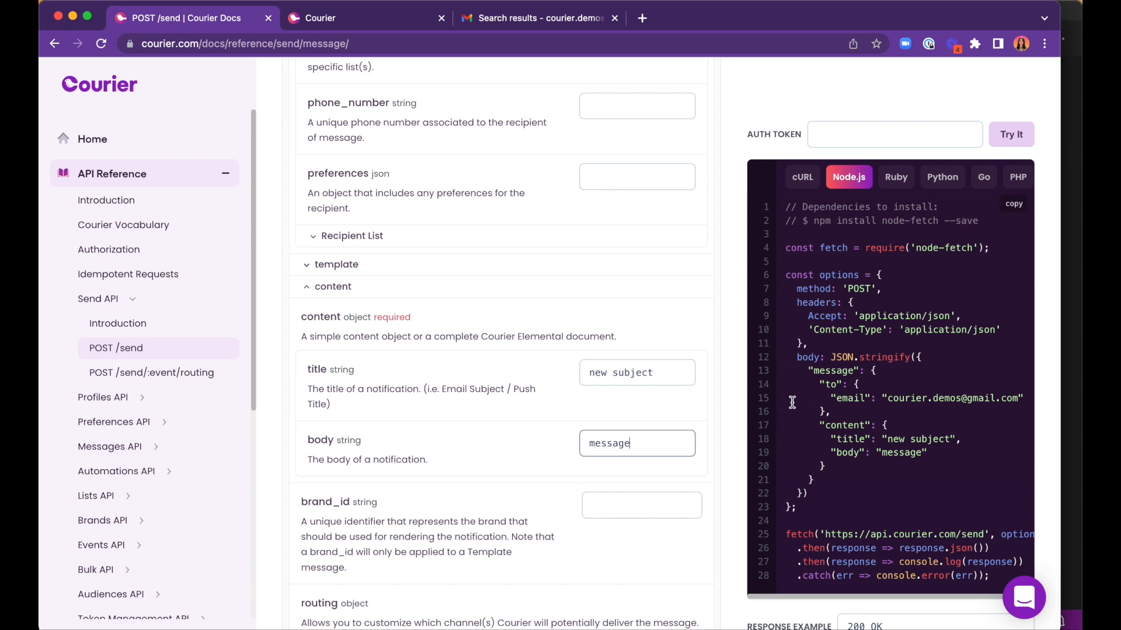
pyautogui.scroll(-3)
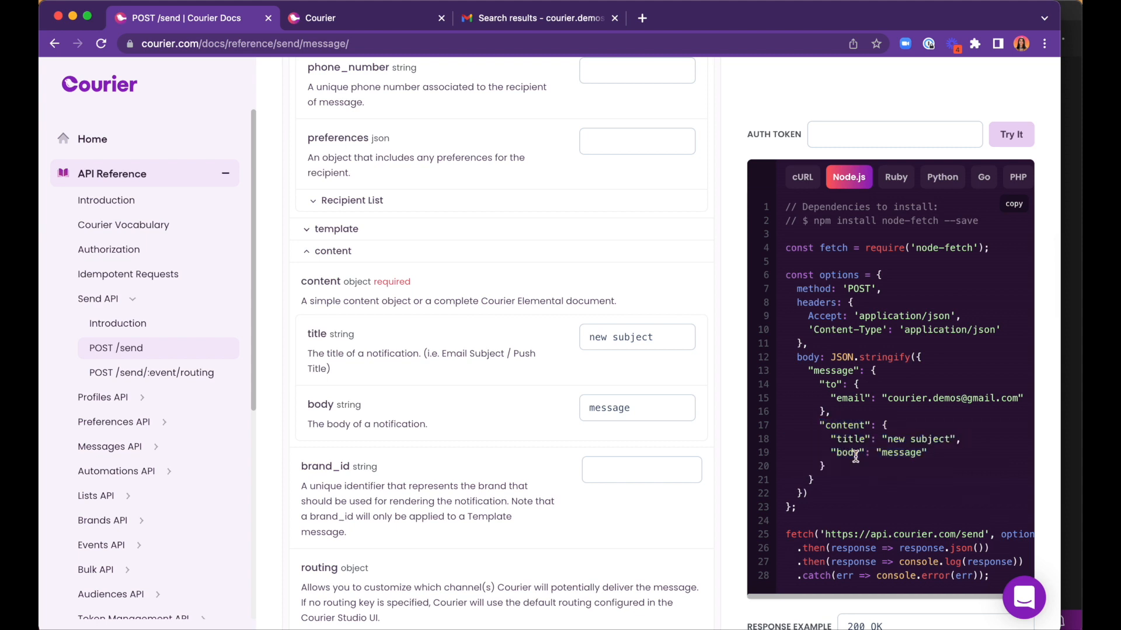
pyautogui.moveTo(950, 456)
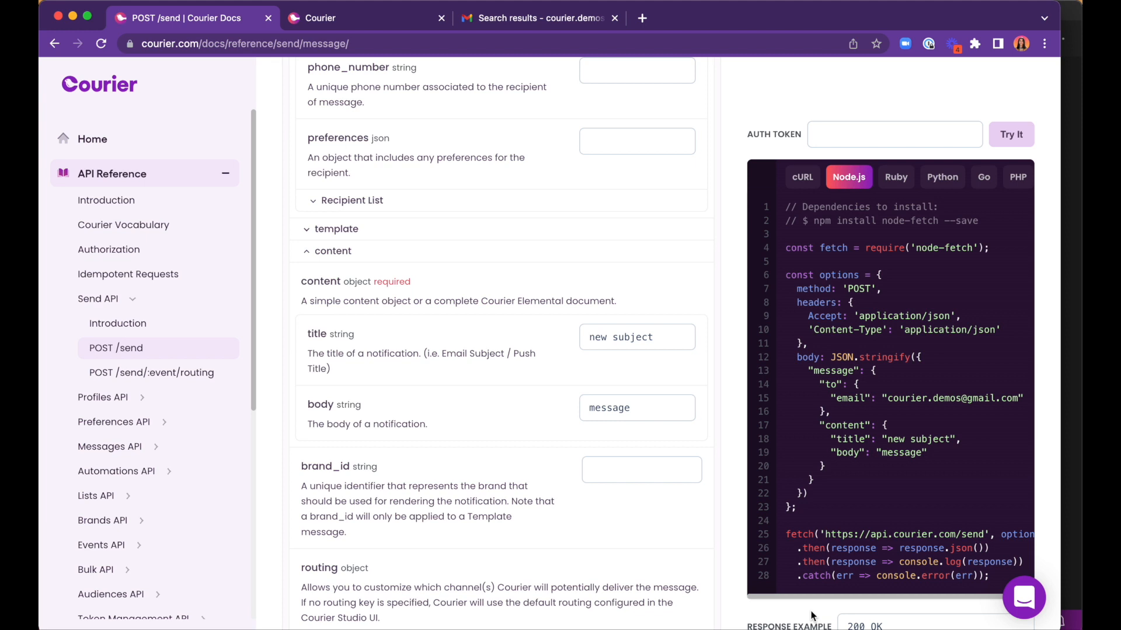
pyautogui.moveTo(794, 155)
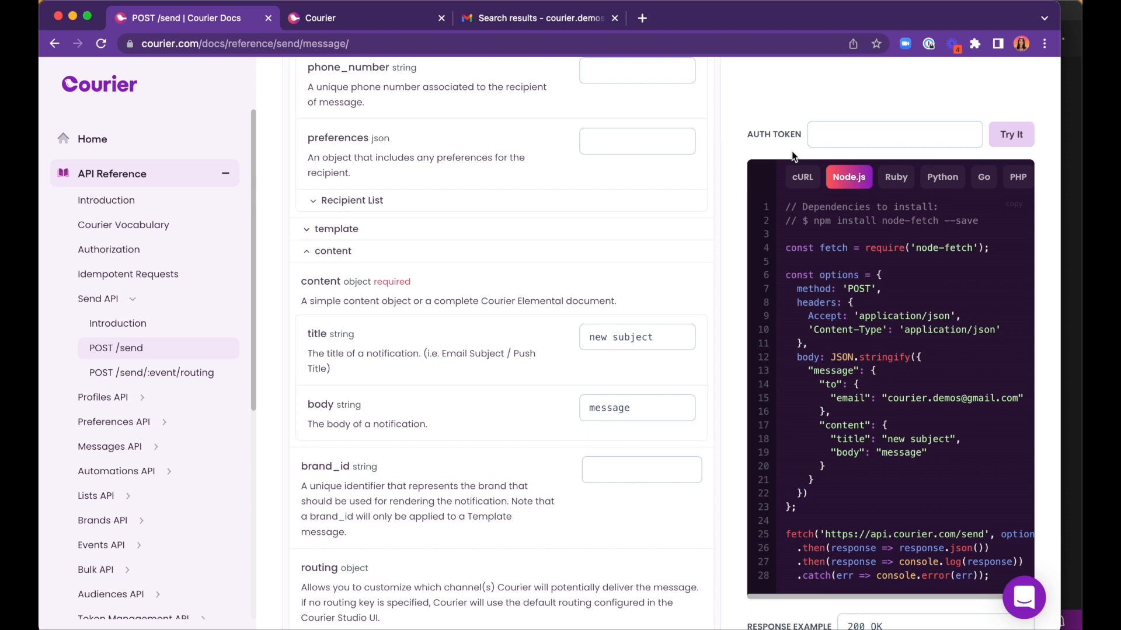
# Step: Supply the production auth token to the send sample, copy the code and send the test notification
pyautogui.write('djfk')
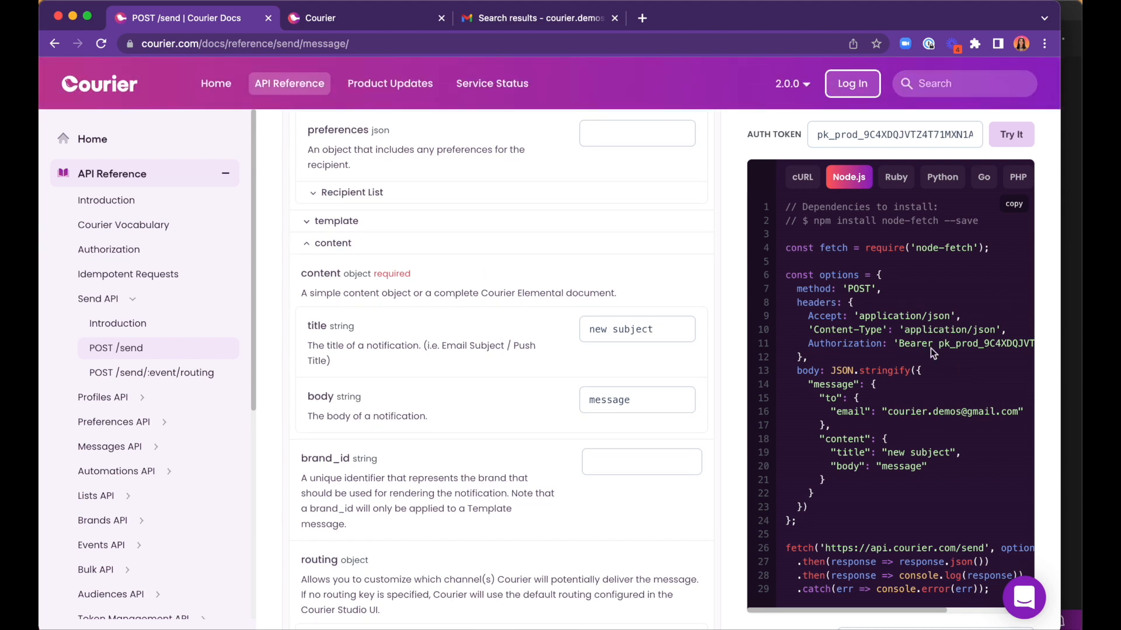
pyautogui.moveTo(1014, 203)
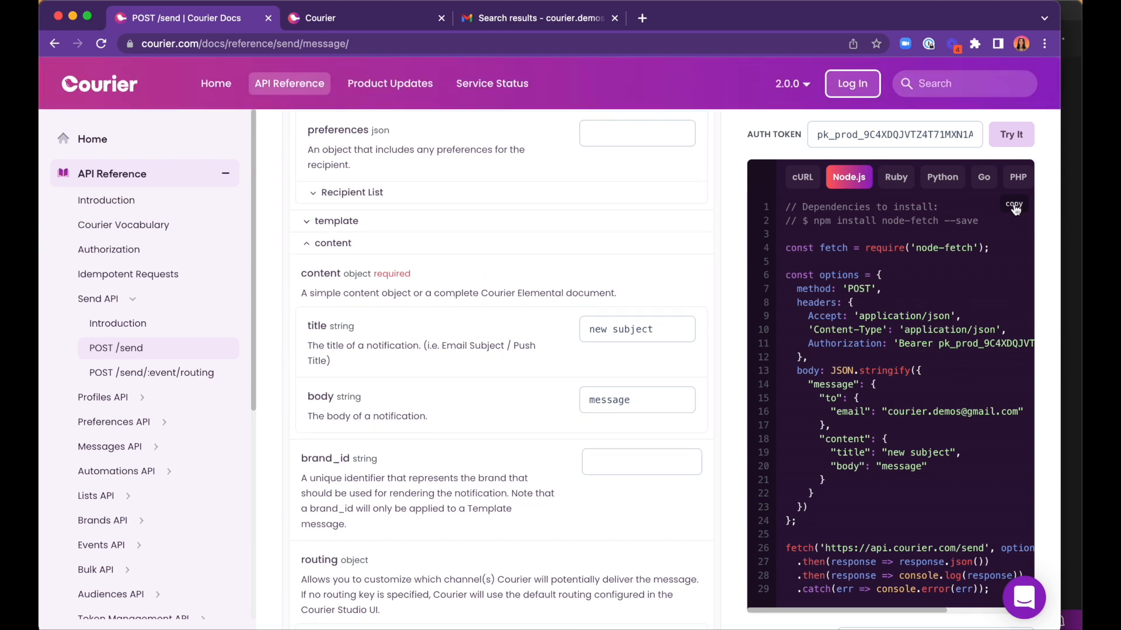
pyautogui.click(1014, 206)
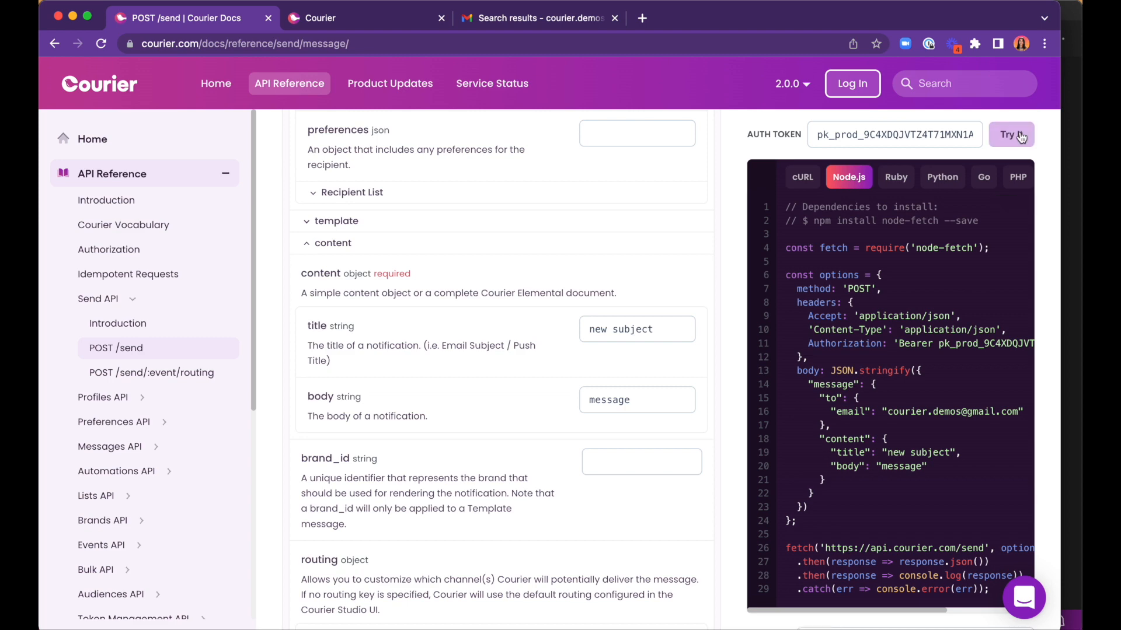
pyautogui.click(334, 17)
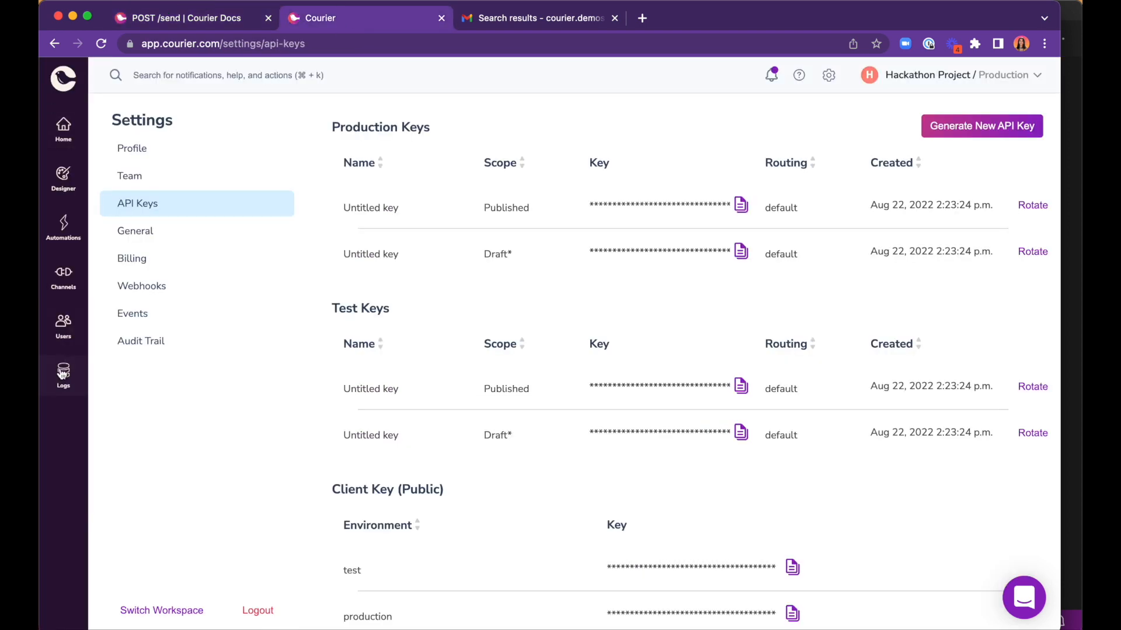
# Step: Confirm the message in Courier Logs with status SENT and return to the send reference
pyautogui.click(63, 375)
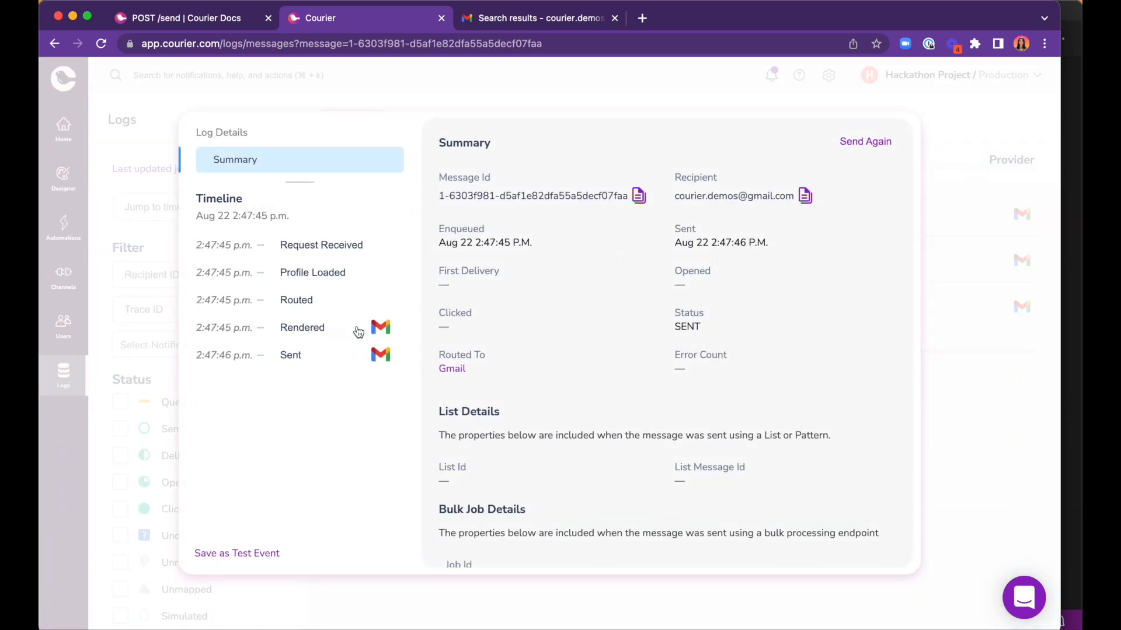
pyautogui.click(301, 327)
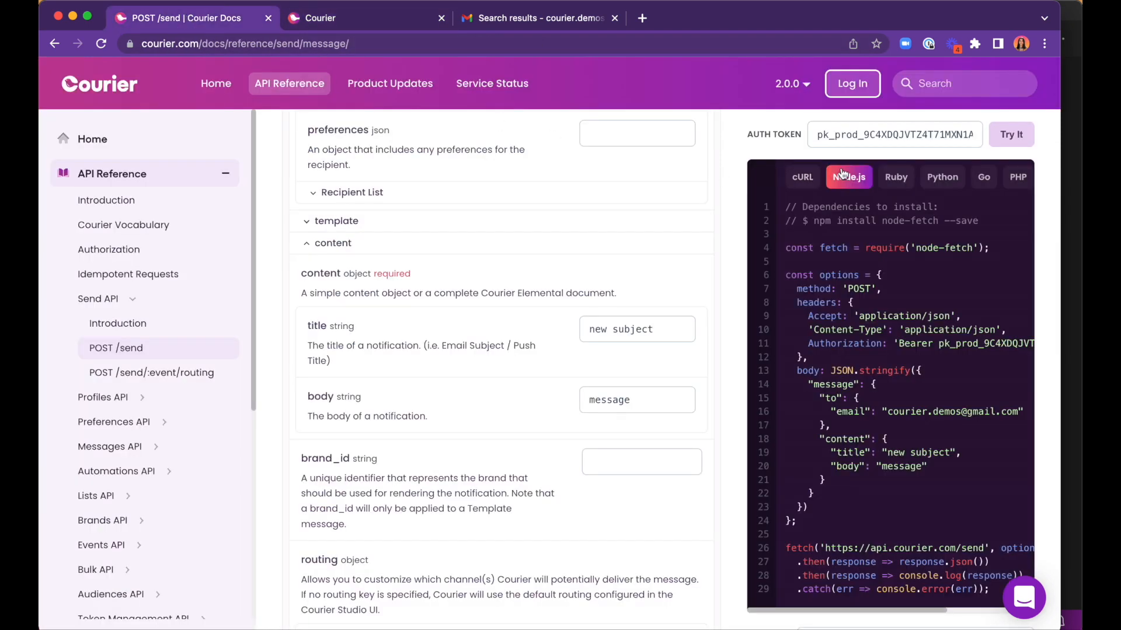
pyautogui.moveTo(982, 209)
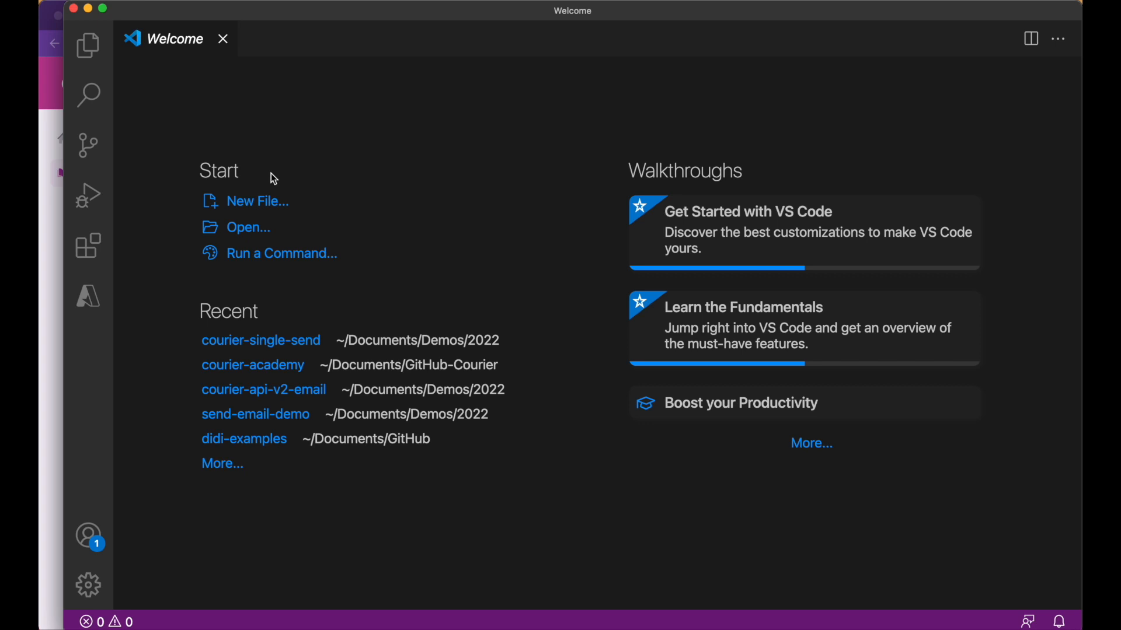
# Step: Create a courier-send folder under Documents > Demos > 2022 and open it as the workspace
pyautogui.click(247, 228)
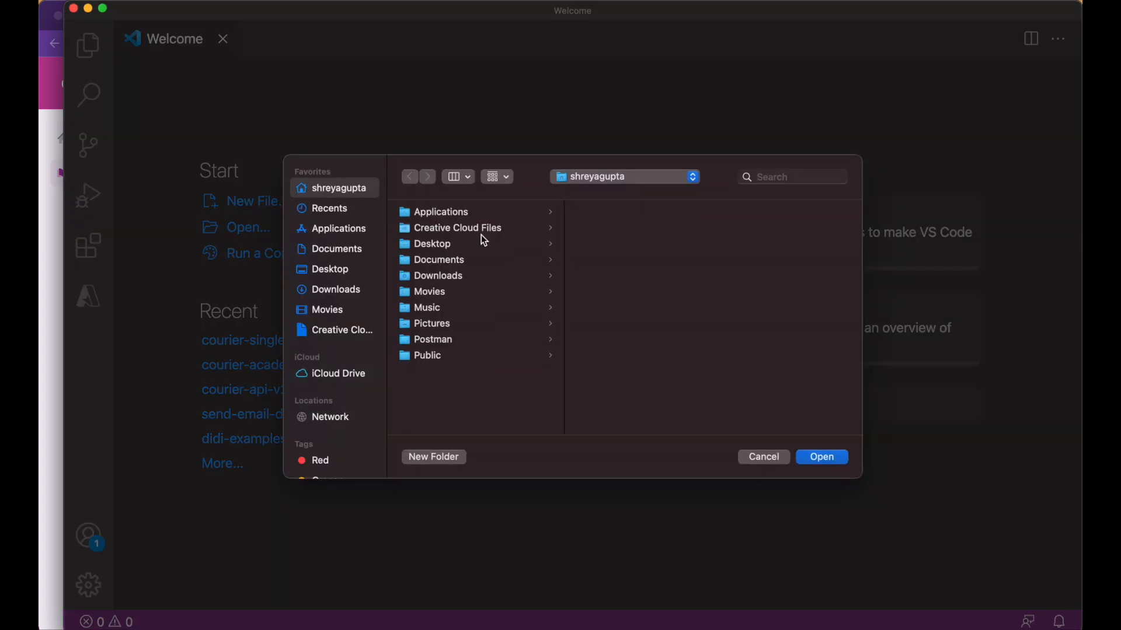
pyautogui.click(438, 259)
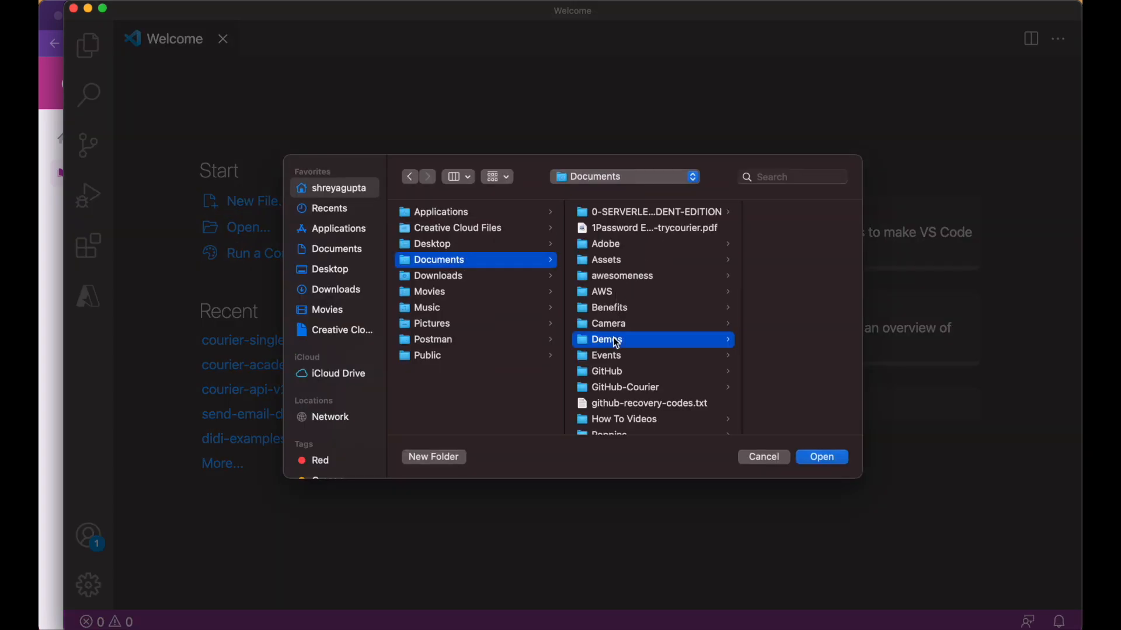
pyautogui.click(433, 456)
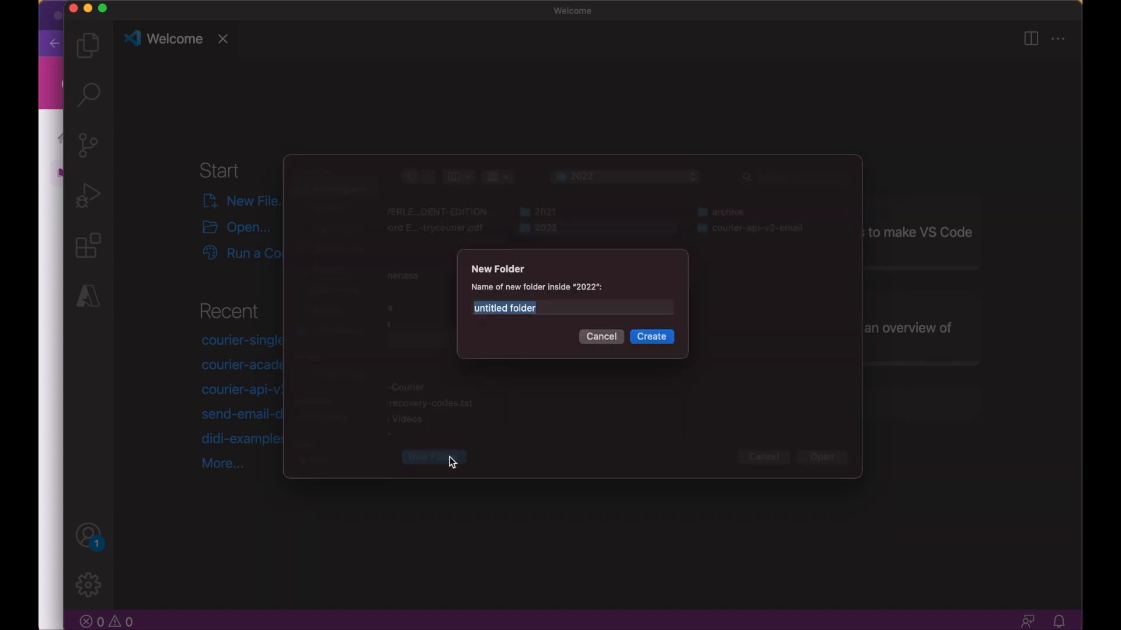
pyautogui.write('courier-')
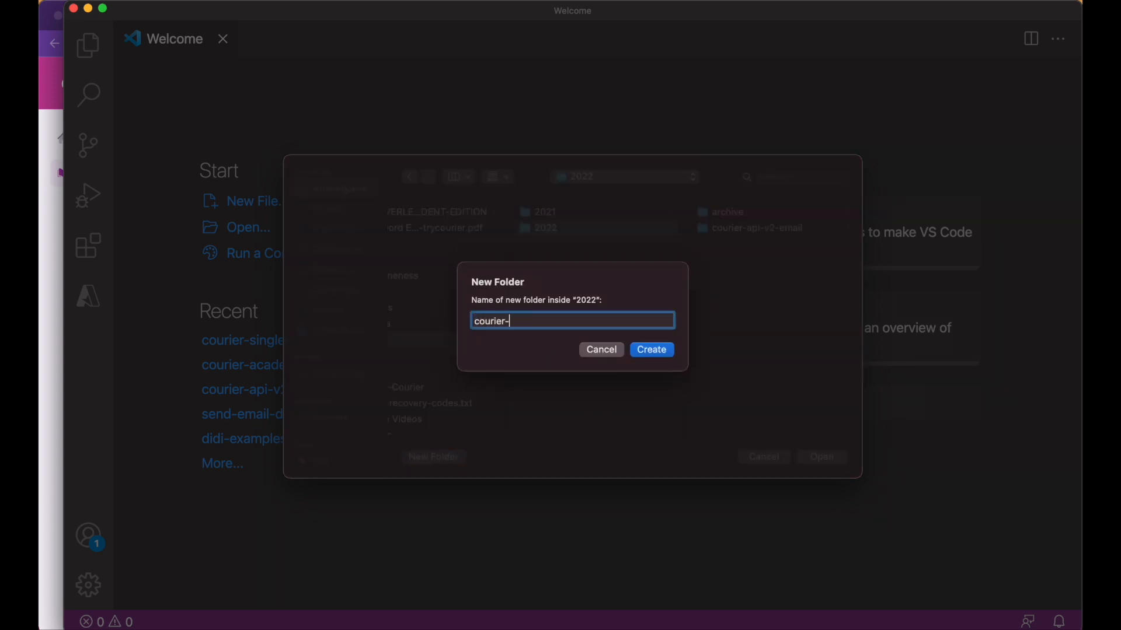
pyautogui.click(650, 349)
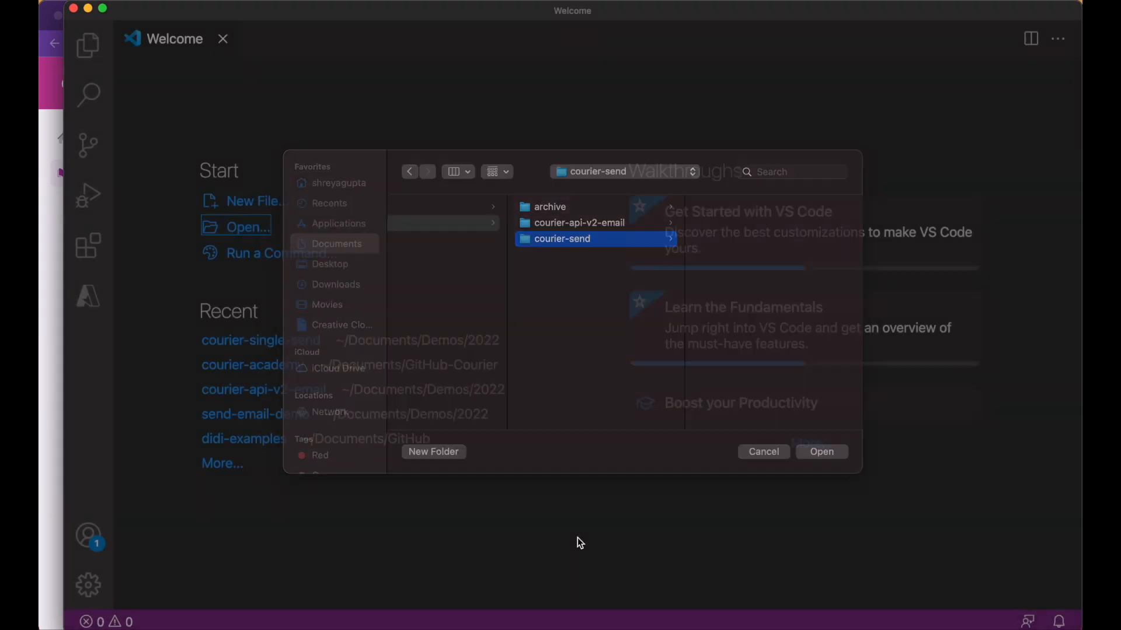
pyautogui.click(821, 450)
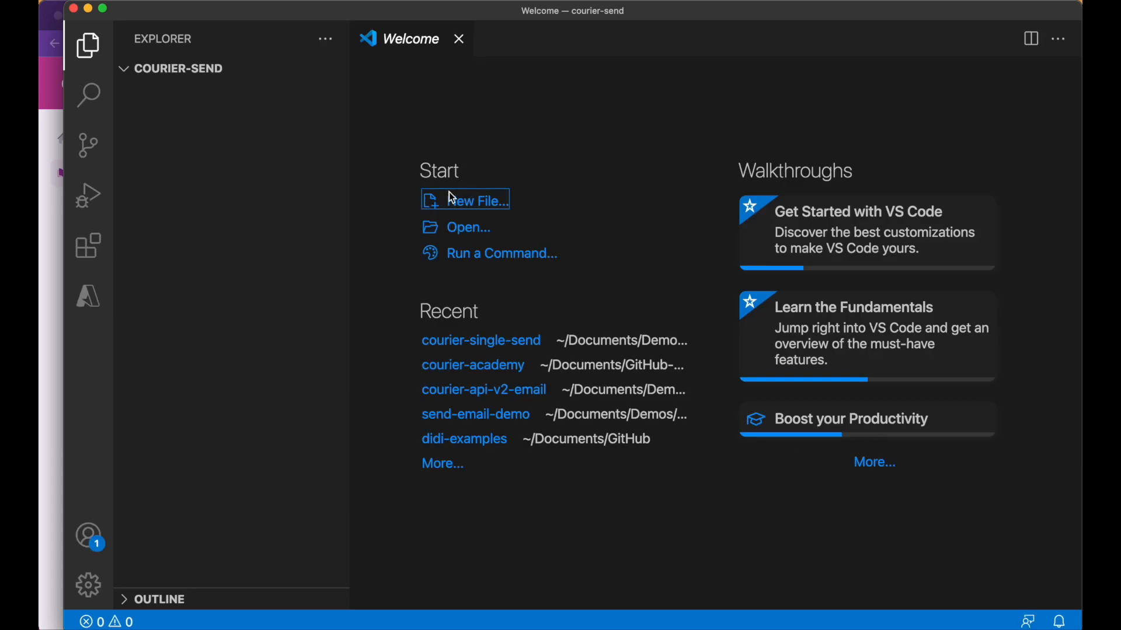
# Step: Start a new untitled file in the courier-send project
pyautogui.click(474, 199)
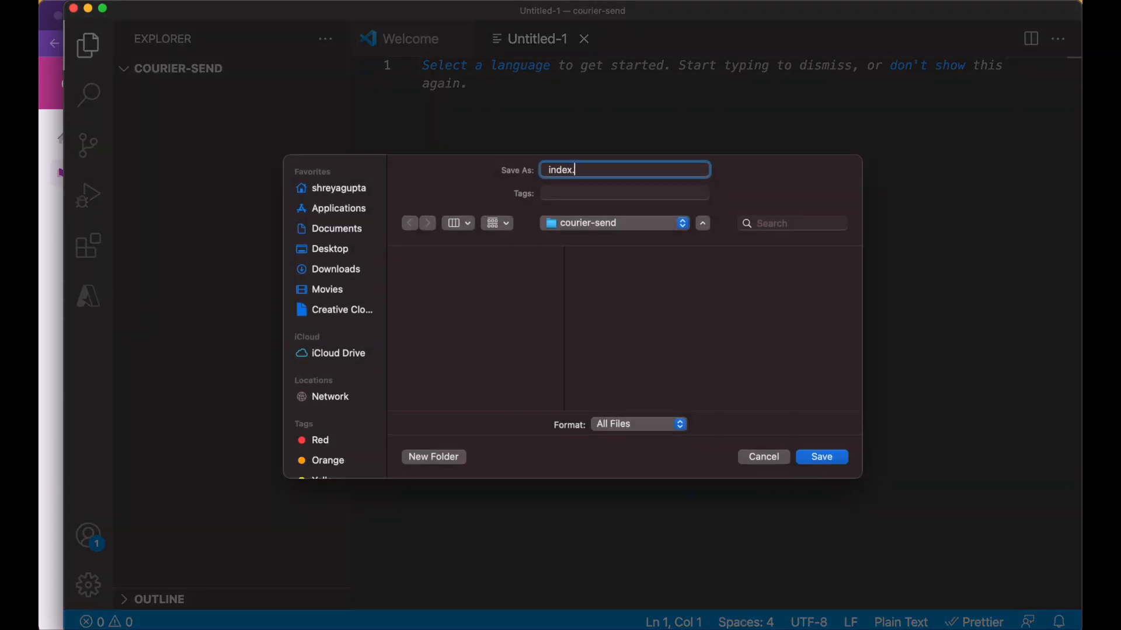
# Step: Save the file as index.js with the Node.js send code and grab the npm install node-fetch command
pyautogui.click(821, 456)
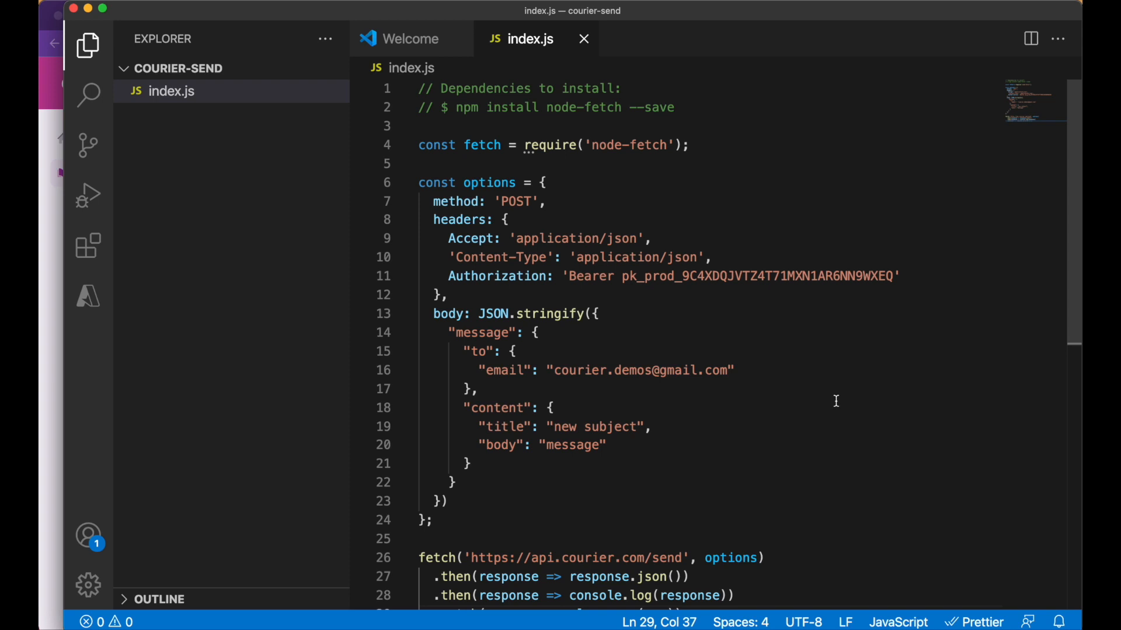
pyautogui.moveTo(455, 107); pyautogui.dragTo(673, 107)
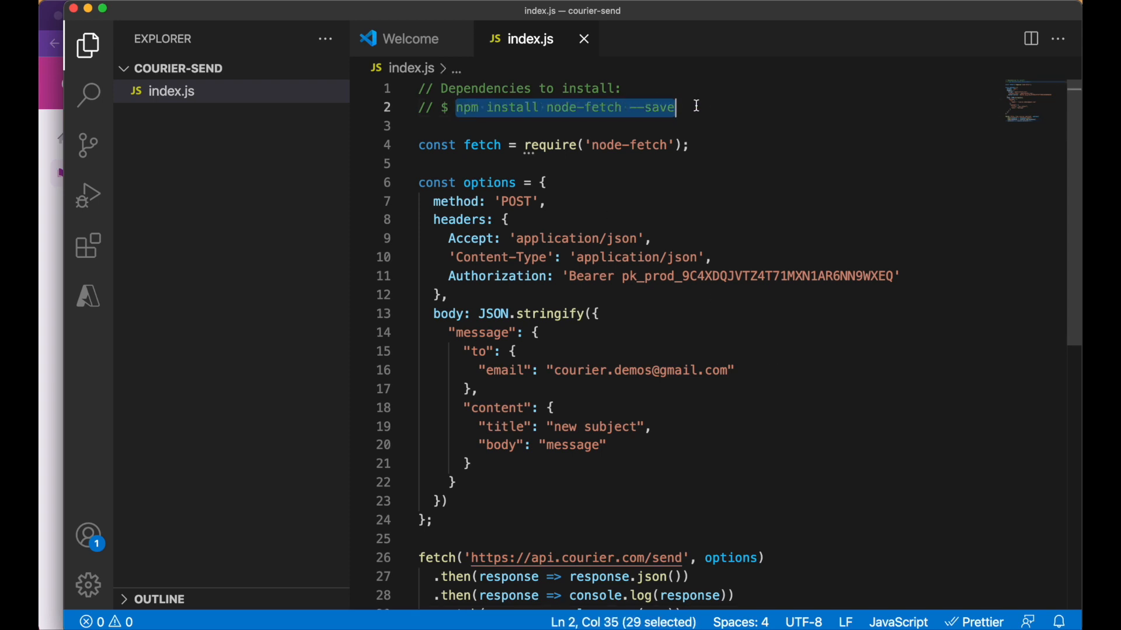
pyautogui.moveTo(622, 164)
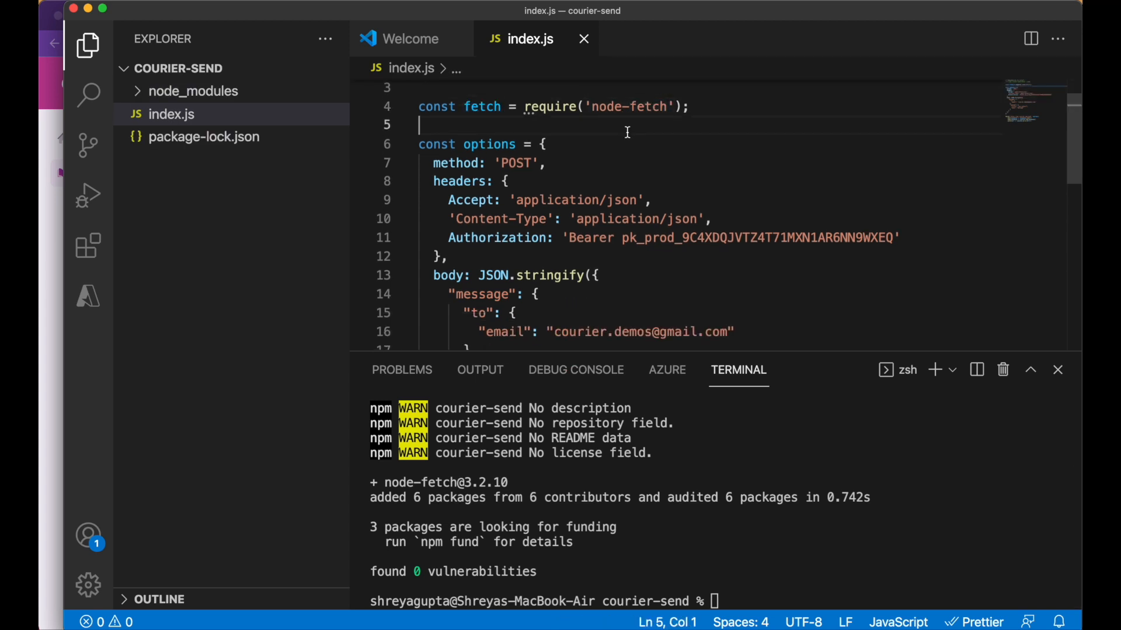
# Step: Run index.js with node in the terminal after installing node-fetch
pyautogui.write('node')
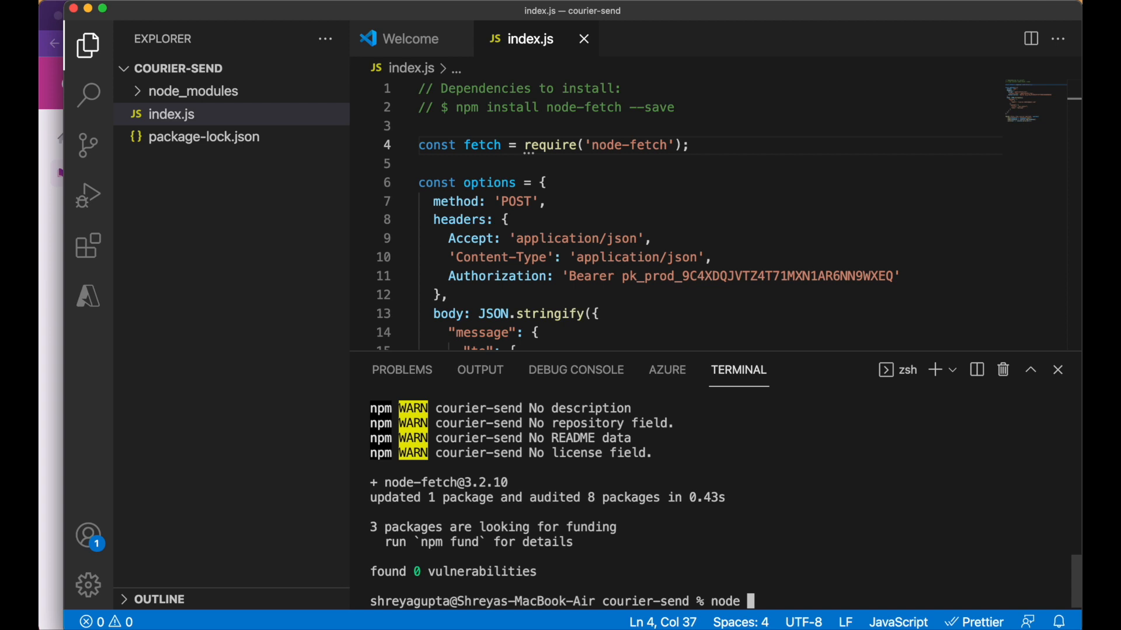
pyautogui.write('index.')
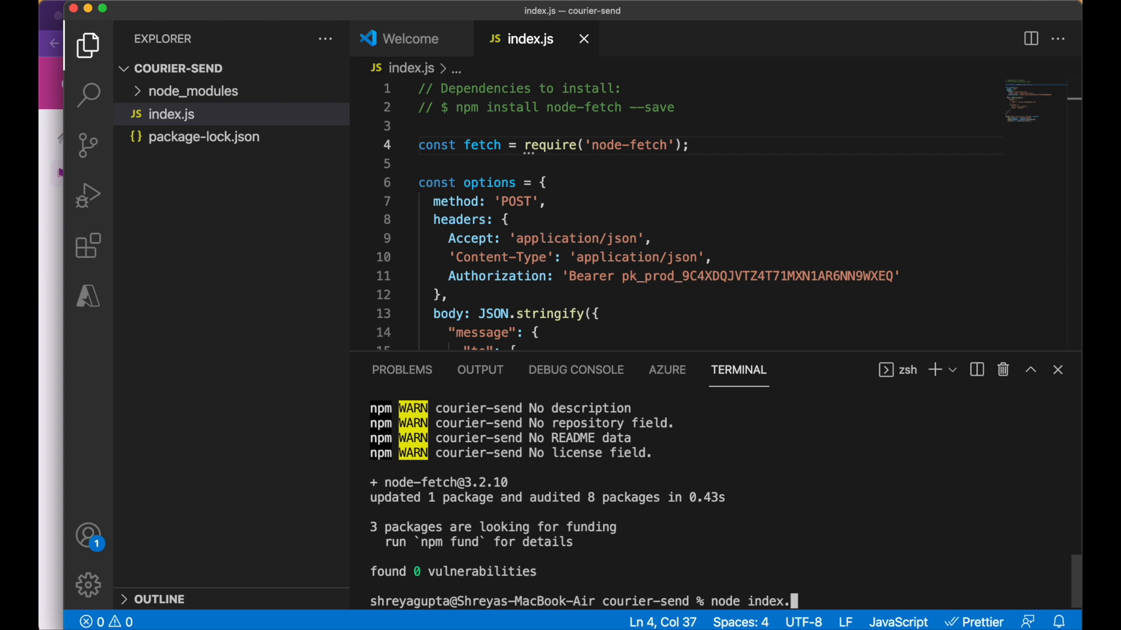
pyautogui.press('Enter')
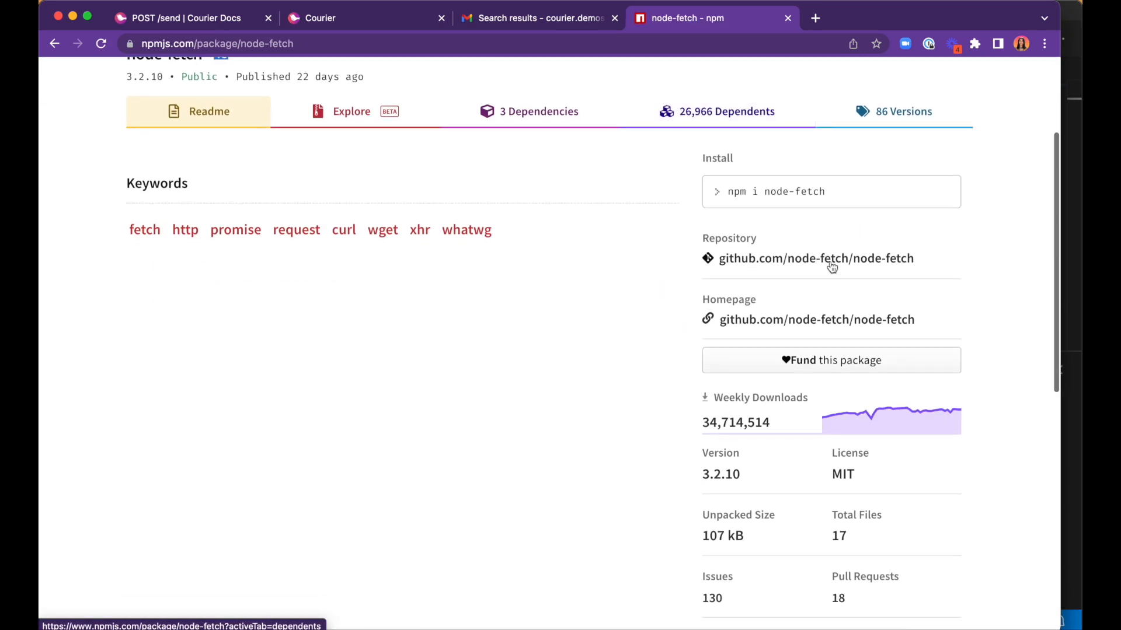
# Step: Read the node-fetch GitHub README's note that v3 is ESM-only and v2 supports CommonJS
pyautogui.click(816, 258)
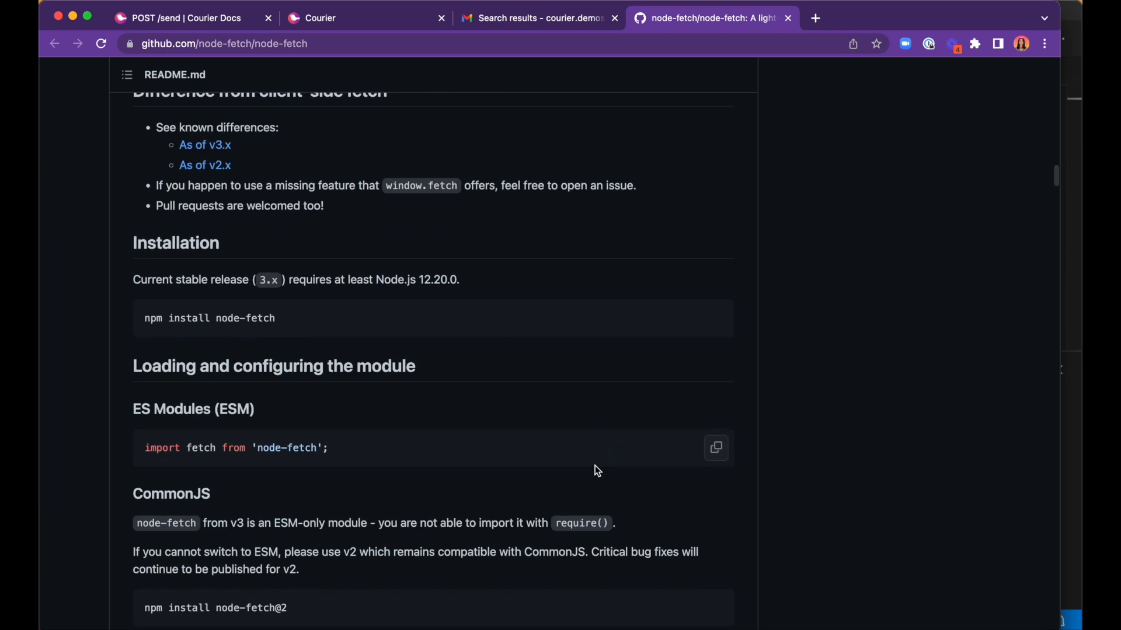
pyautogui.scroll(-3)
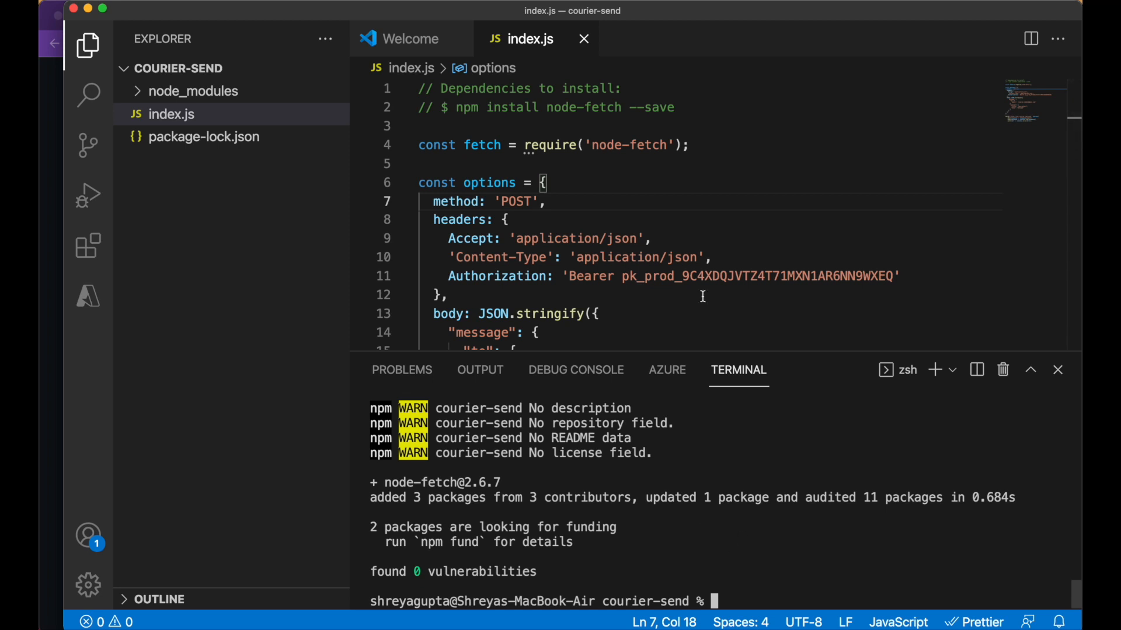
pyautogui.moveTo(733, 473)
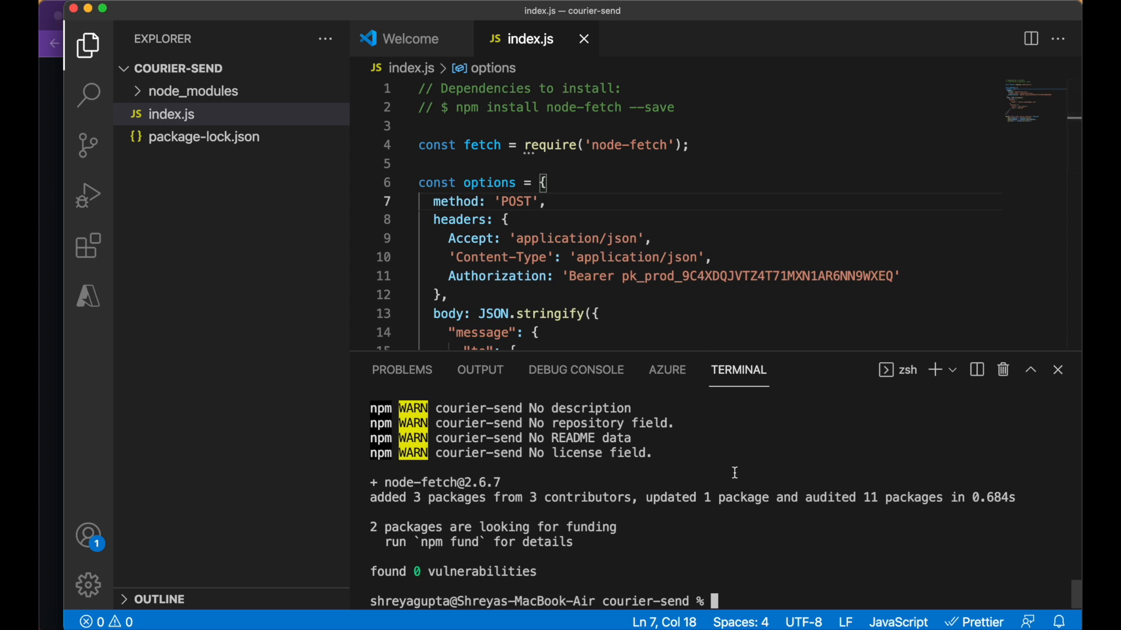
# Step: Run node index.js with node-fetch 2 and grab the returned Courier requestId
pyautogui.write('node index.js')
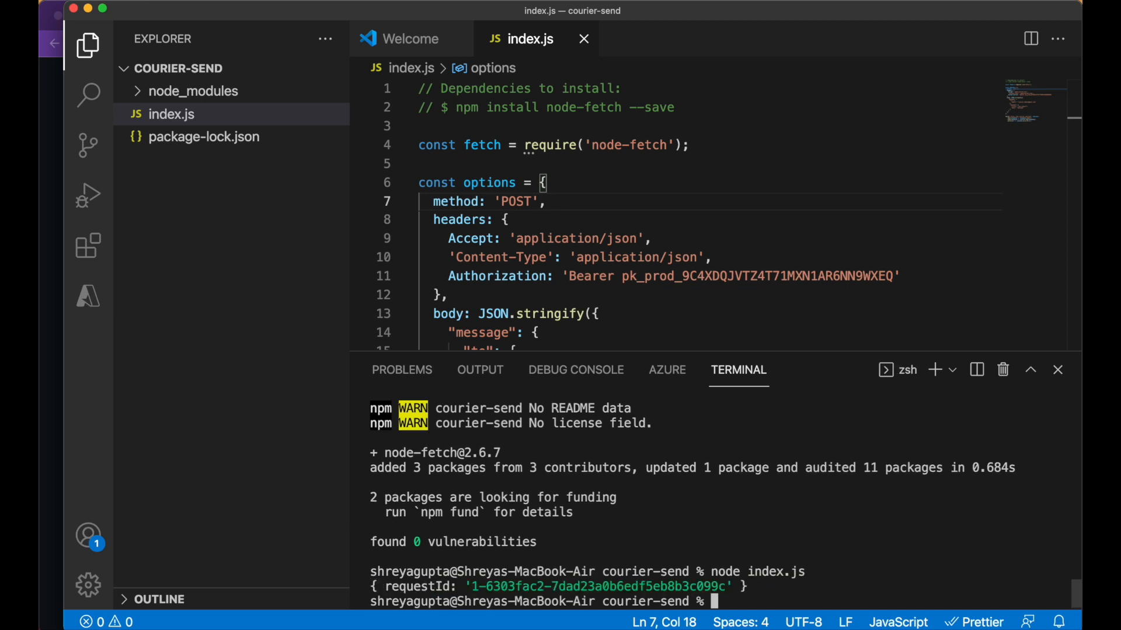
pyautogui.doubleClick(600, 586)
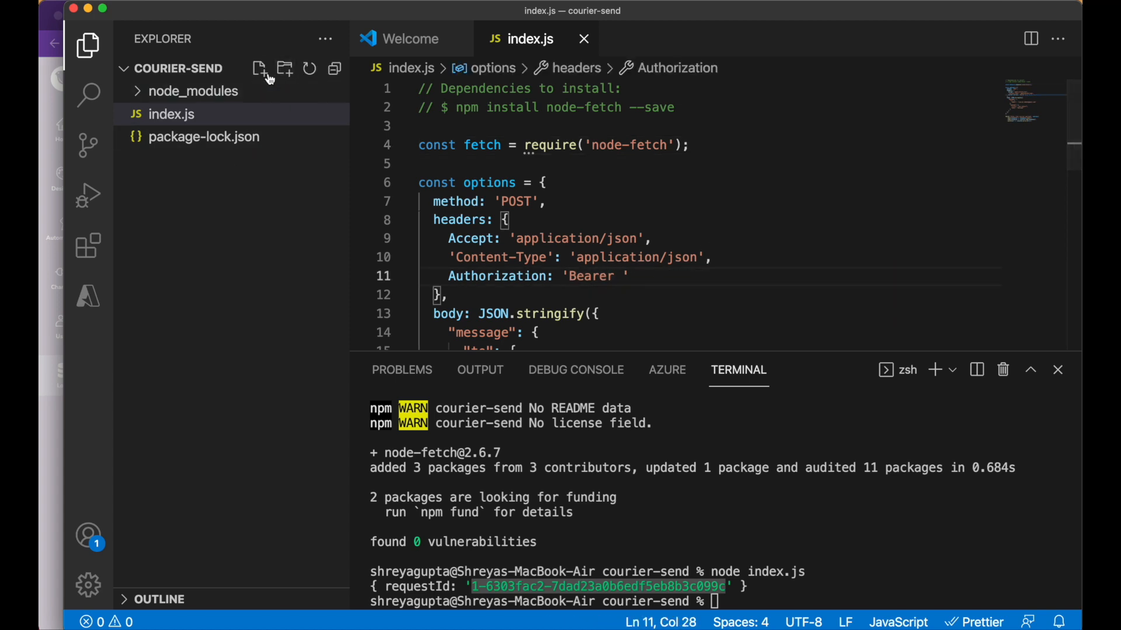
# Step: Create a .env file defining APIKEY="pk_prod_..." with the Courier key in quotes
pyautogui.click(259, 68)
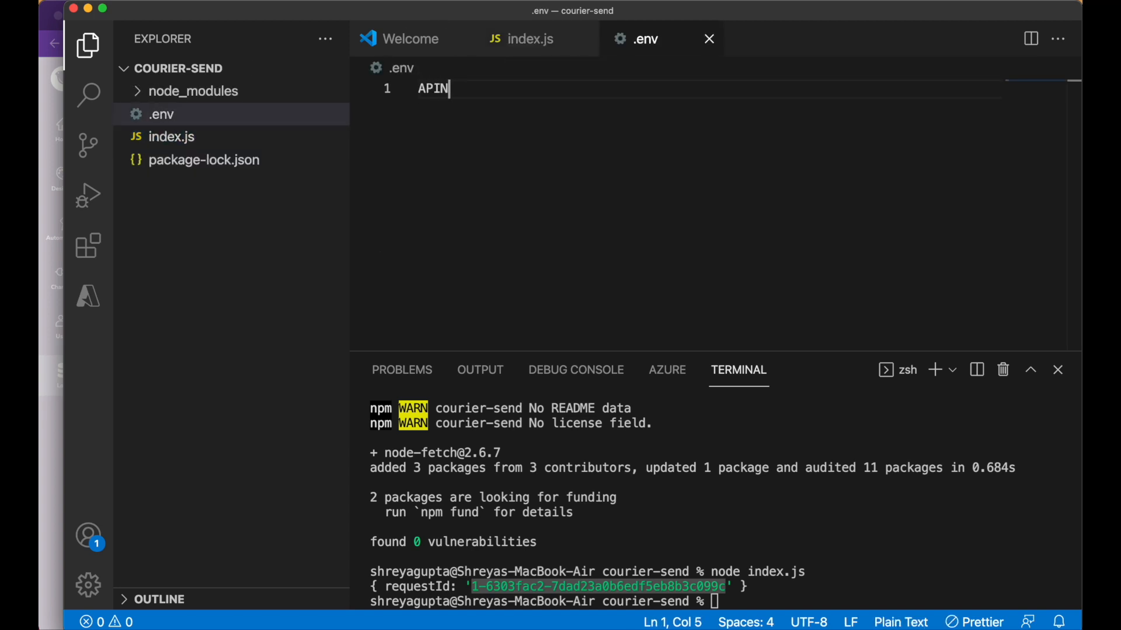
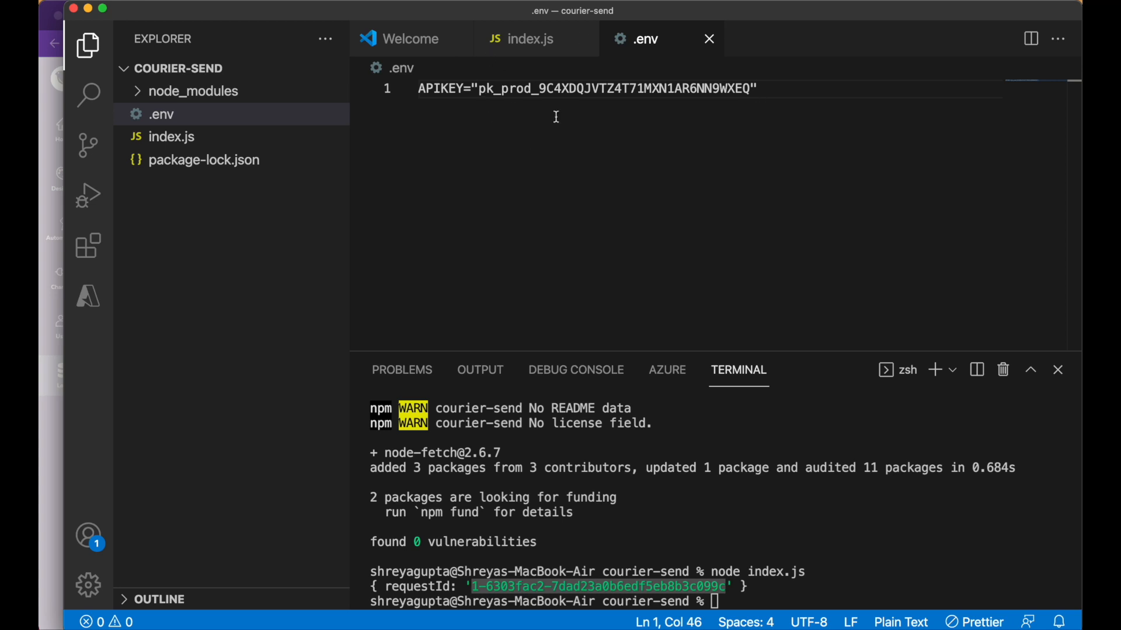
pyautogui.moveTo(88, 246)
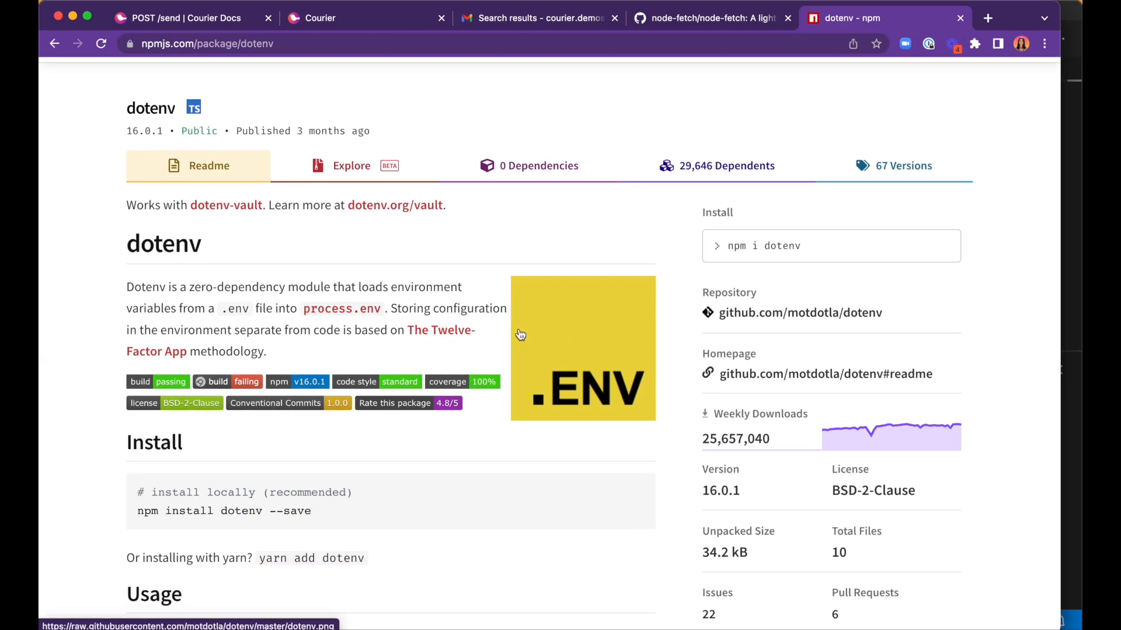
# Step: Scroll the dotenv npm page to its usage instructions
pyautogui.scroll(-3)
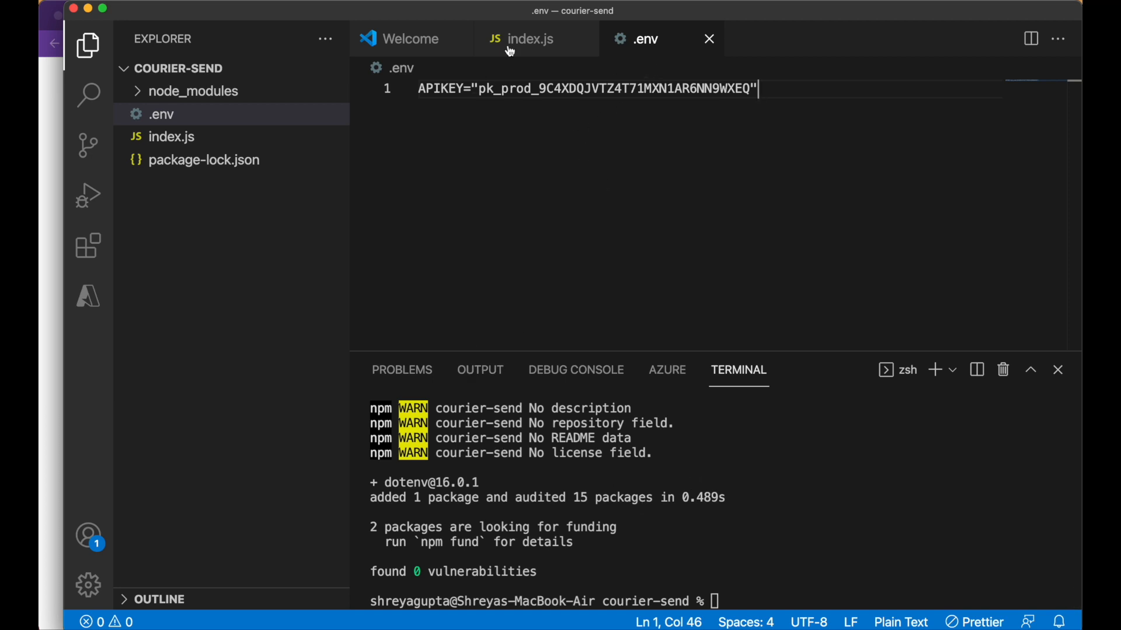
# Step: Build the Authorization header in index.js from process.env.APIKEY
pyautogui.click(529, 38)
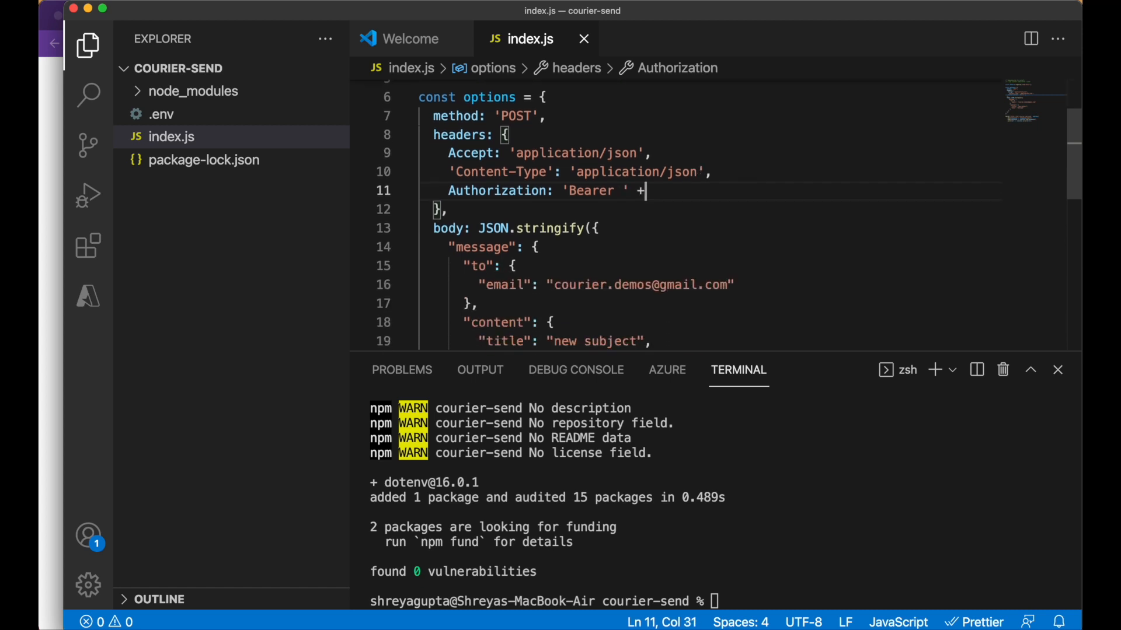
pyautogui.write('pro')
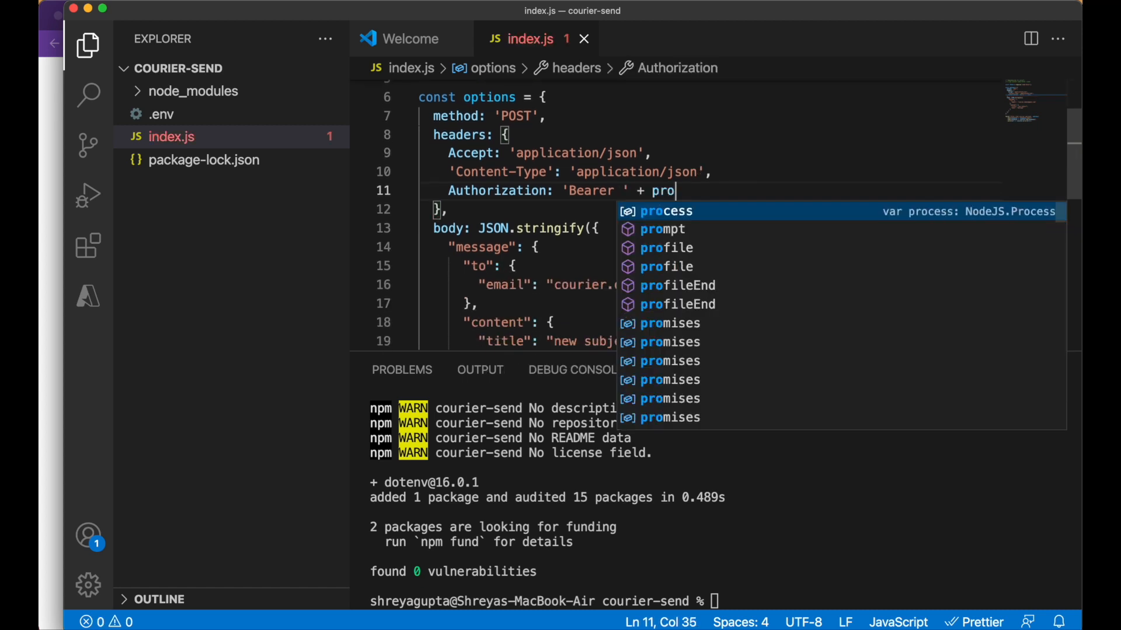
pyautogui.write('cess.env.')
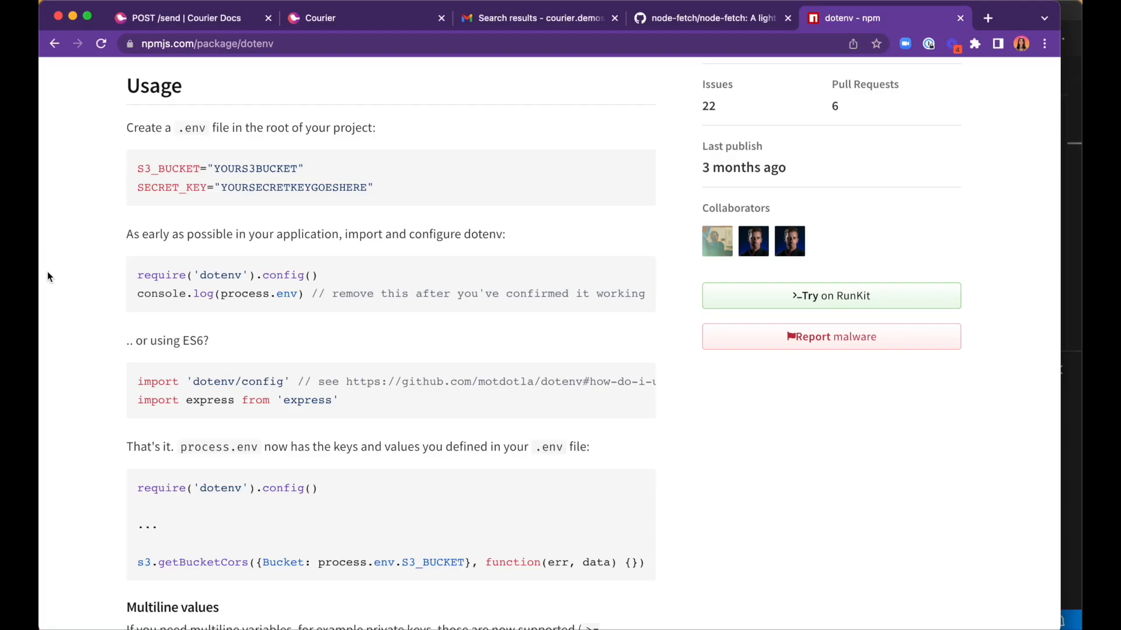
# Step: Add require('dotenv').config() to index.js and run npm install dotenv --save
pyautogui.doubleClick(227, 275)
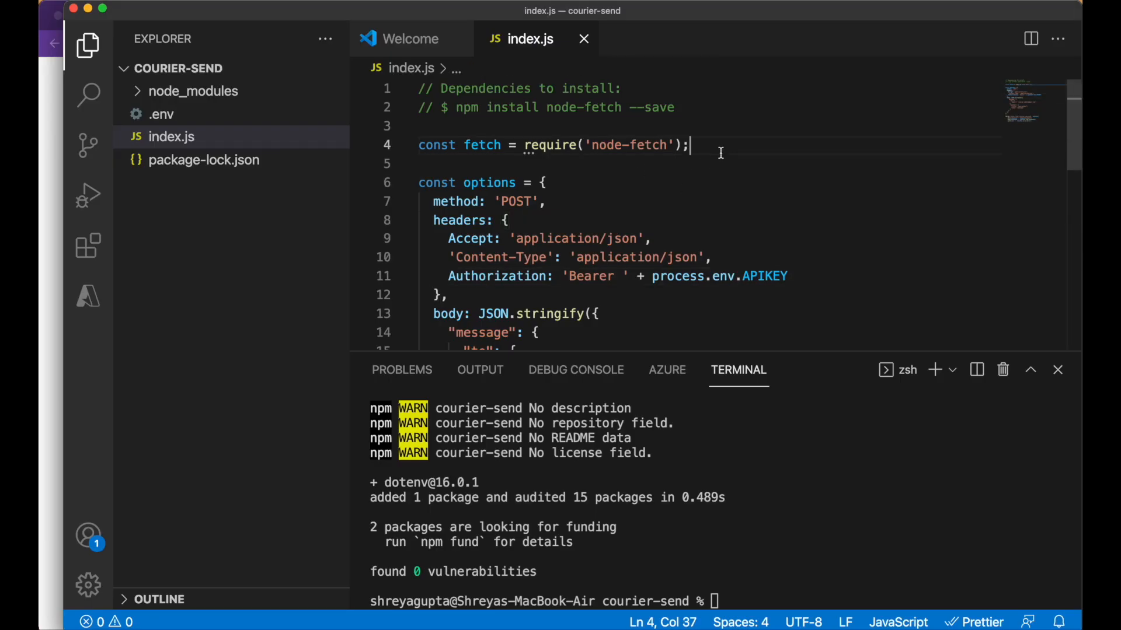
pyautogui.write("require('dotenv').config()")
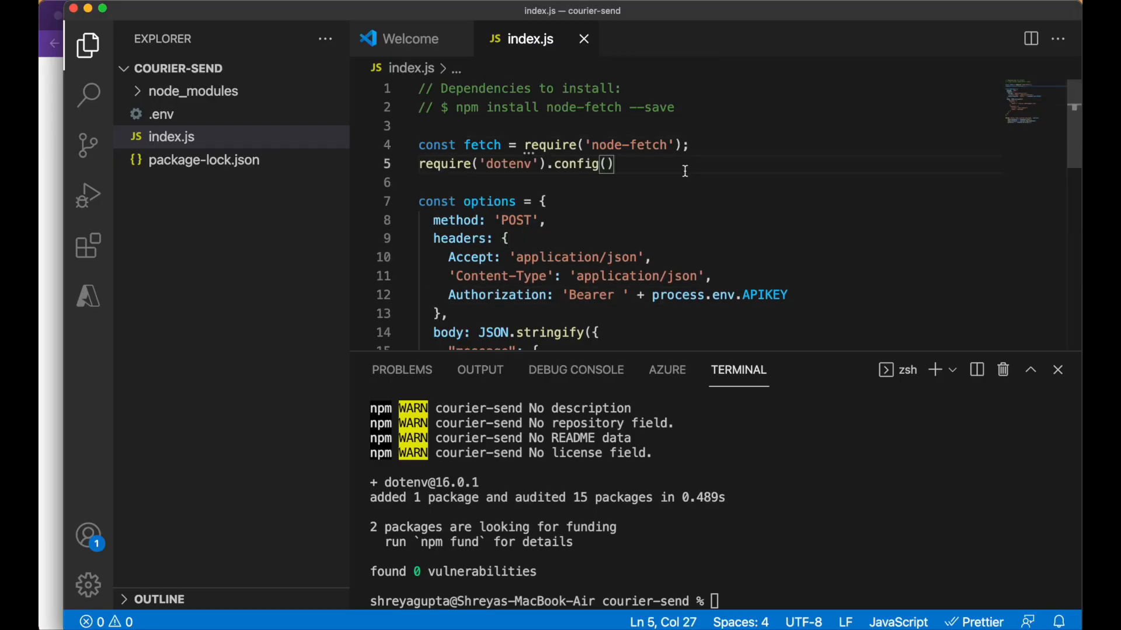
pyautogui.write('npm install dotenv --save')
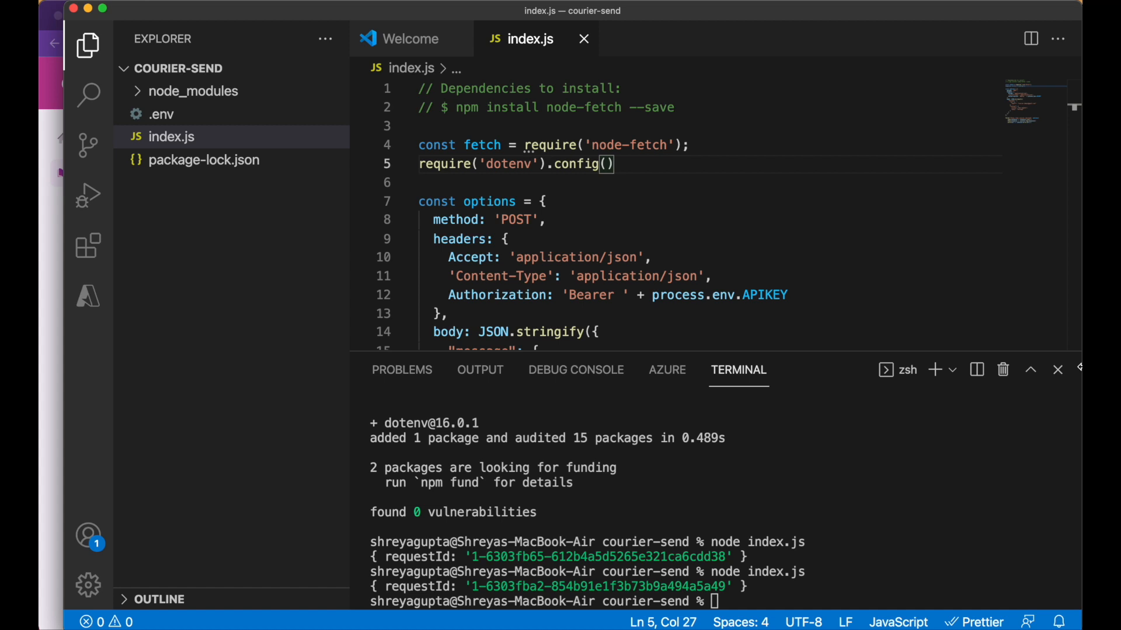
pyautogui.moveTo(917, 372)
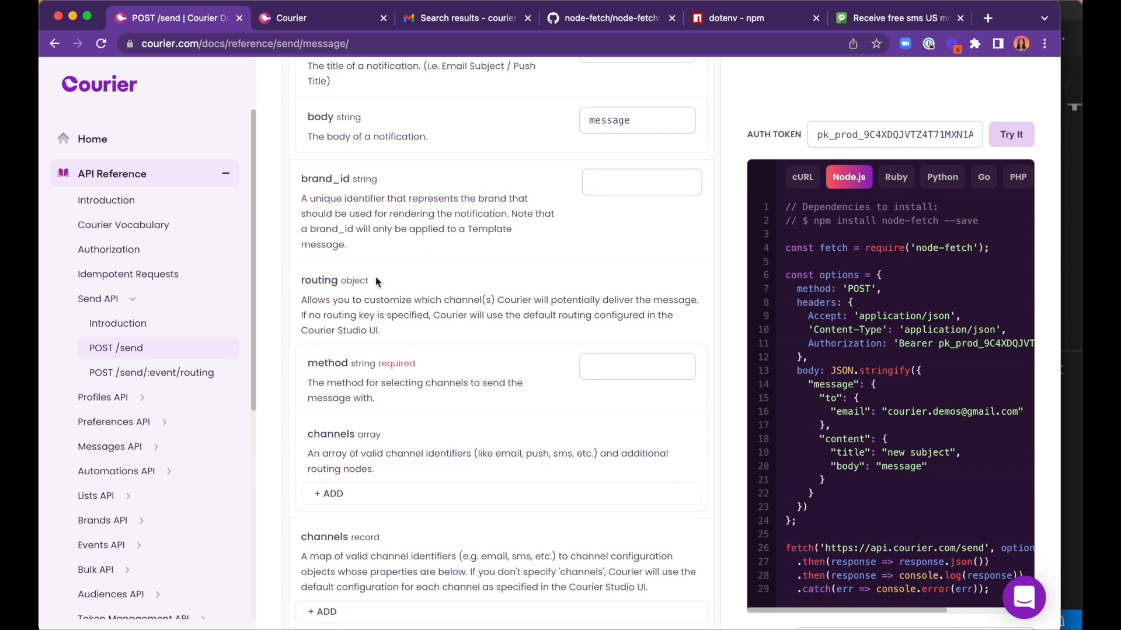
# Step: Switch the send sample's routing method from all to single in the Courier docs
pyautogui.click(635, 366)
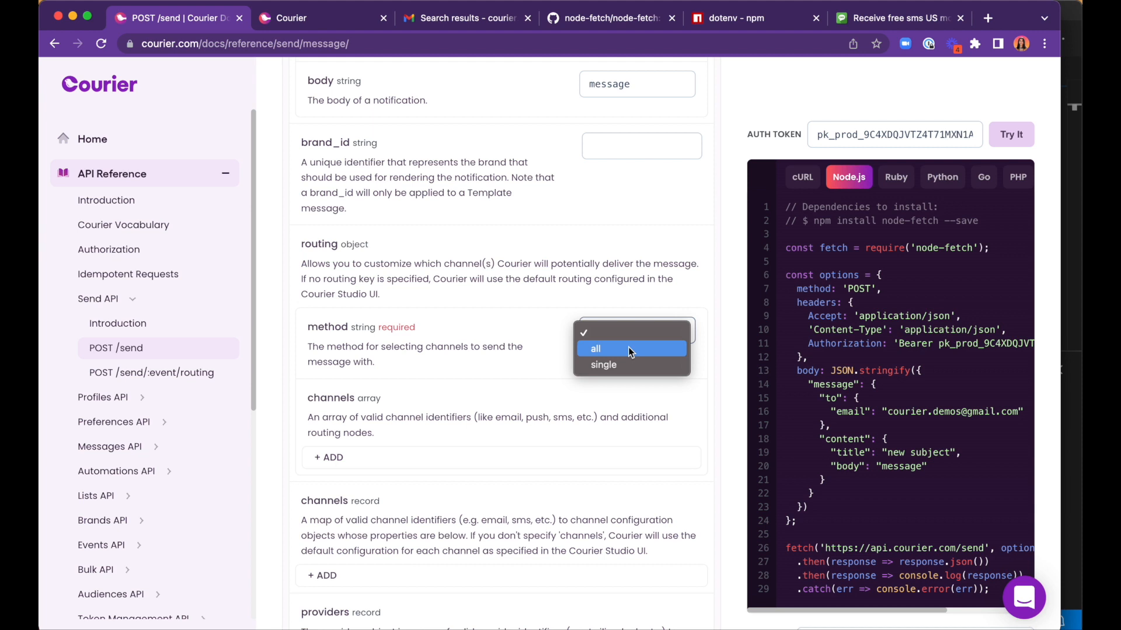
pyautogui.moveTo(631, 364)
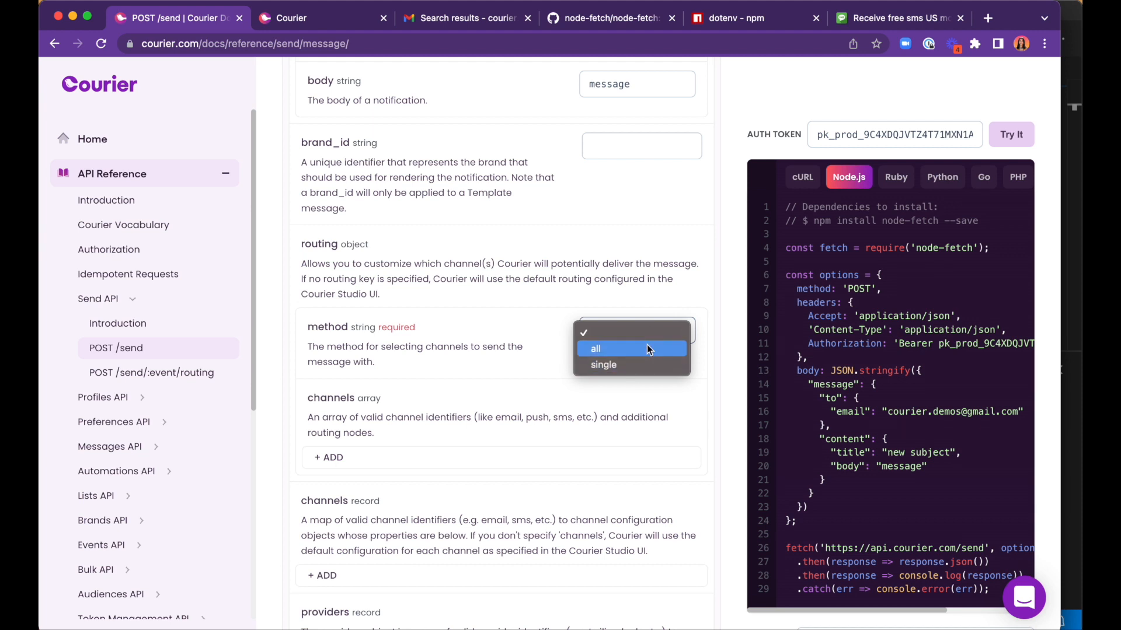
pyautogui.click(595, 349)
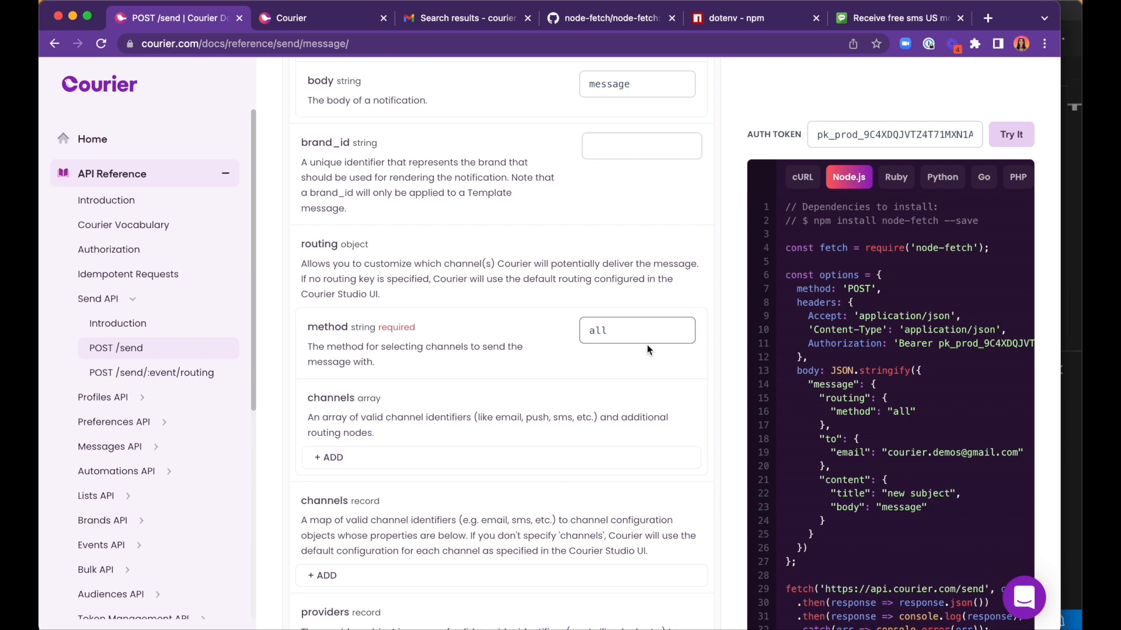
pyautogui.click(635, 329)
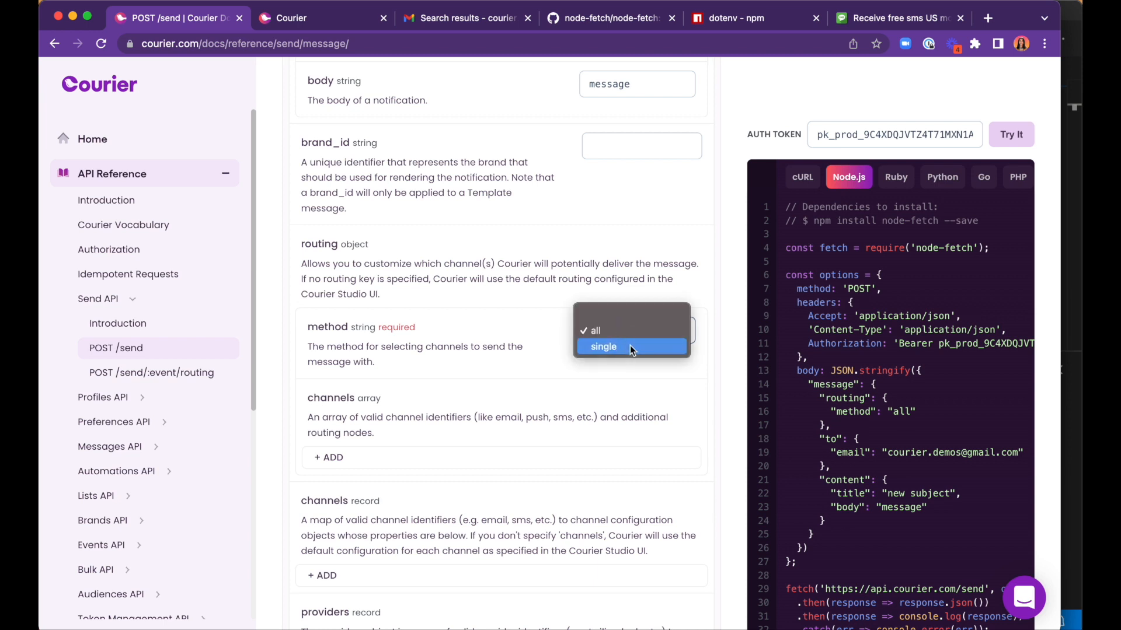
pyautogui.click(602, 347)
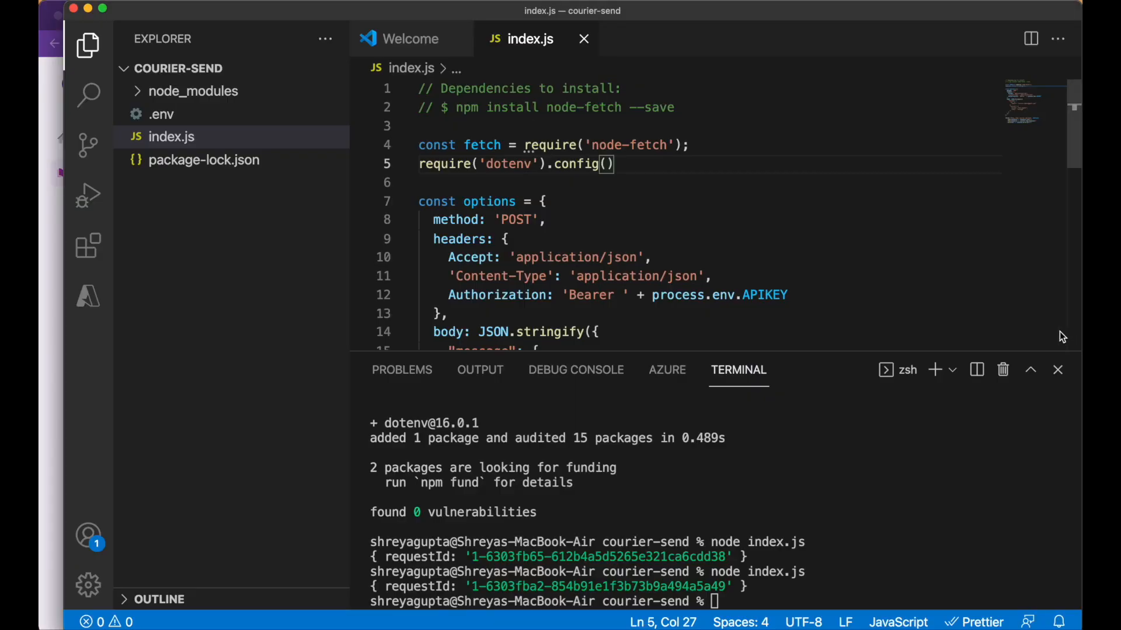
# Step: Add "channels": ["email", "sms"] under routing in index.js
pyautogui.scroll(-3)
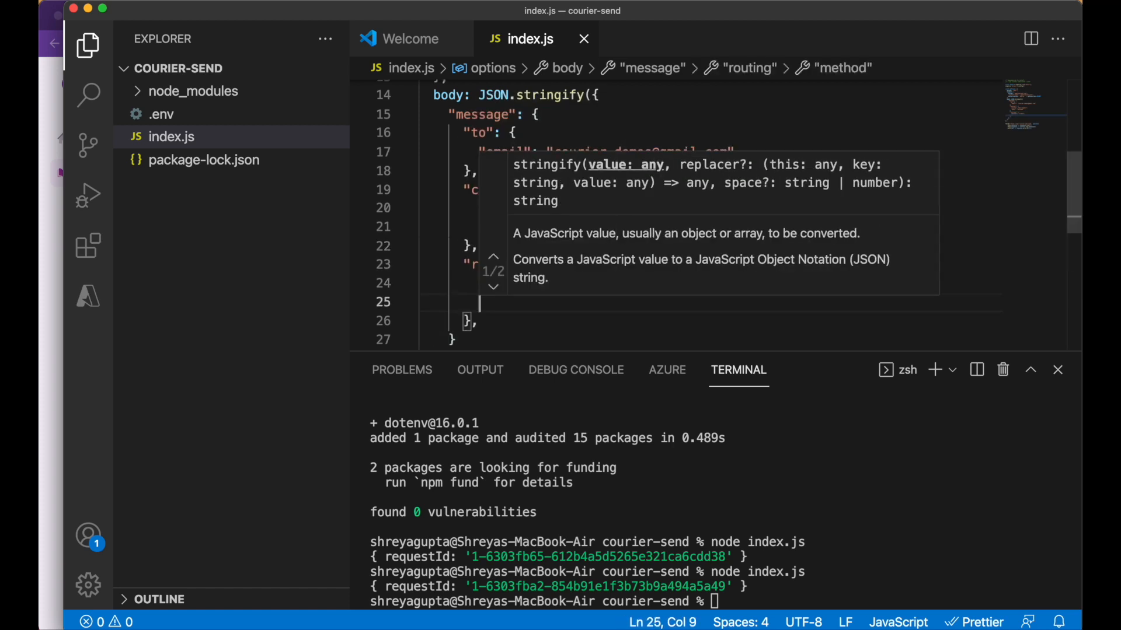
pyautogui.write('"channels":')
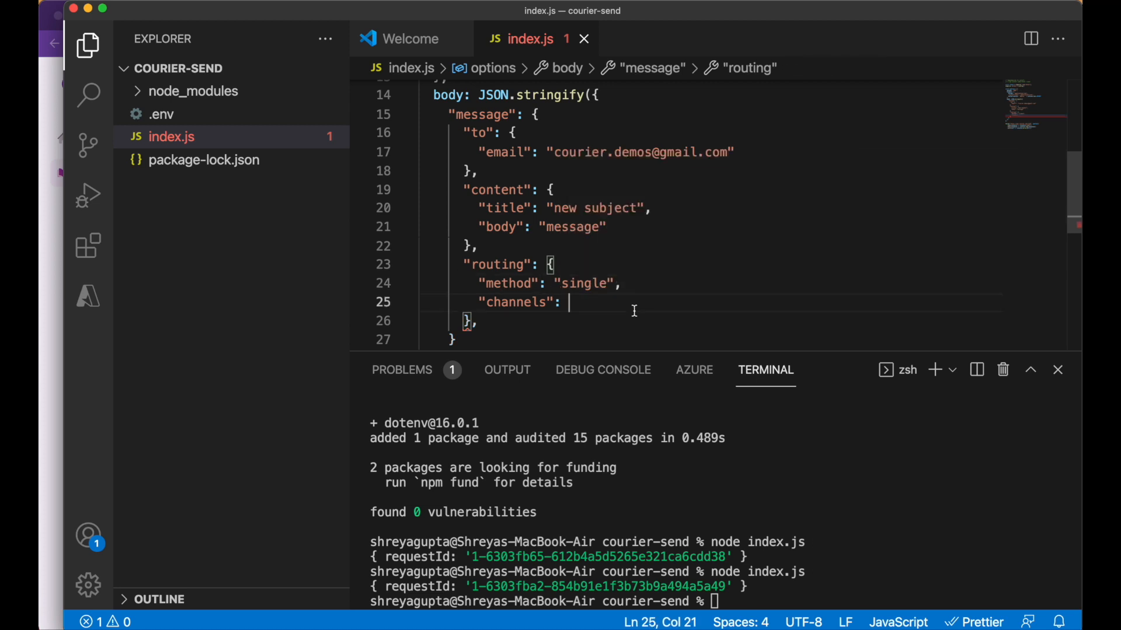
pyautogui.write('""')
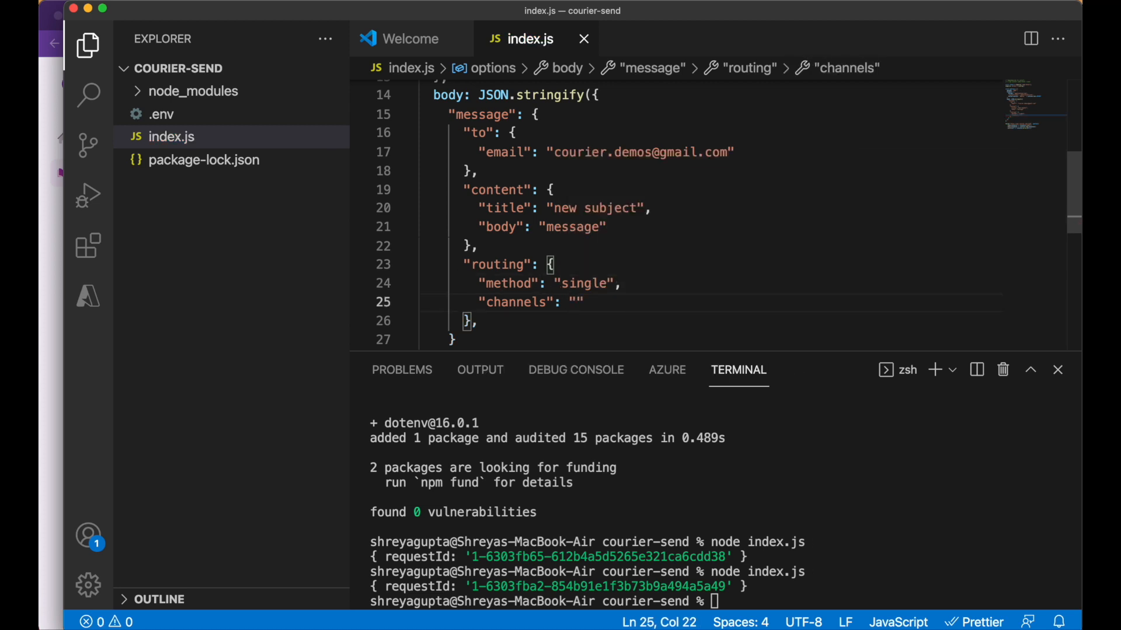
pyautogui.write('email')
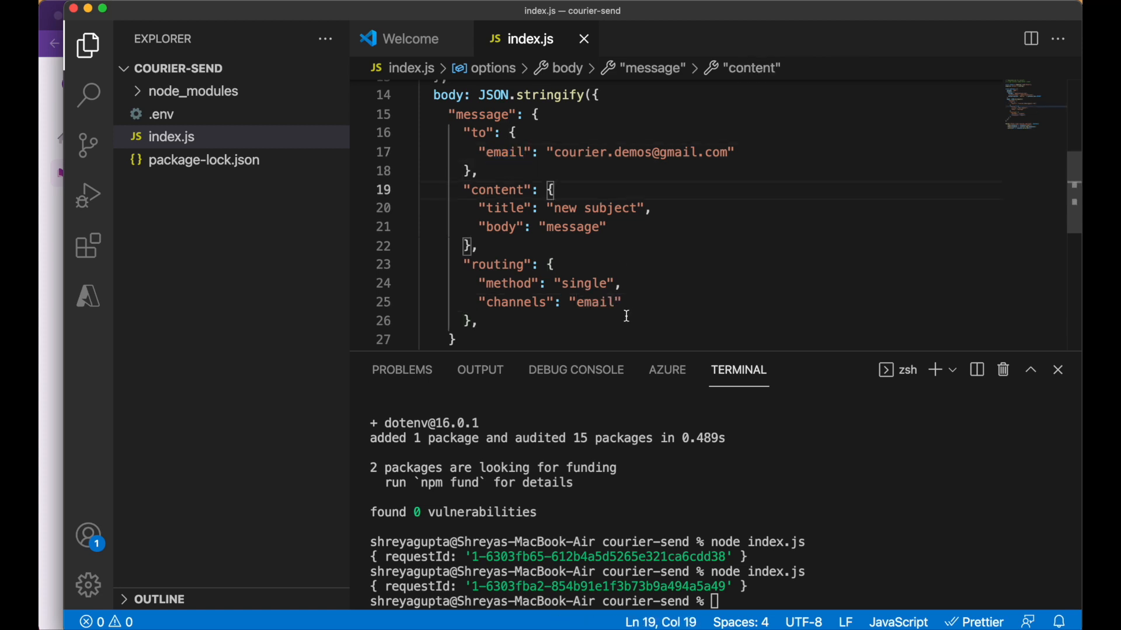
pyautogui.write('[')
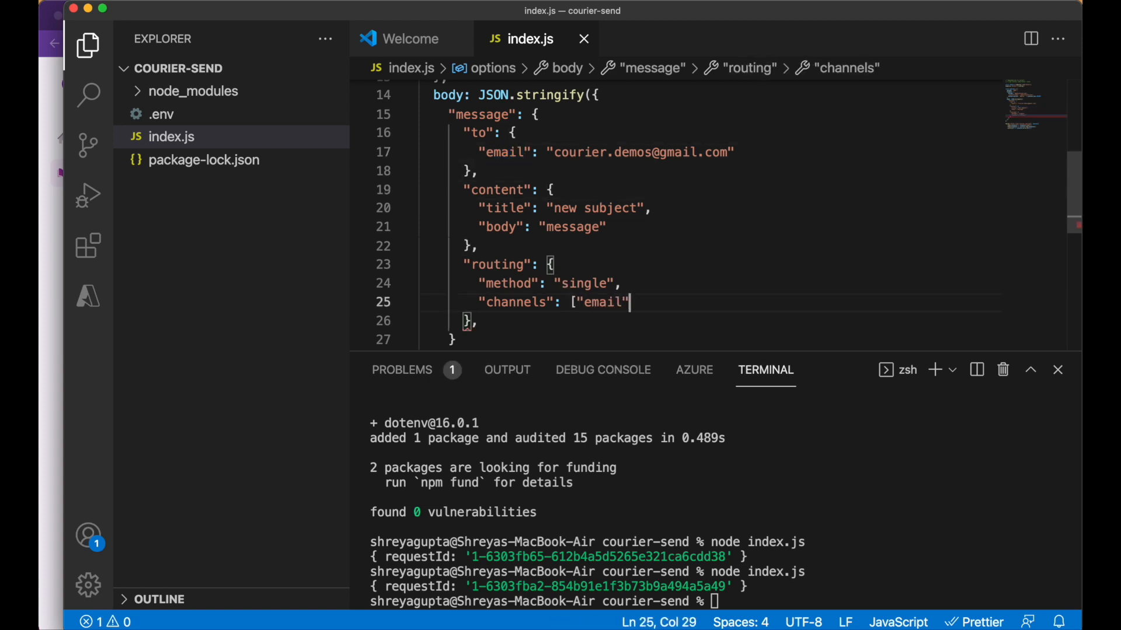
pyautogui.write(', "sms')
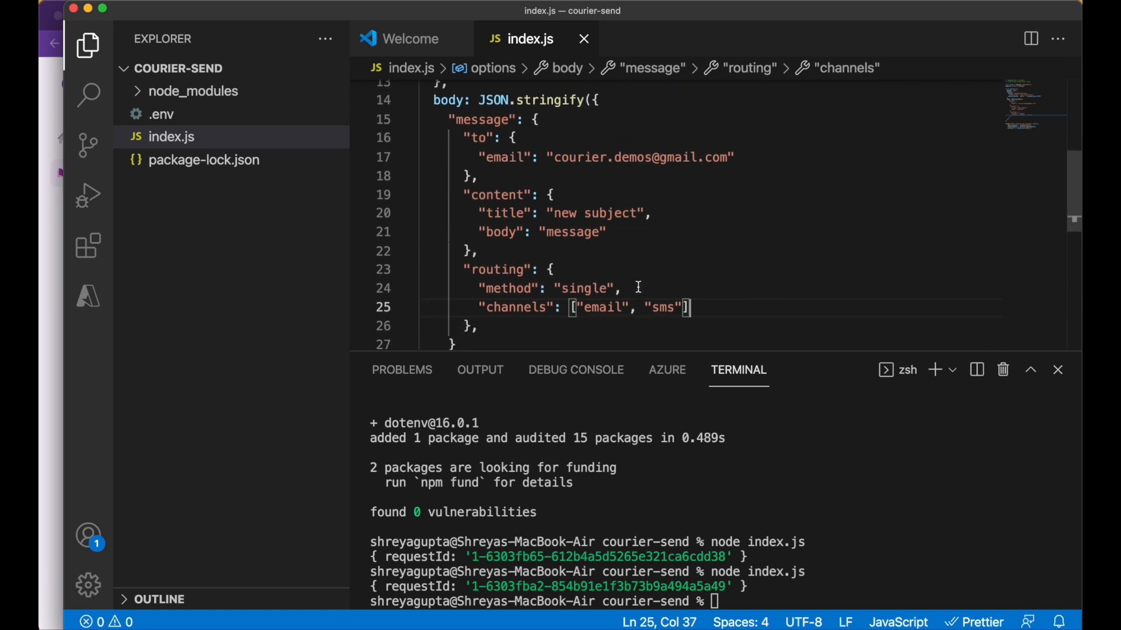
# Step: Toggle the routing method to all and back to single, then remove the sms channel
pyautogui.write('all')
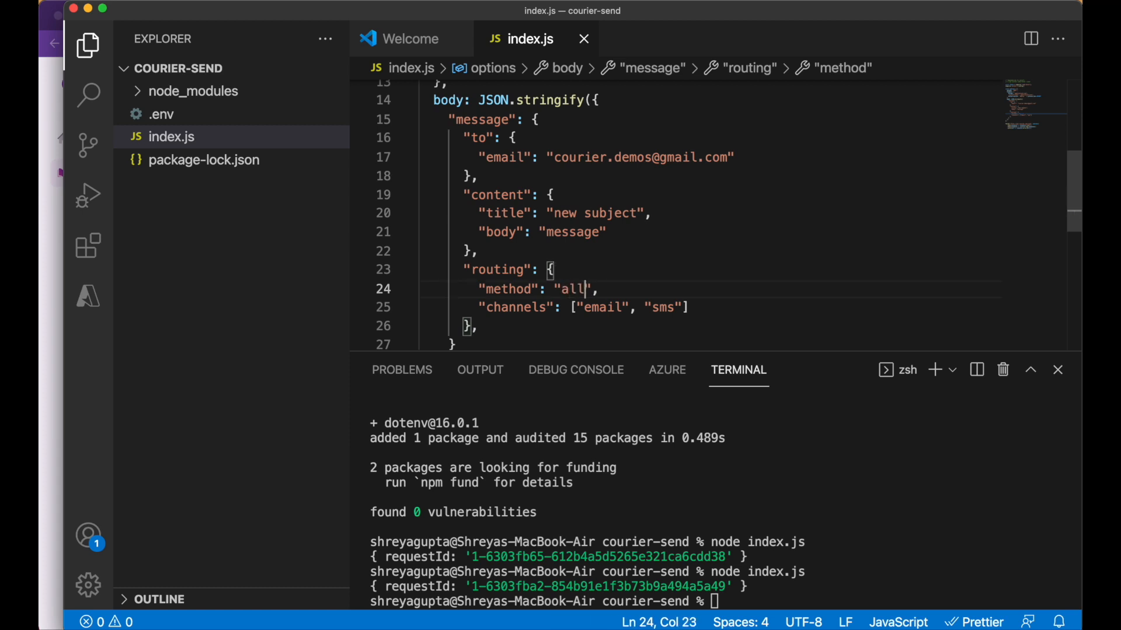
pyautogui.doubleClick(662, 307)
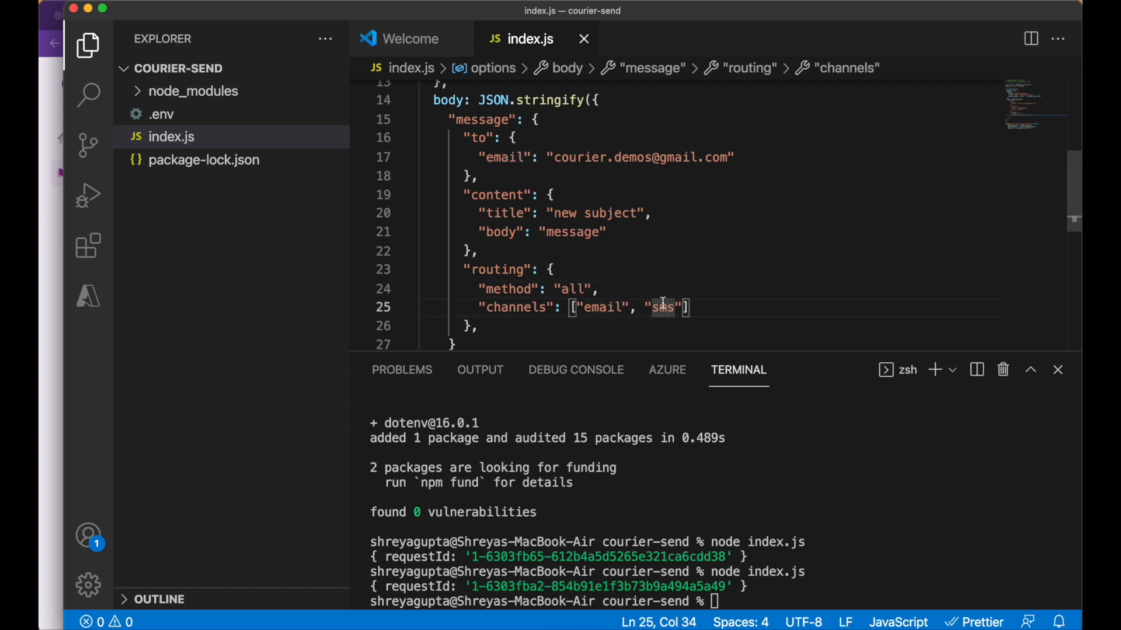
pyautogui.doubleClick(571, 288)
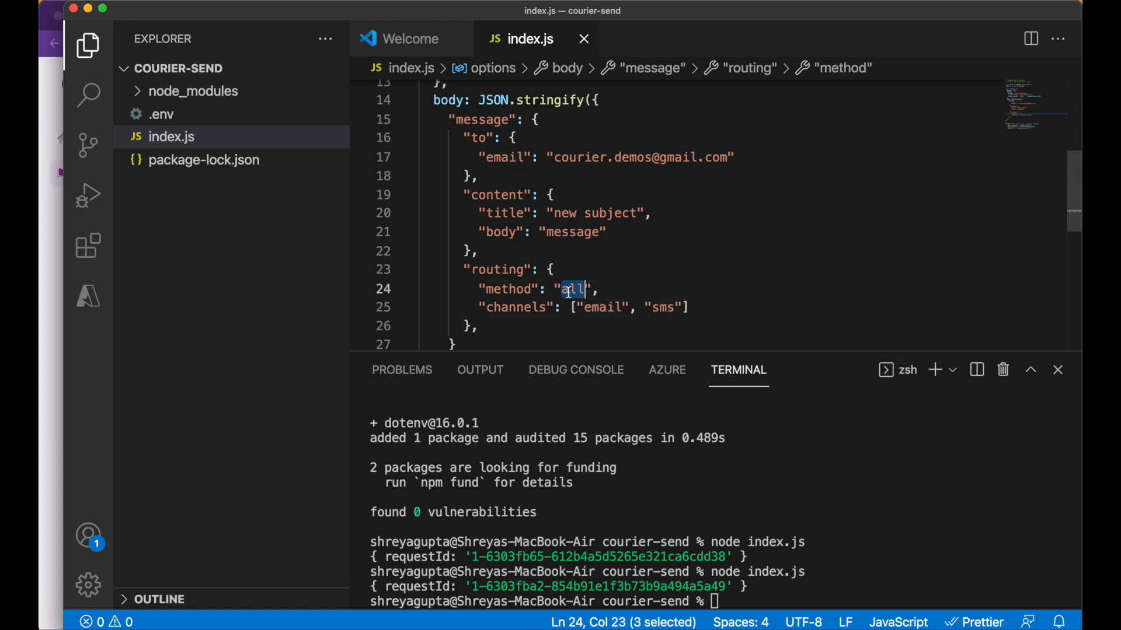
pyautogui.write('single')
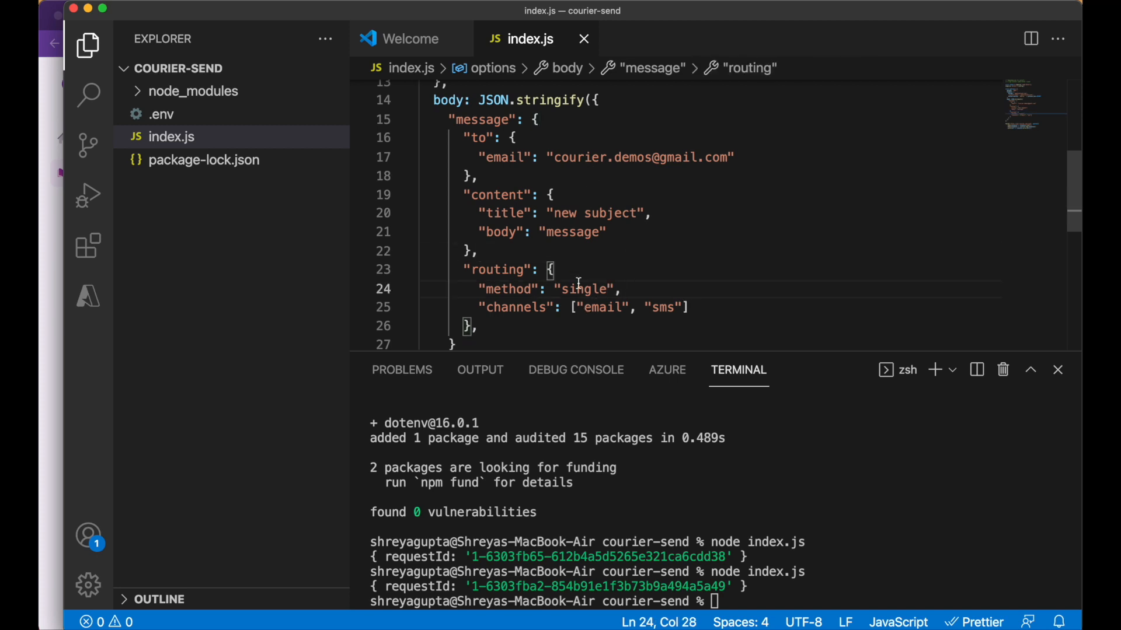
pyautogui.click(813, 157)
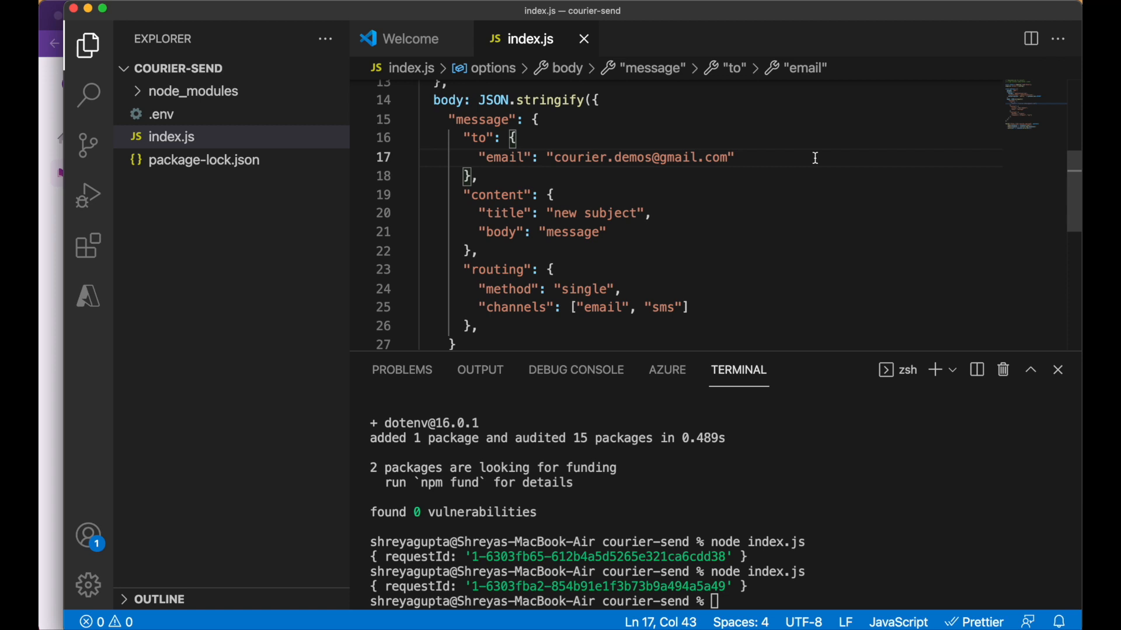
pyautogui.doubleClick(601, 307)
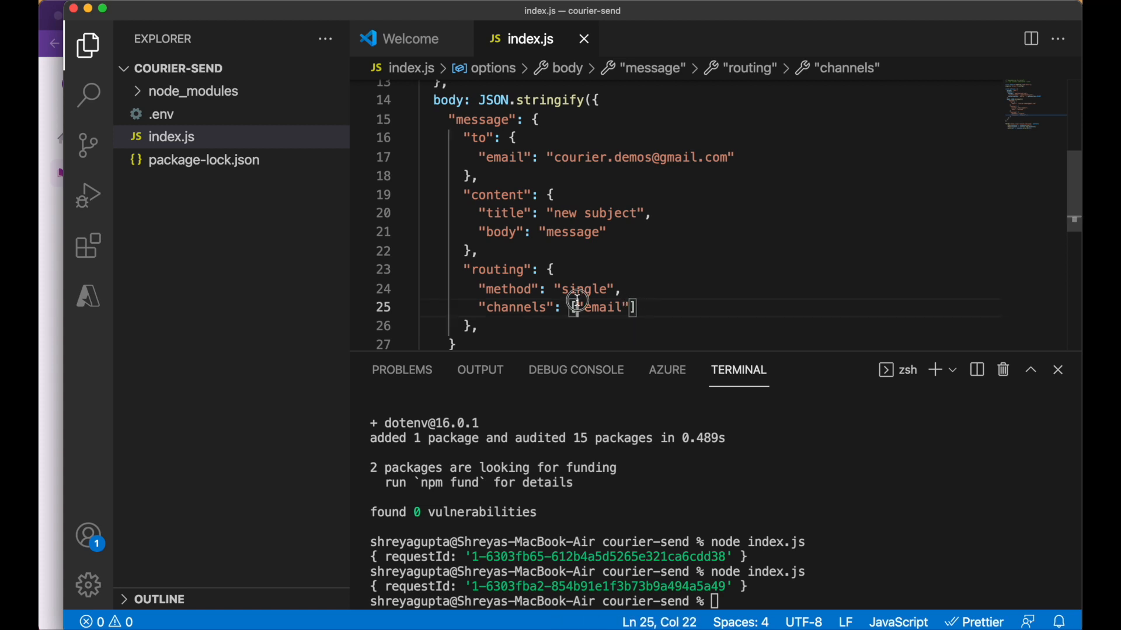
pyautogui.write('"sms",')
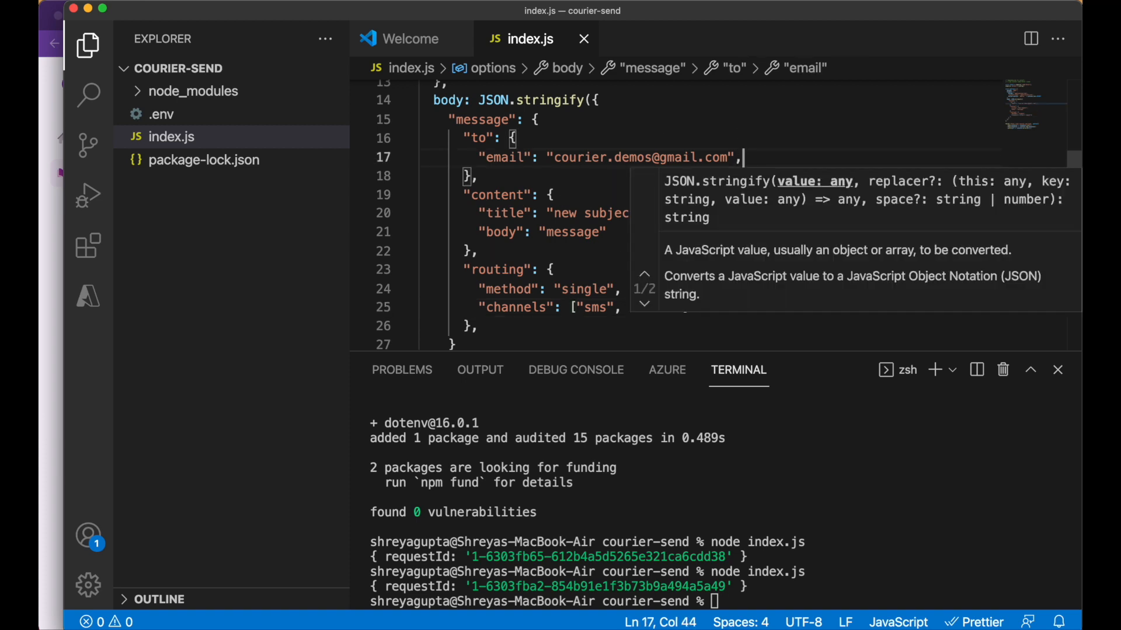
pyautogui.write('"phone"')
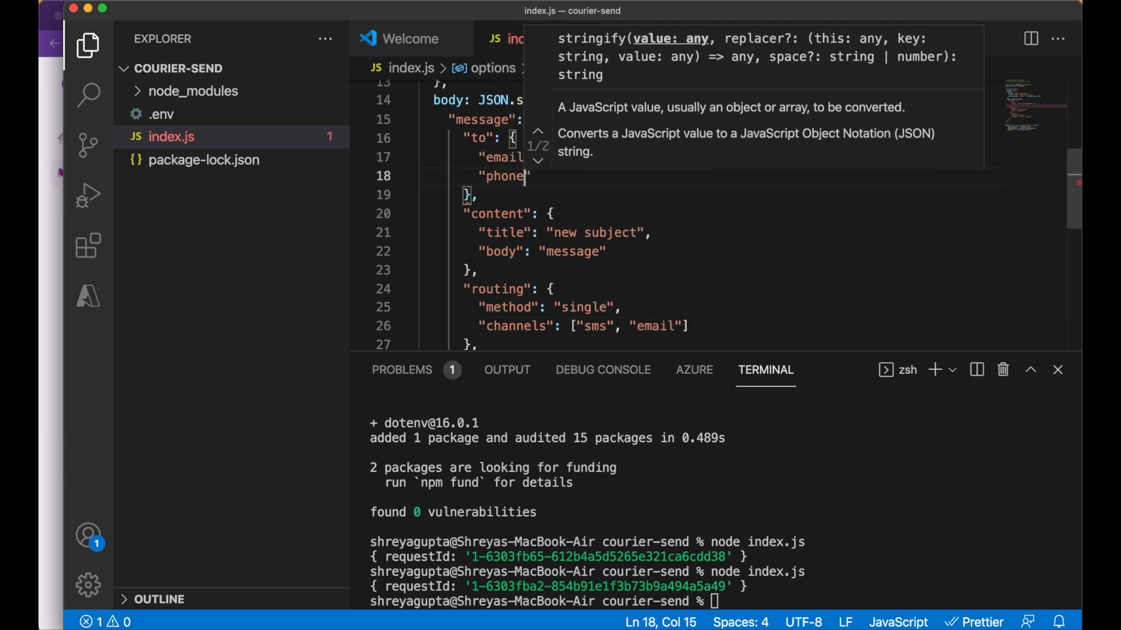
pyautogui.write('_num')
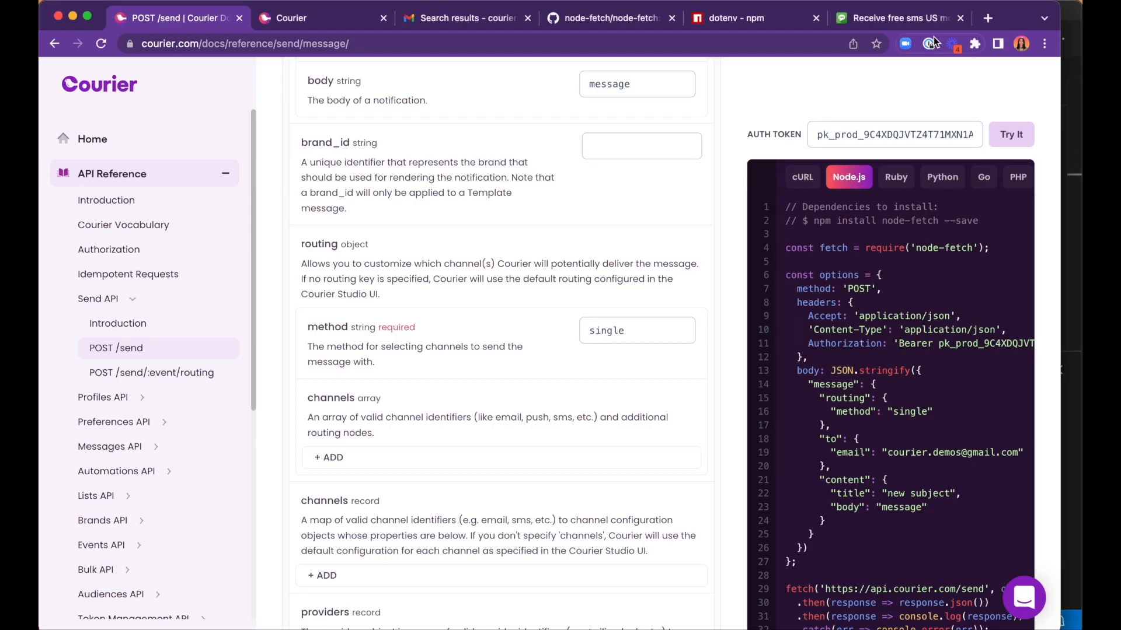
pyautogui.click(896, 18)
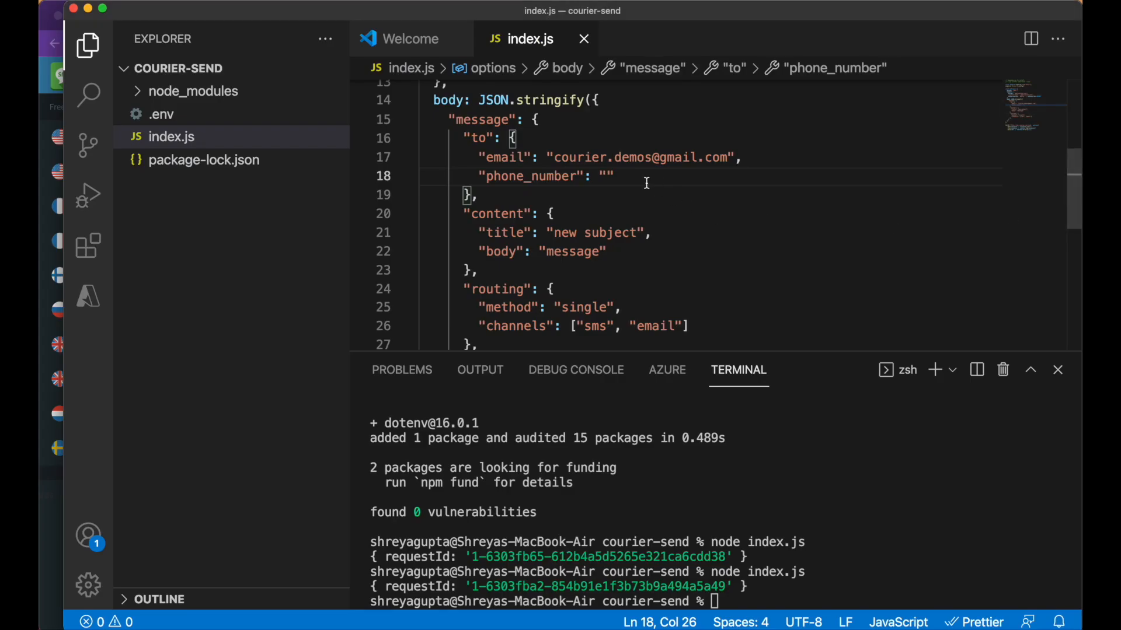
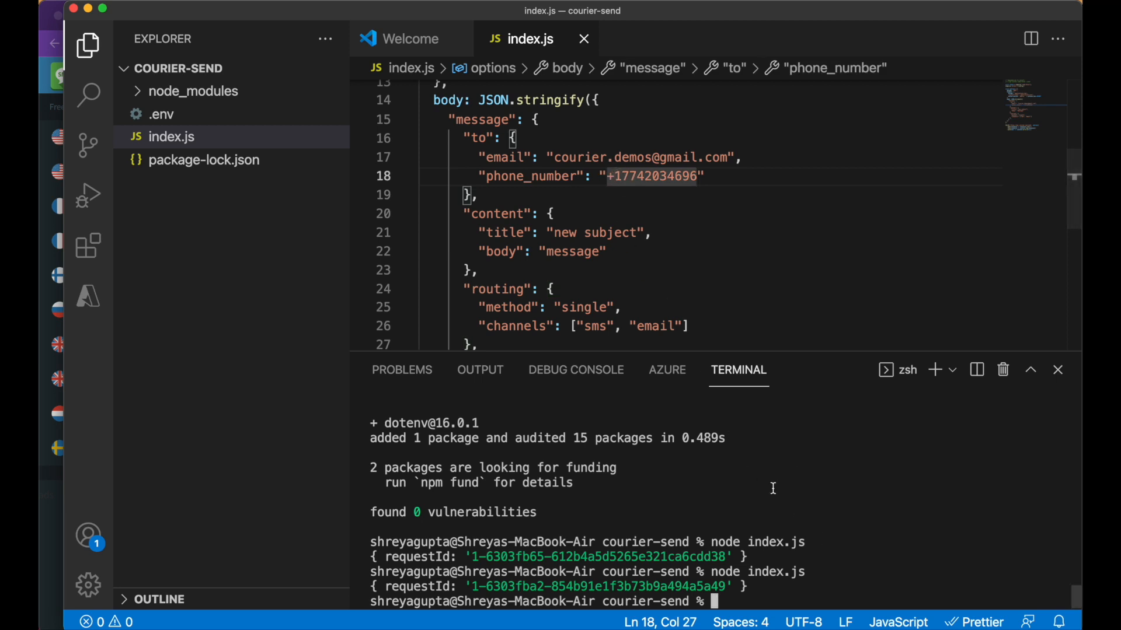
# Step: Run node index.js in the terminal to send the message
pyautogui.write('node index.js')
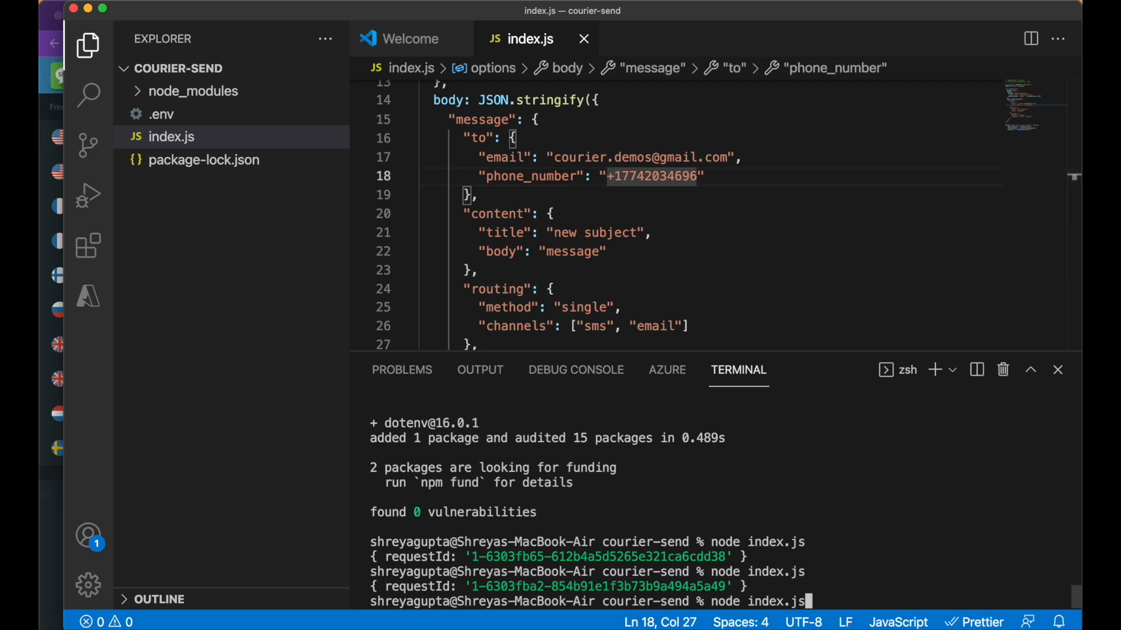
pyautogui.press('Enter')
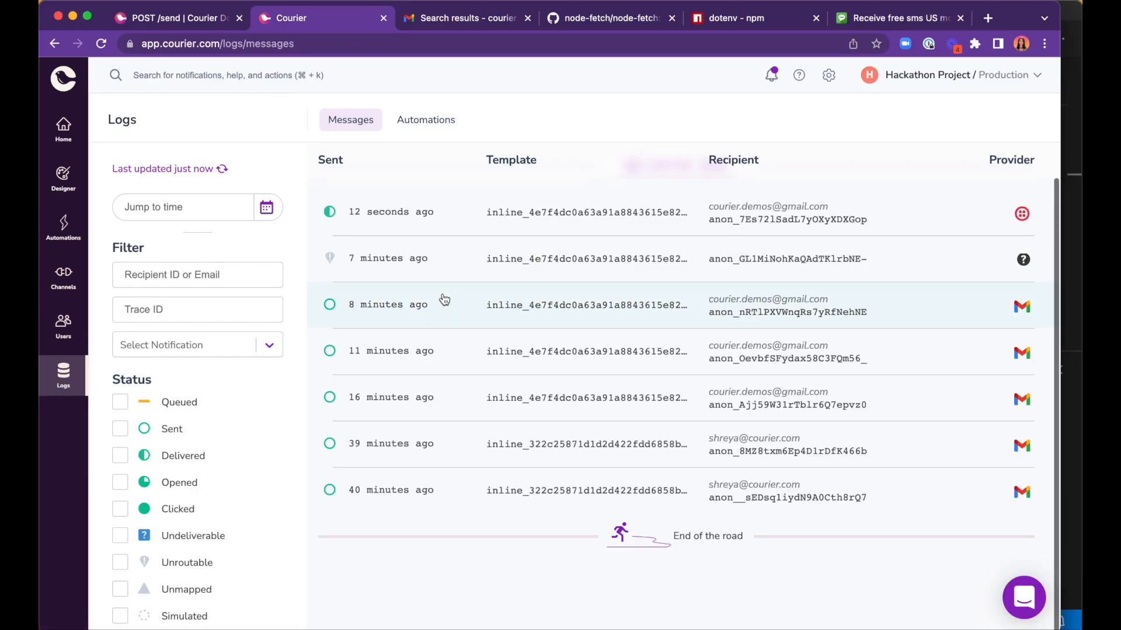
# Step: Inspect the newest Courier log message's timeline and its Gmail Rendered entry
pyautogui.click(444, 304)
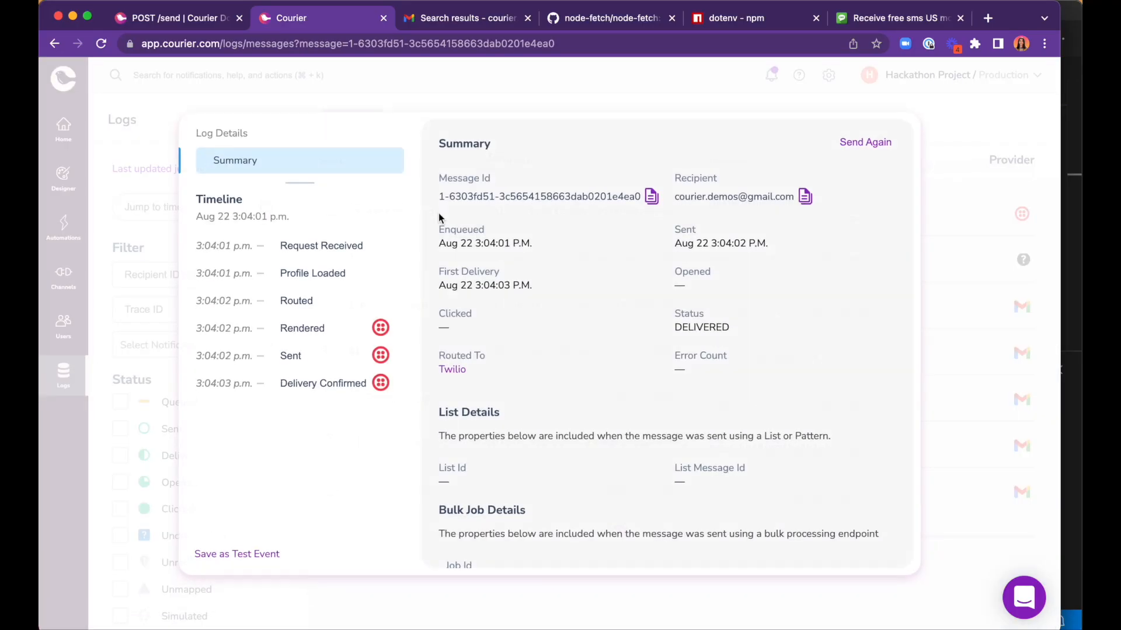
pyautogui.click(301, 327)
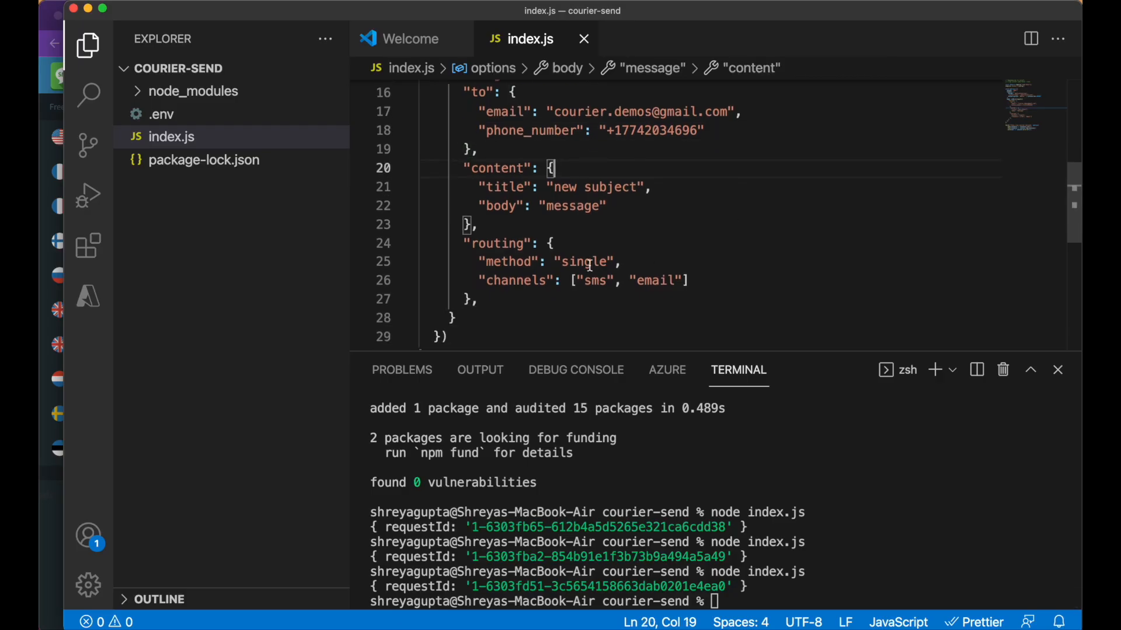
pyautogui.write('a;')
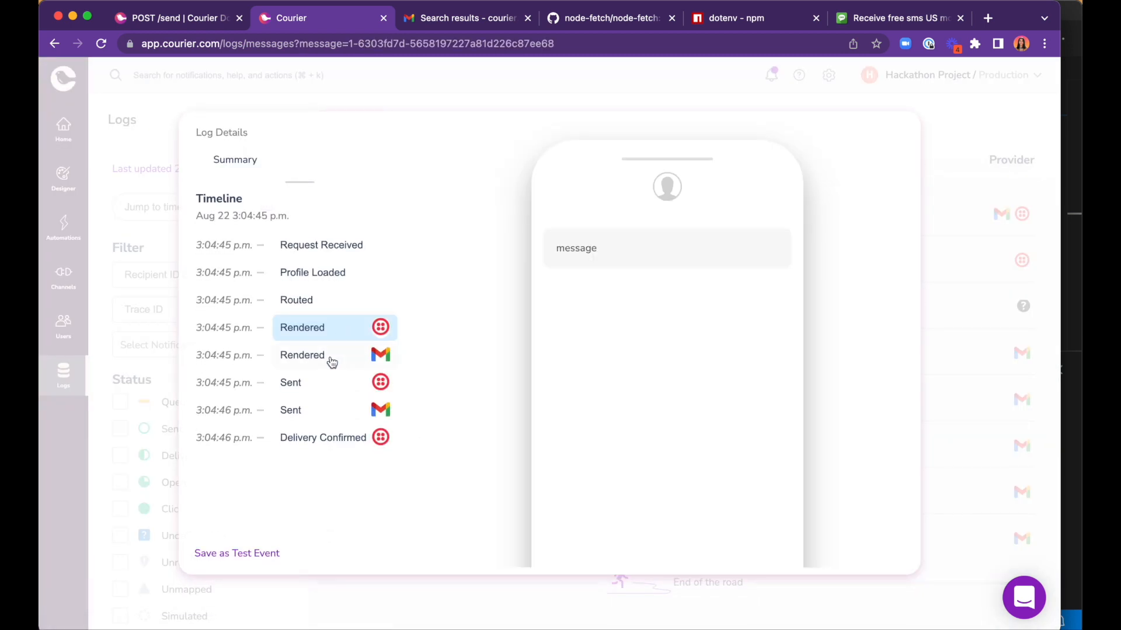
pyautogui.click(301, 354)
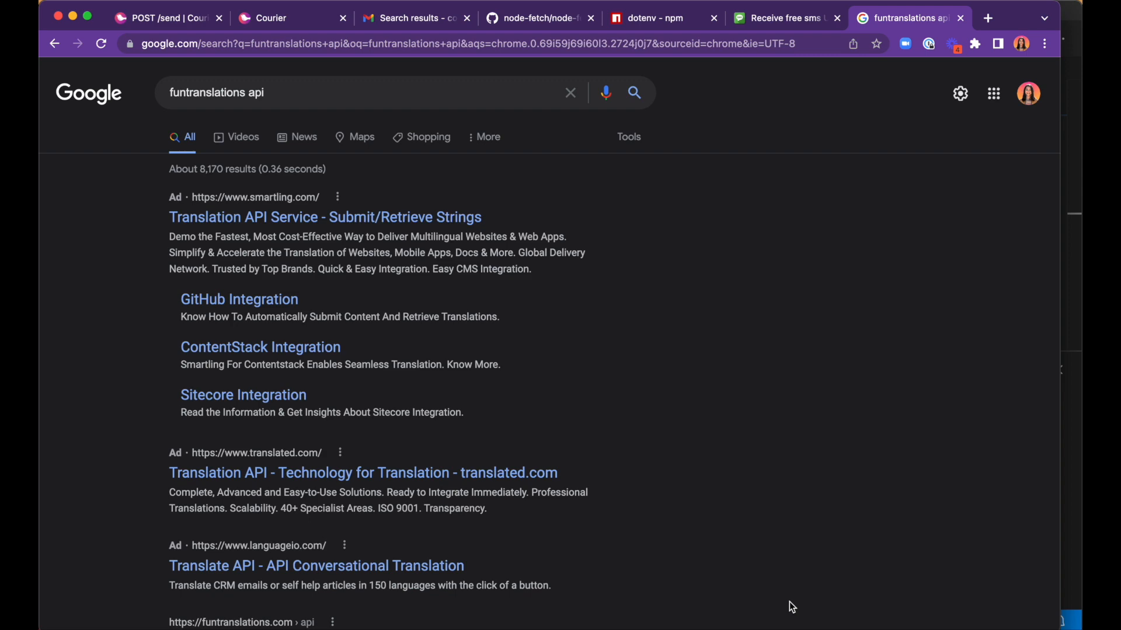
# Step: Reach the Fun Translations API docs' Morse translator section showing the English-to-morse endpoint URL
pyautogui.scroll(-3)
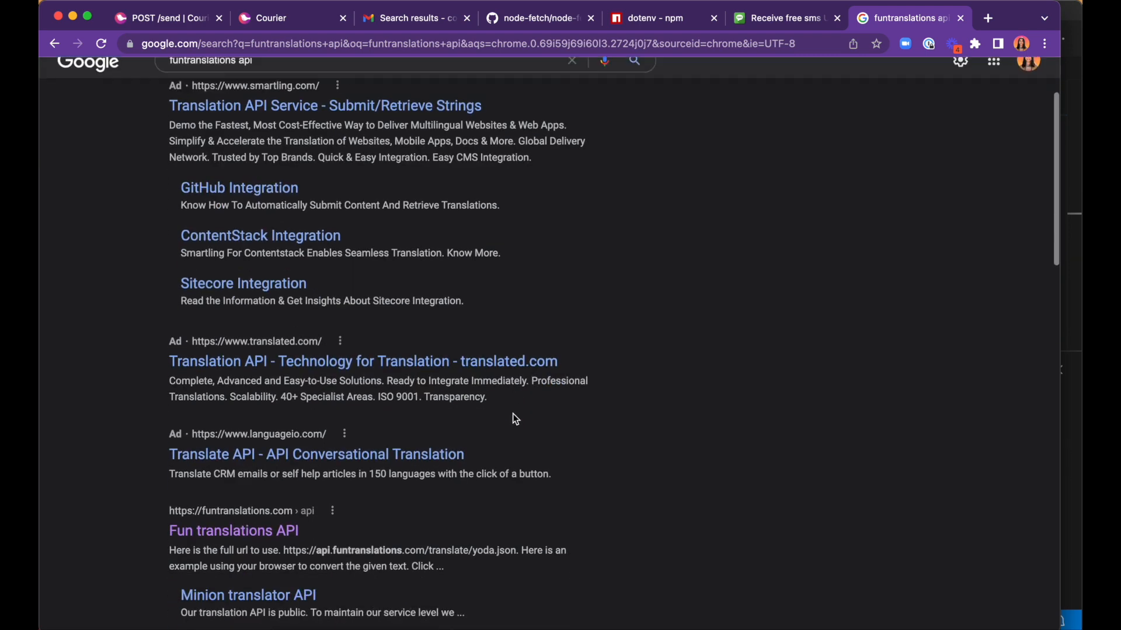
pyautogui.click(233, 530)
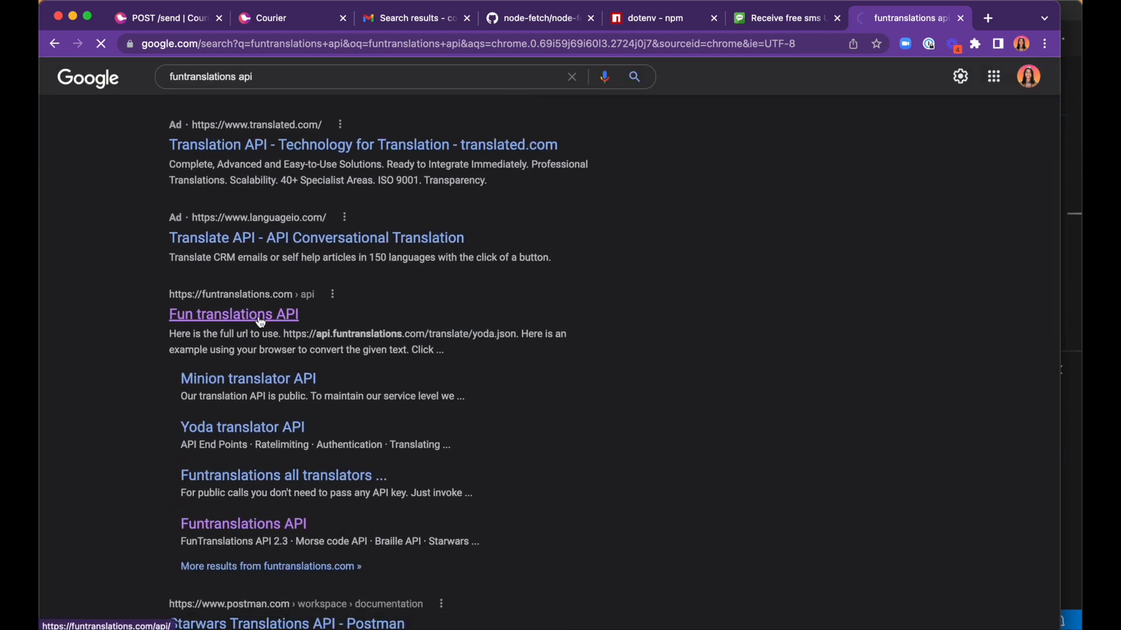
pyautogui.click(234, 314)
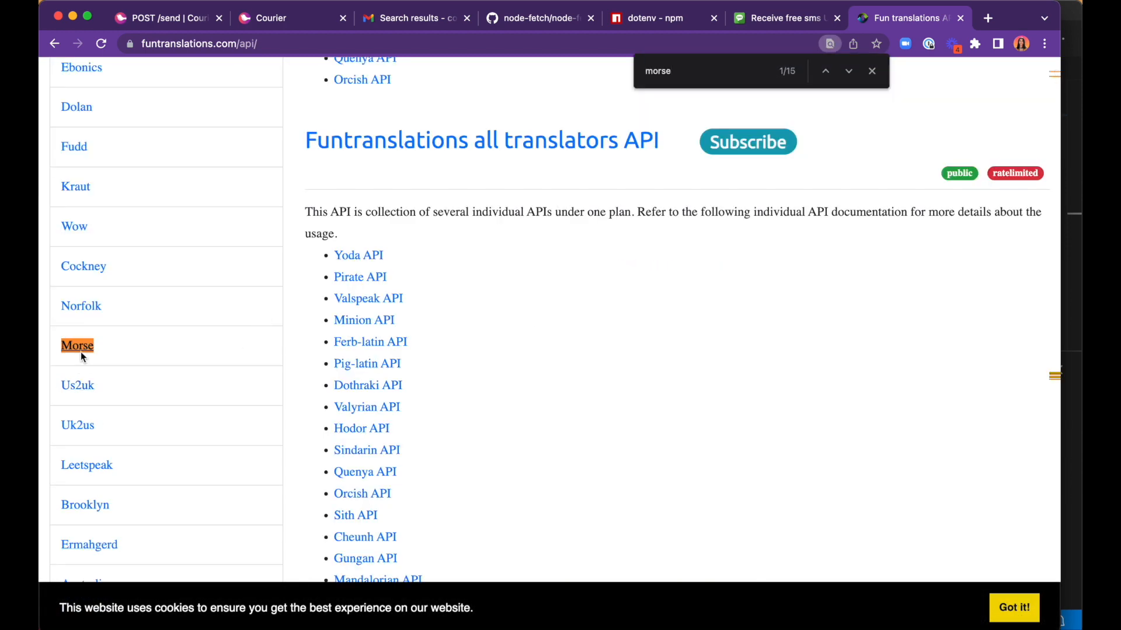
pyautogui.click(78, 345)
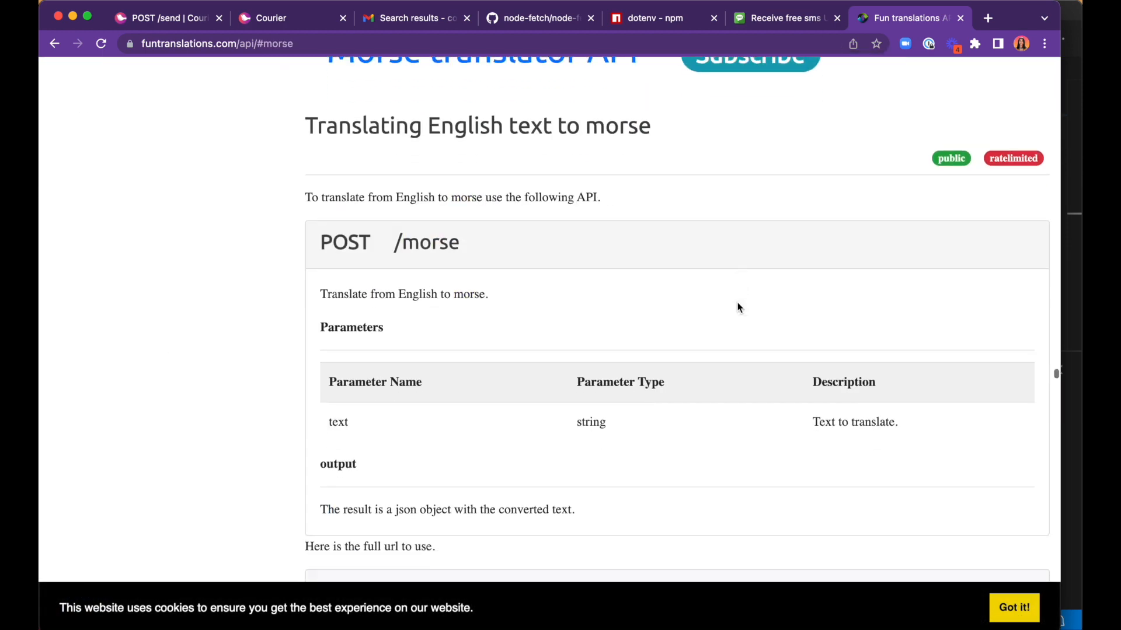
pyautogui.scroll(-3)
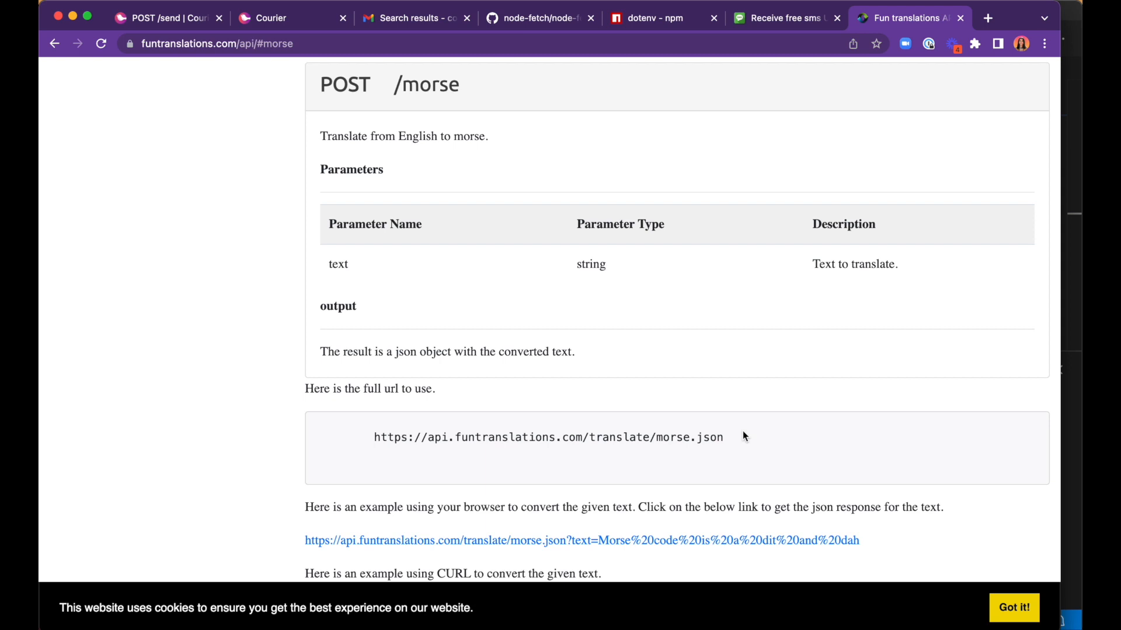
pyautogui.scroll(-3)
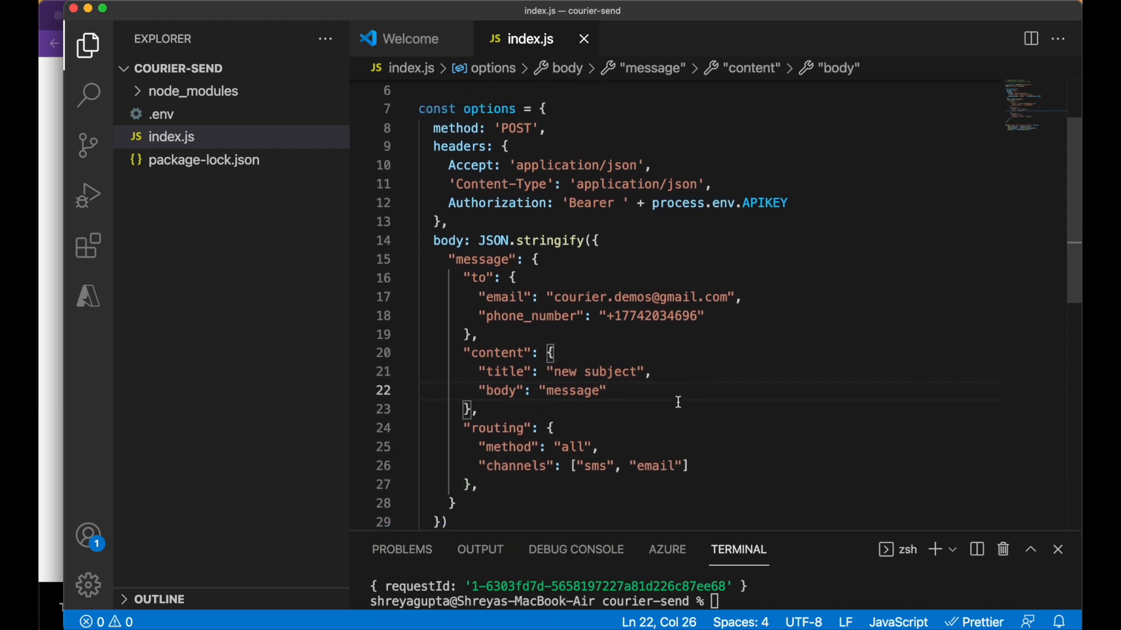
# Step: Wrap the options object and fetch call in 'async function send_secret_message() {'
pyautogui.write('async function')
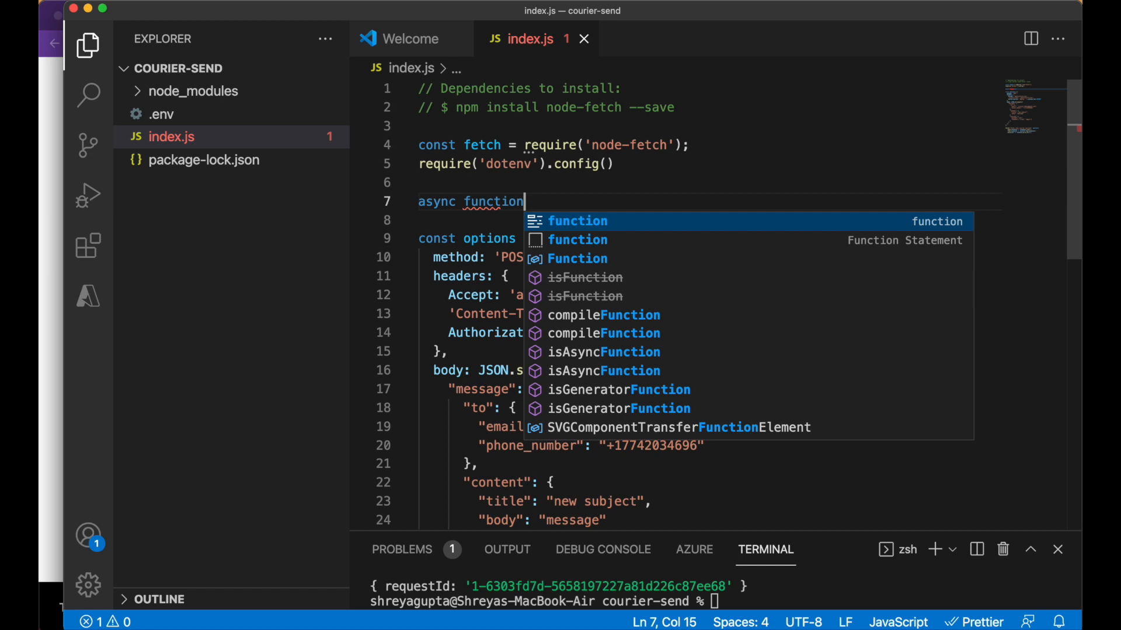
pyautogui.write('send')
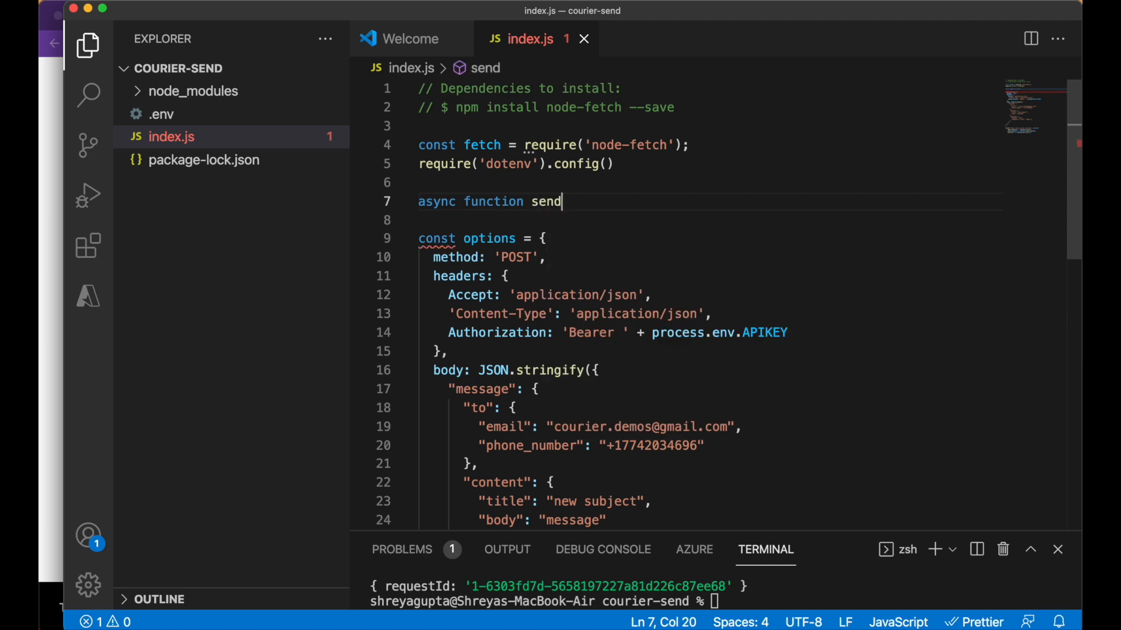
pyautogui.write('_secret')
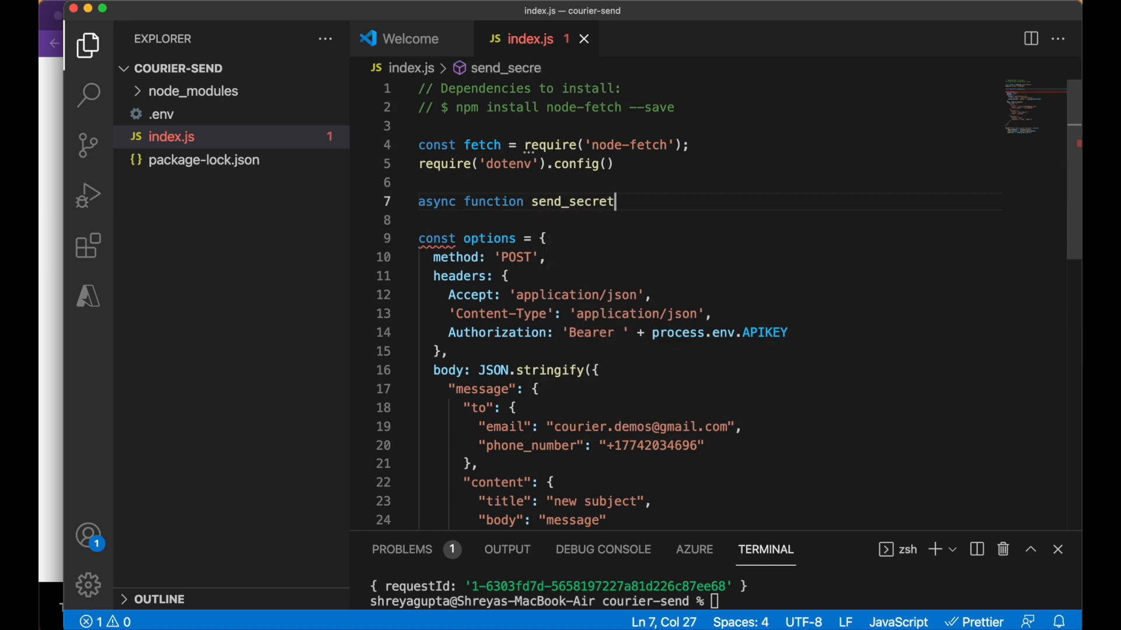
pyautogui.write('_message()')
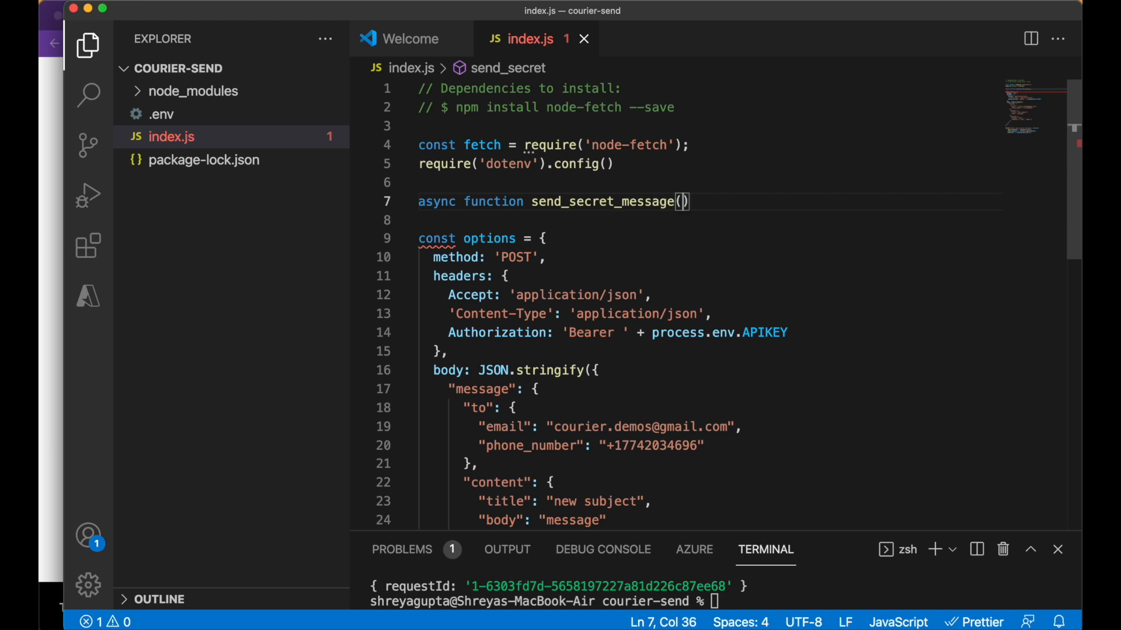
pyautogui.write('{')
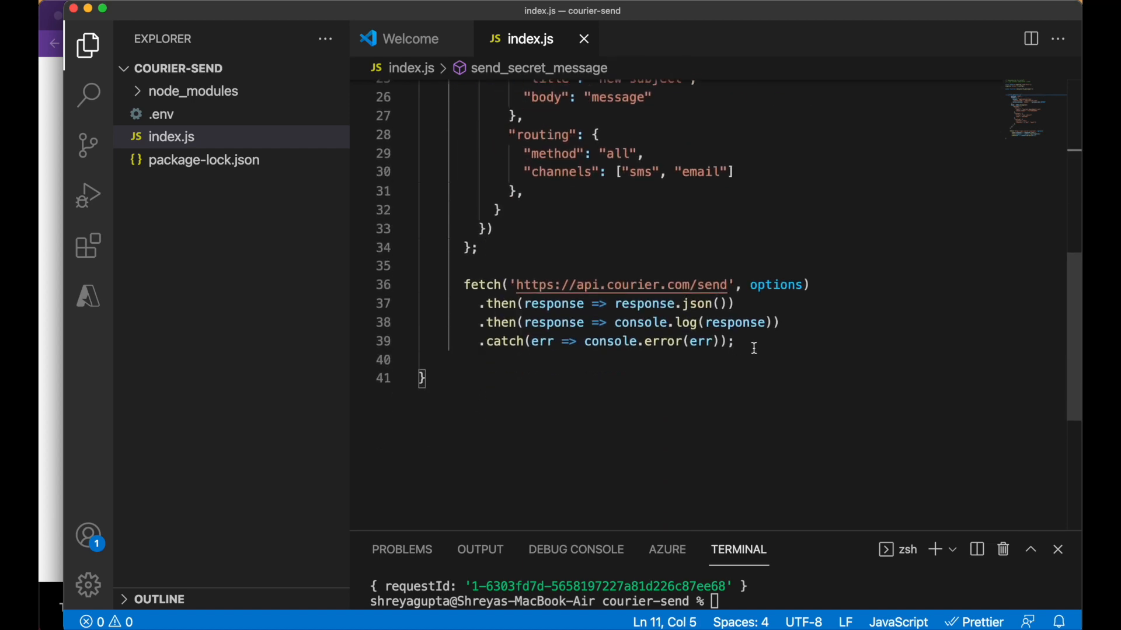
pyautogui.scroll(3)
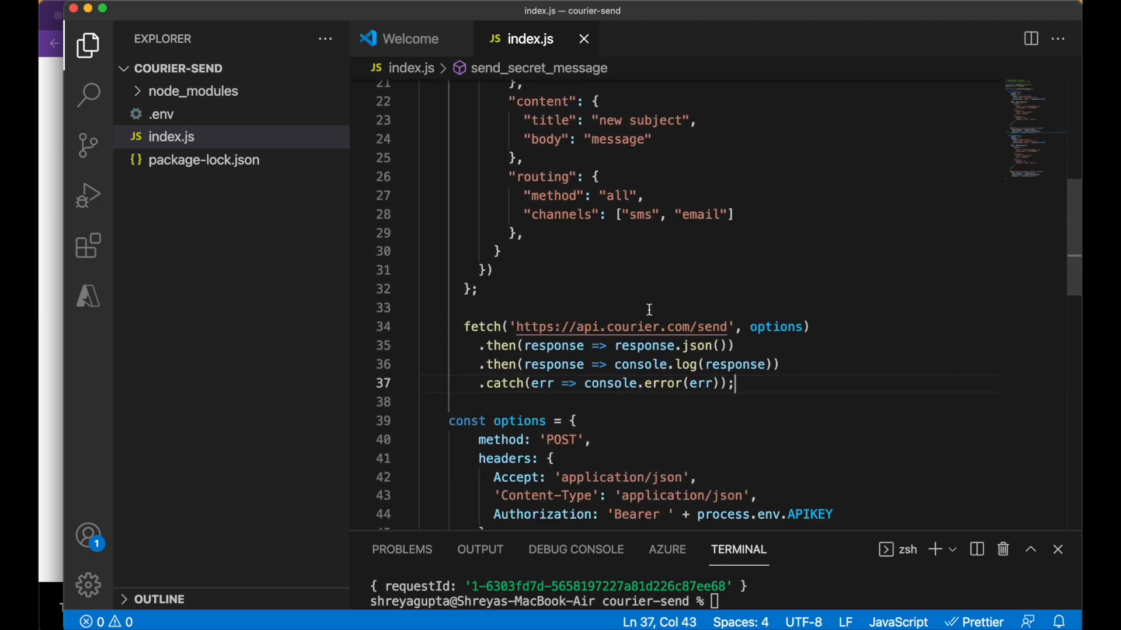
pyautogui.moveTo(88, 194)
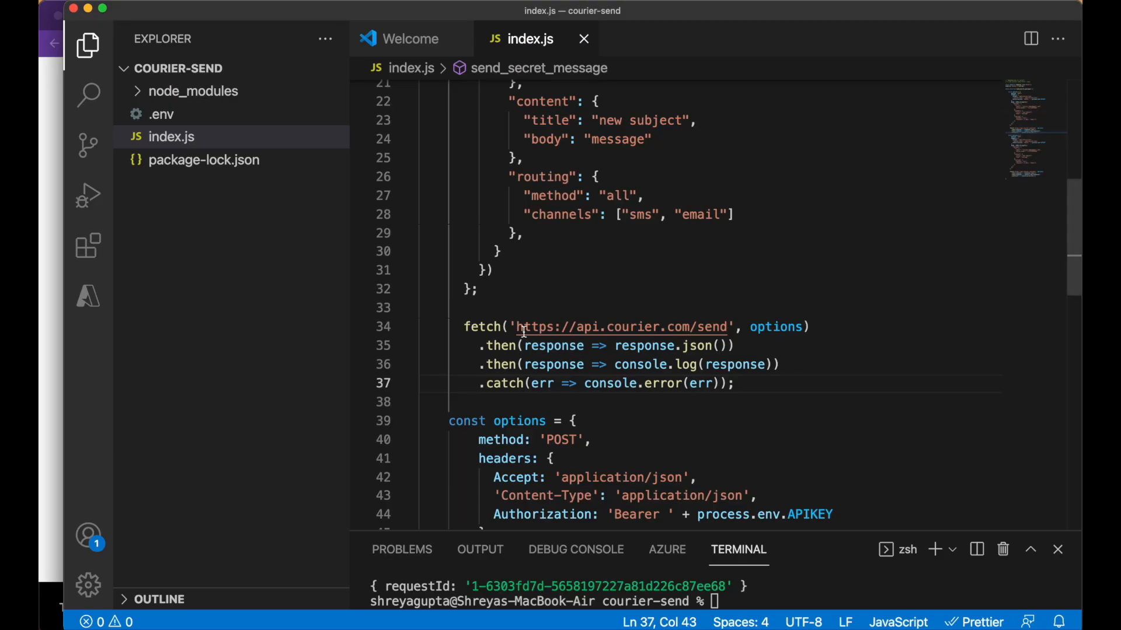
# Step: Point the first fetch to api.funtranslations.com/translate/morse.json and rename the objects morse_options and courier_options
pyautogui.write('https://api.funtranslations.com/translate/morse.json')
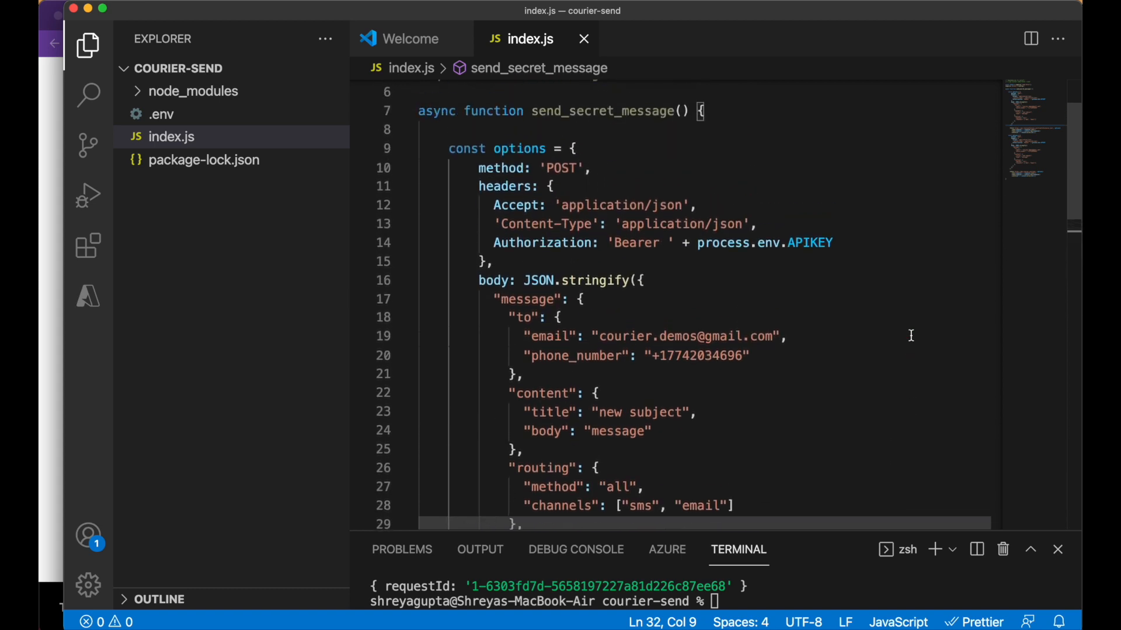
pyautogui.doubleClick(519, 148)
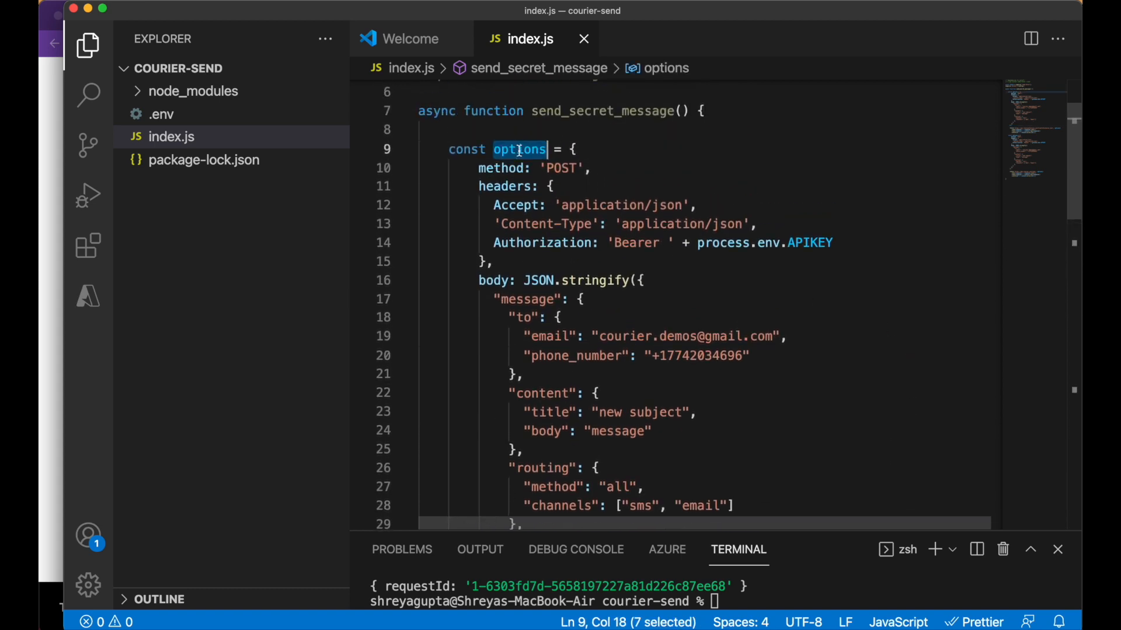
pyautogui.write('morse_option')
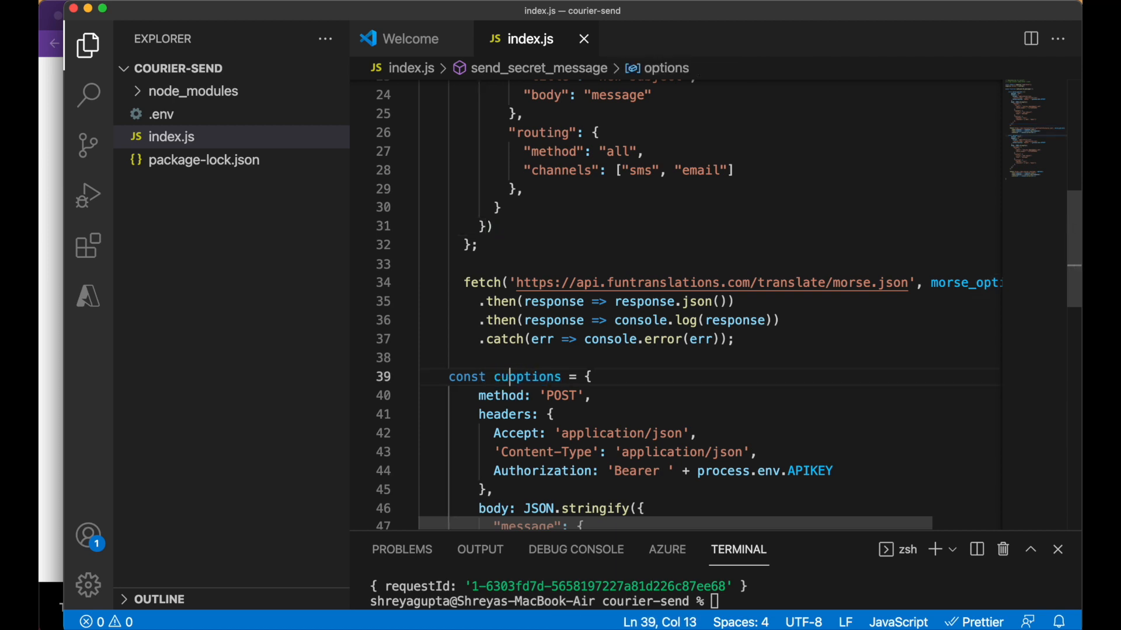
pyautogui.write('courier_options')
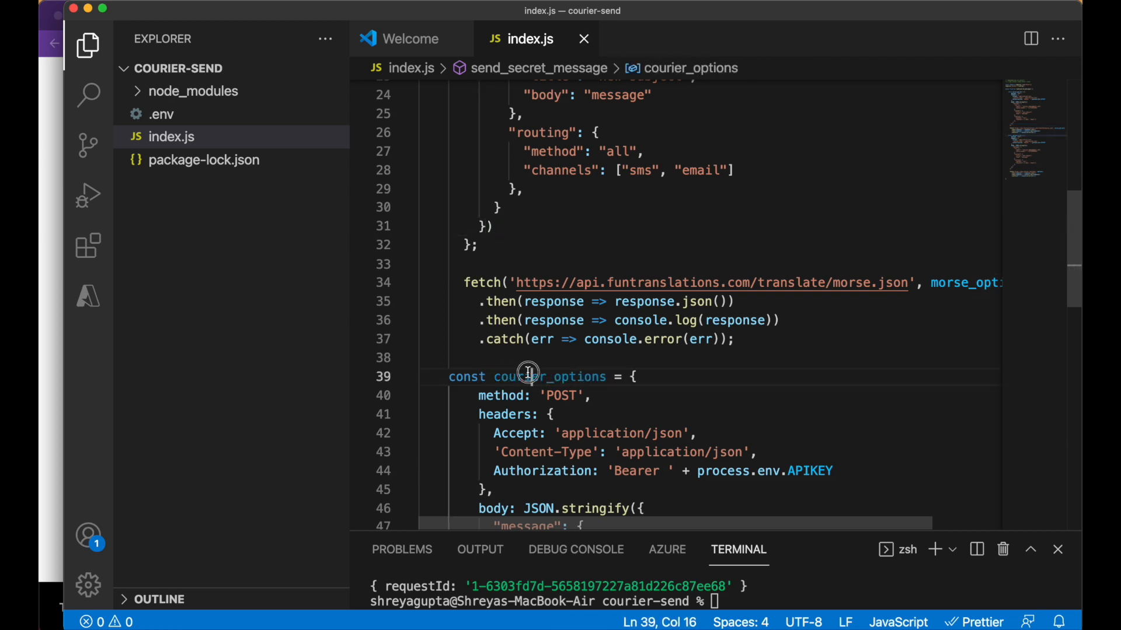
pyautogui.doubleClick(775, 387)
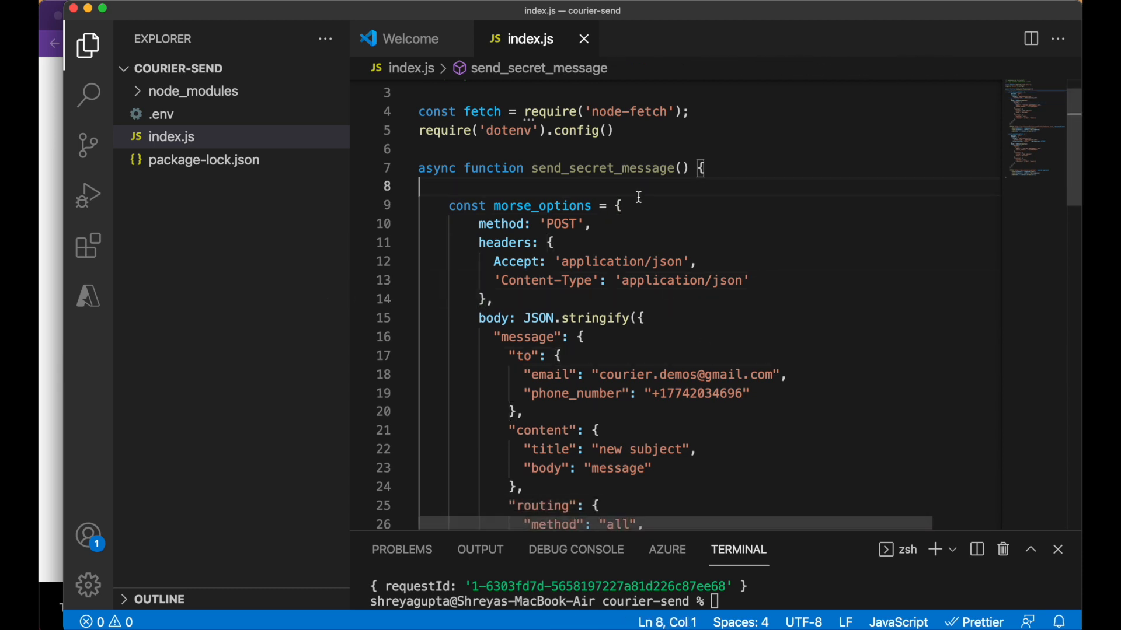
# Step: Remove the body from morse_options and append ?text= 'hey there secret agent x, this is your message' to the Morse URL
pyautogui.click(621, 206)
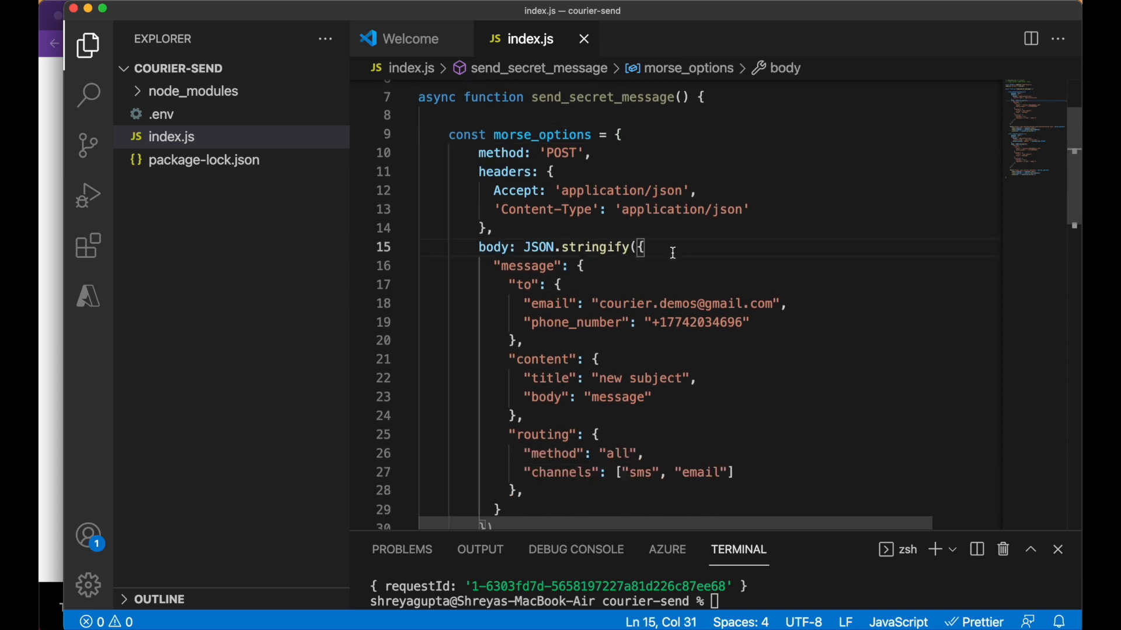
pyautogui.click(480, 246)
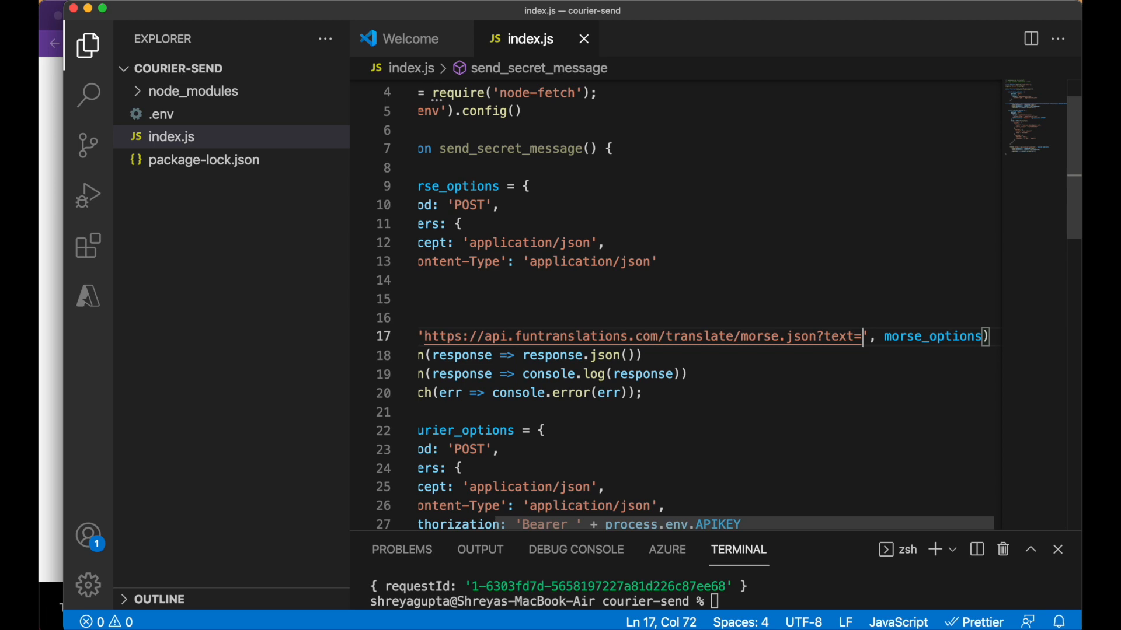
pyautogui.write('he')
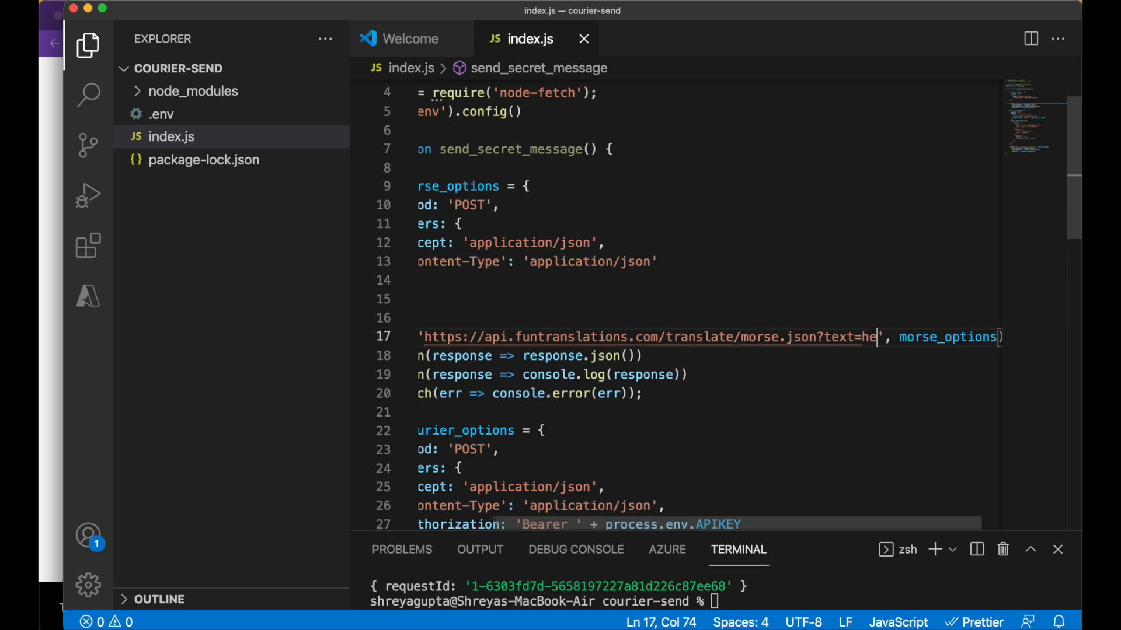
pyautogui.write('y there')
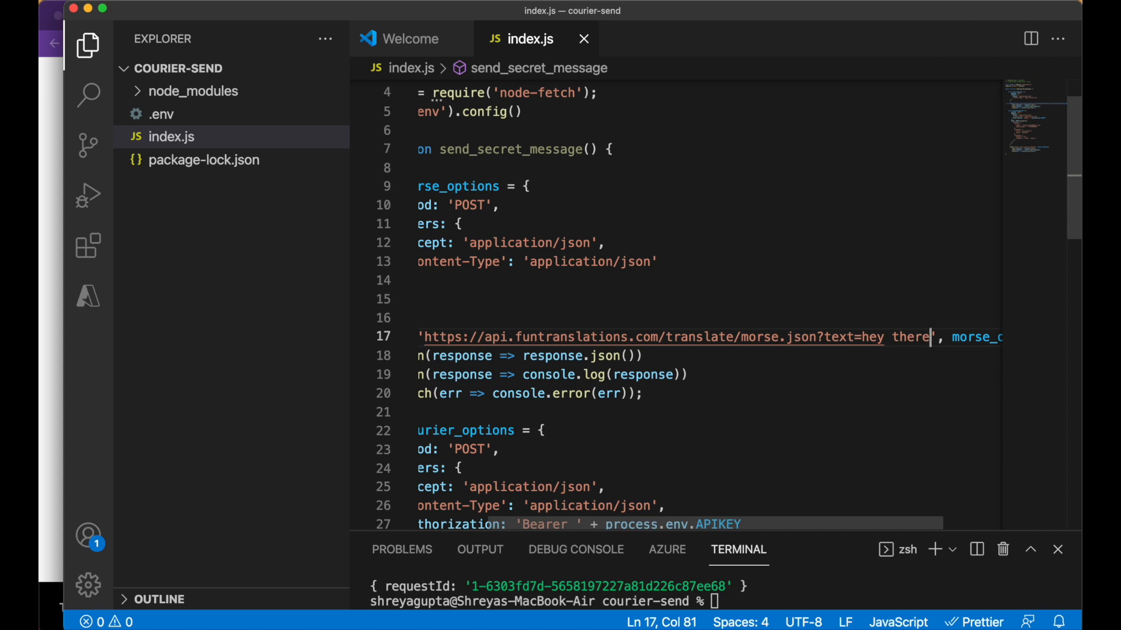
pyautogui.write('secret')
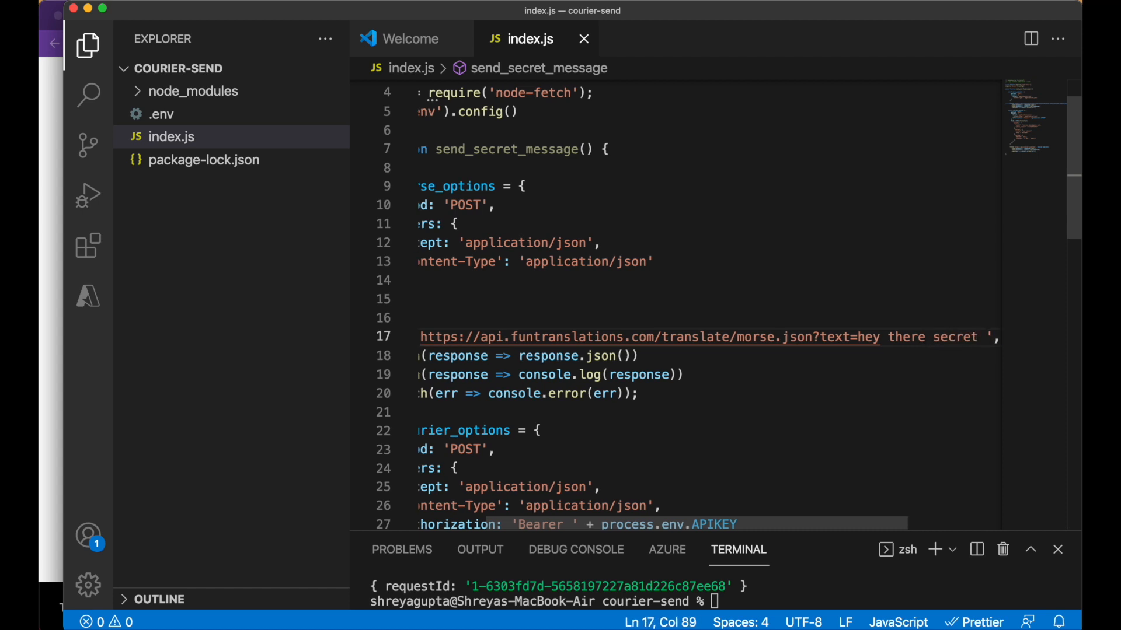
pyautogui.write('agent x')
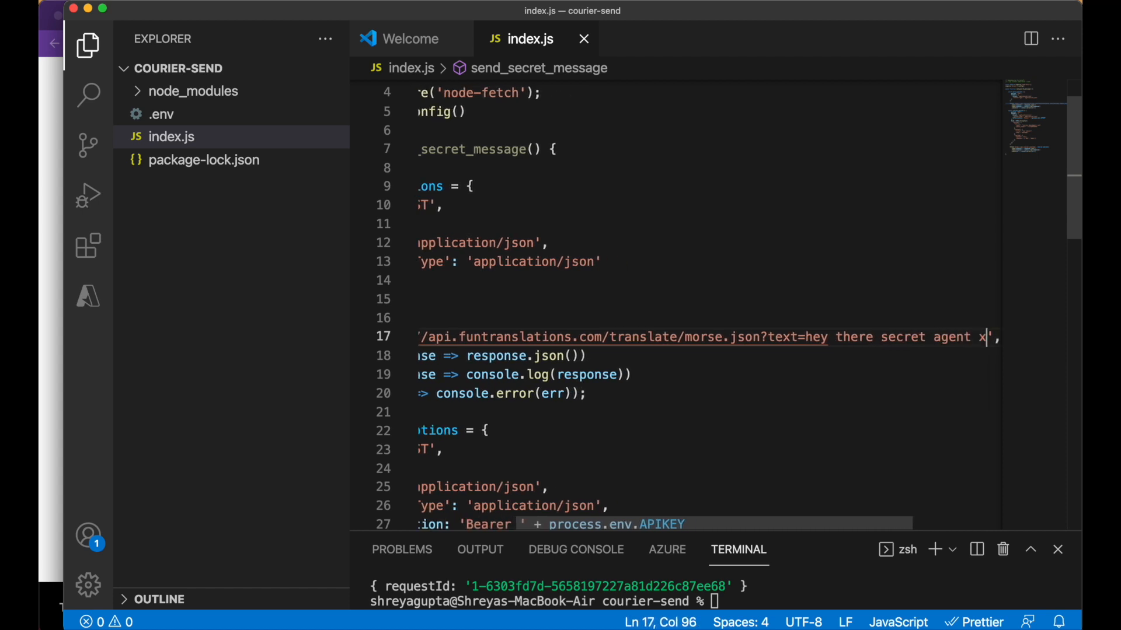
pyautogui.write(',')
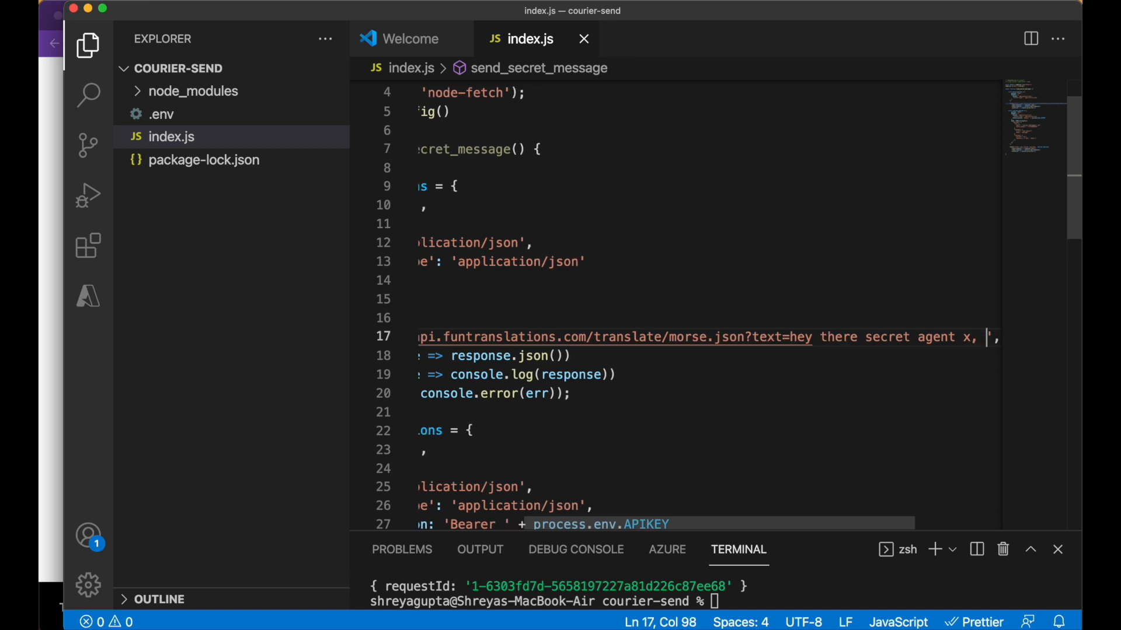
pyautogui.write('this is your message')
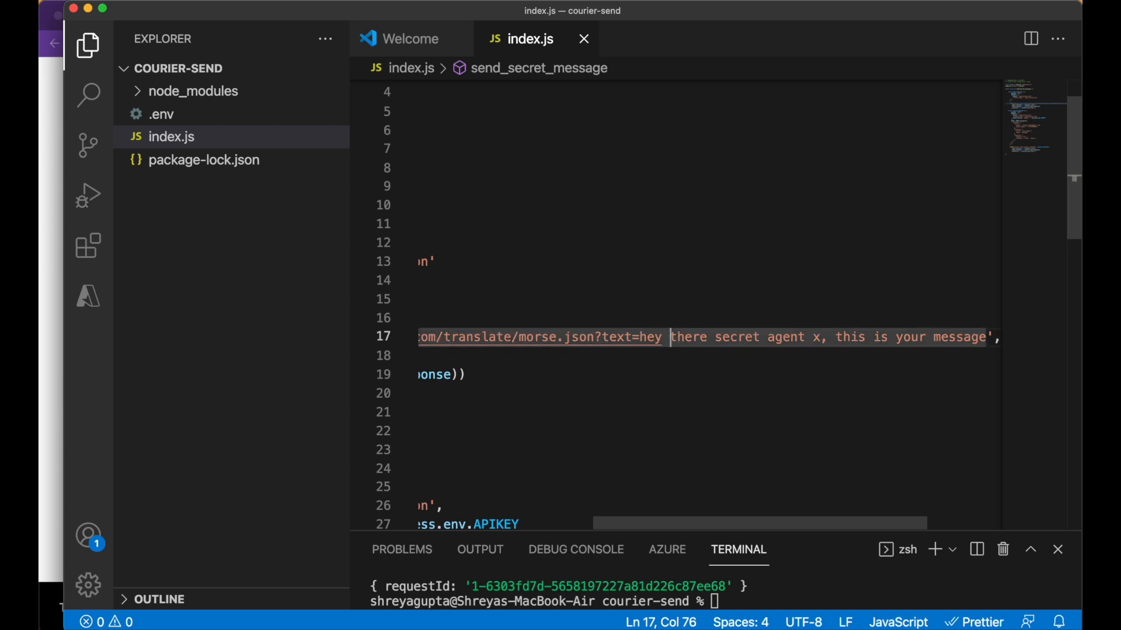
# Step: Replace spaces in the URL text with %20
pyautogui.write('%20')
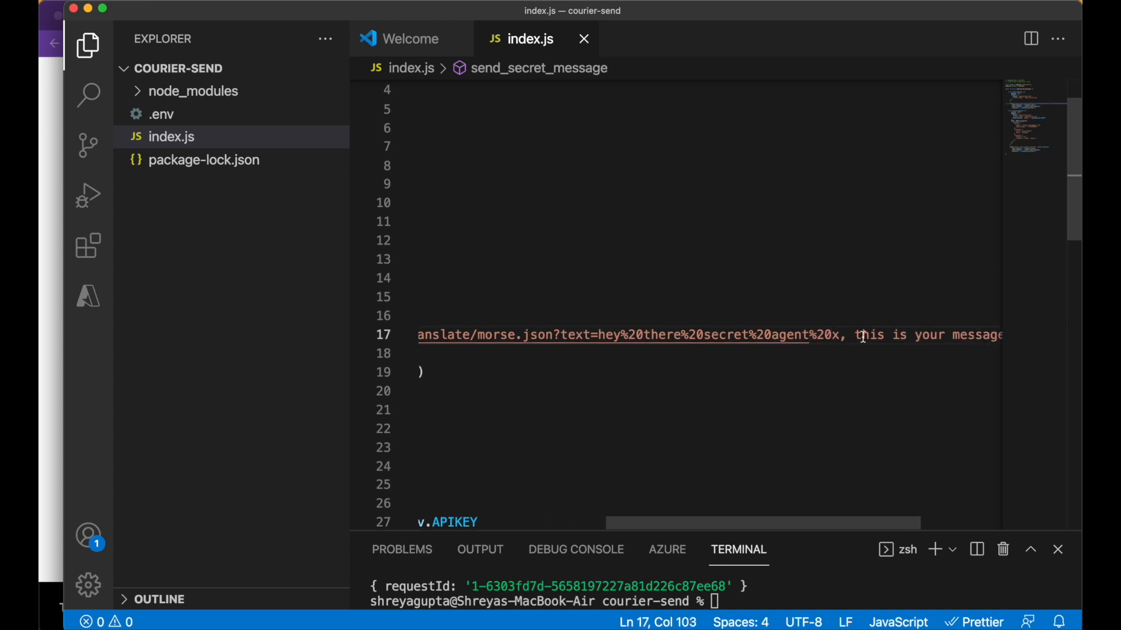
pyautogui.write('%20')
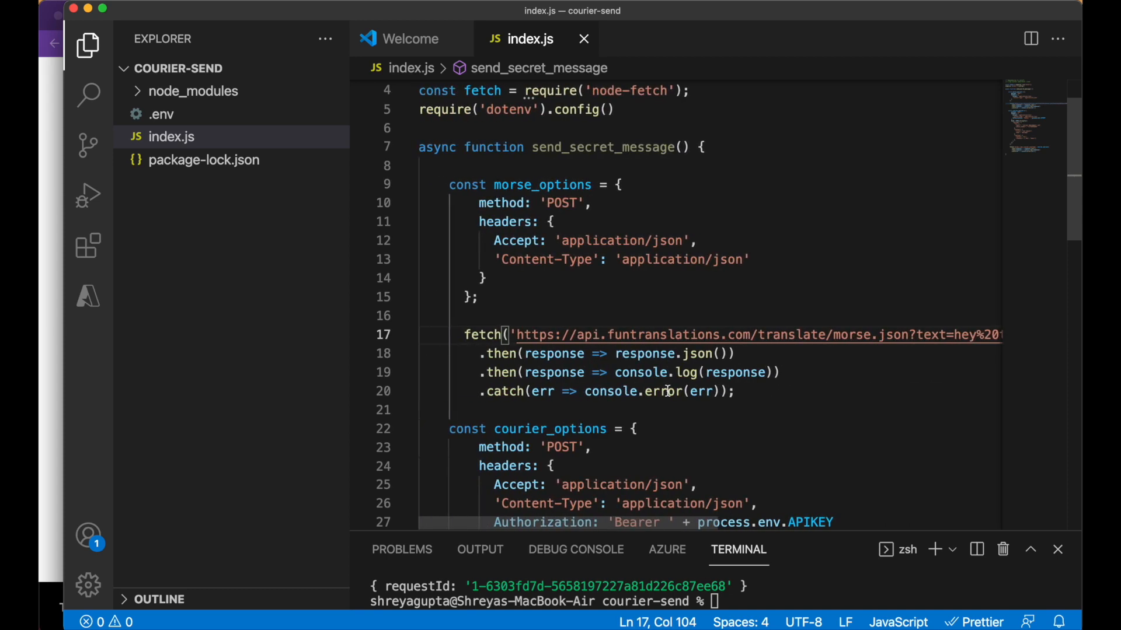
pyautogui.scroll(-3)
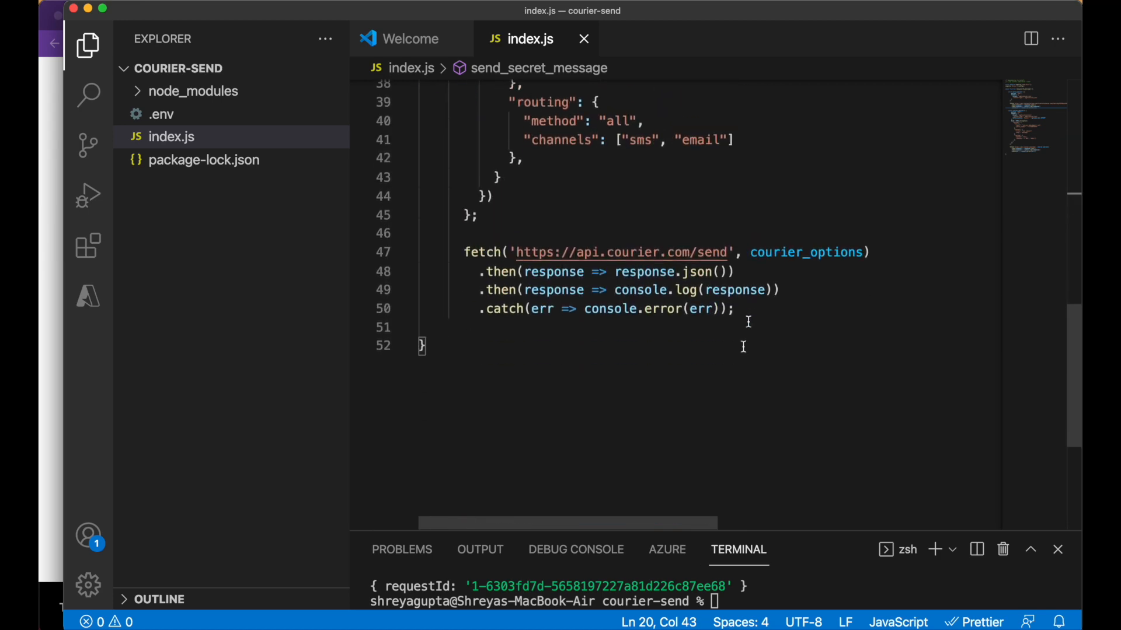
# Step: Add a console.log and a send_secret_message() call at the end of index.js
pyautogui.write('co')
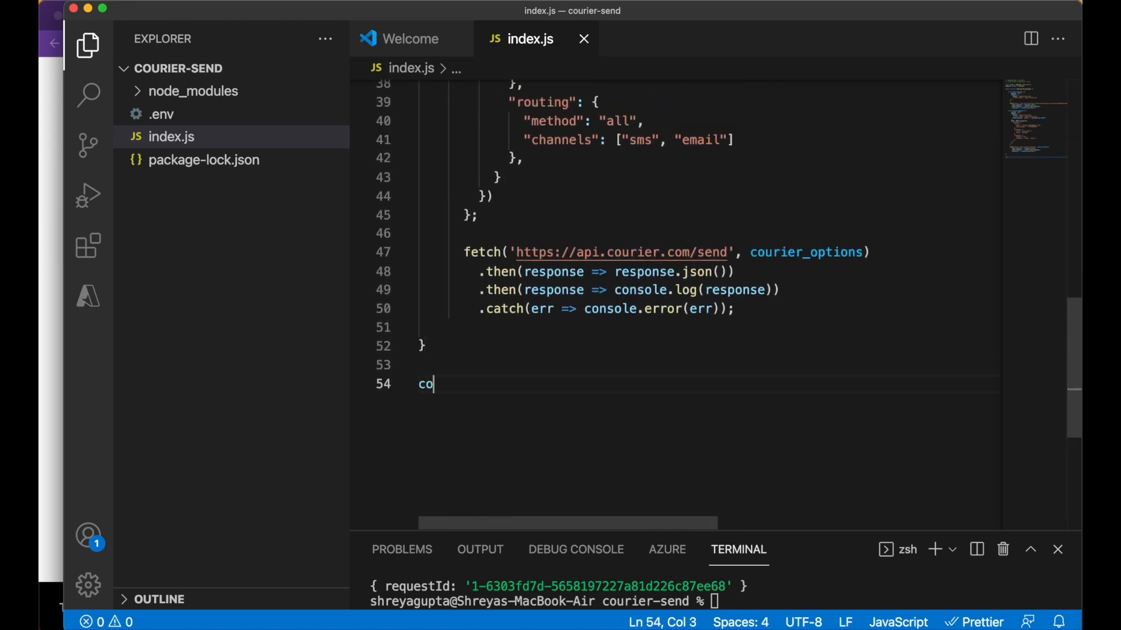
pyautogui.write('nsole.log()')
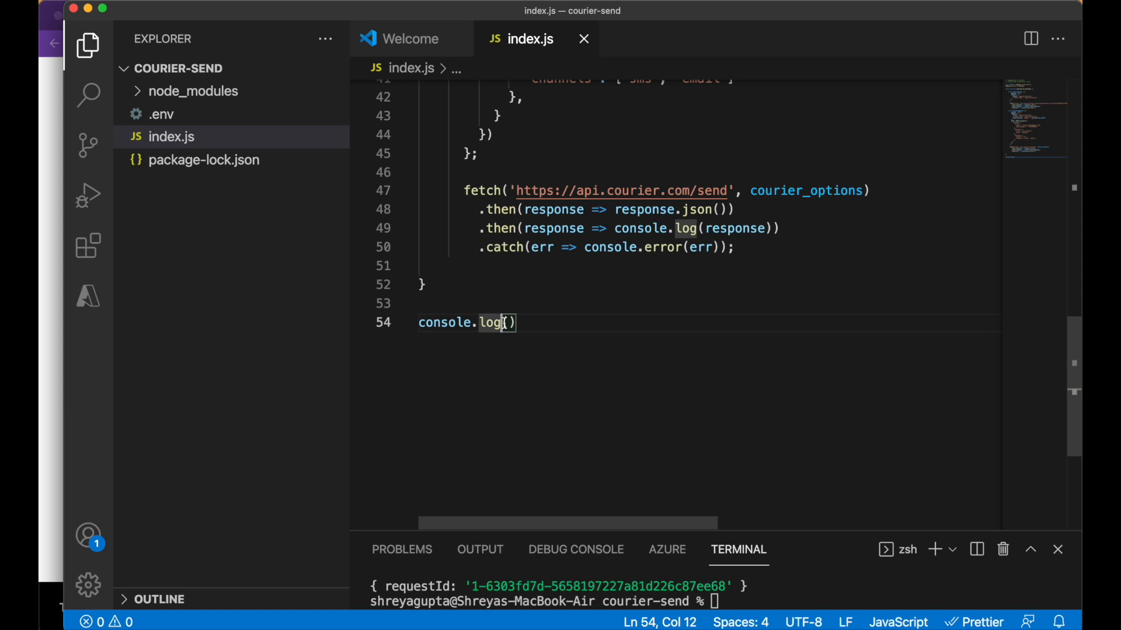
pyautogui.write('send_secret_message')
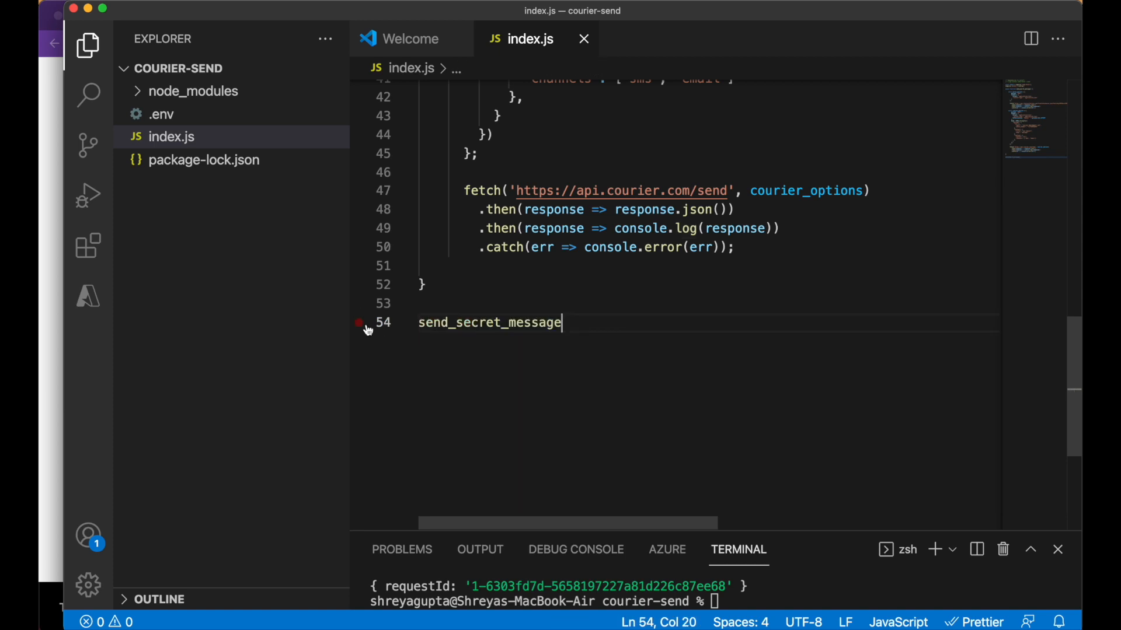
pyautogui.write('()')
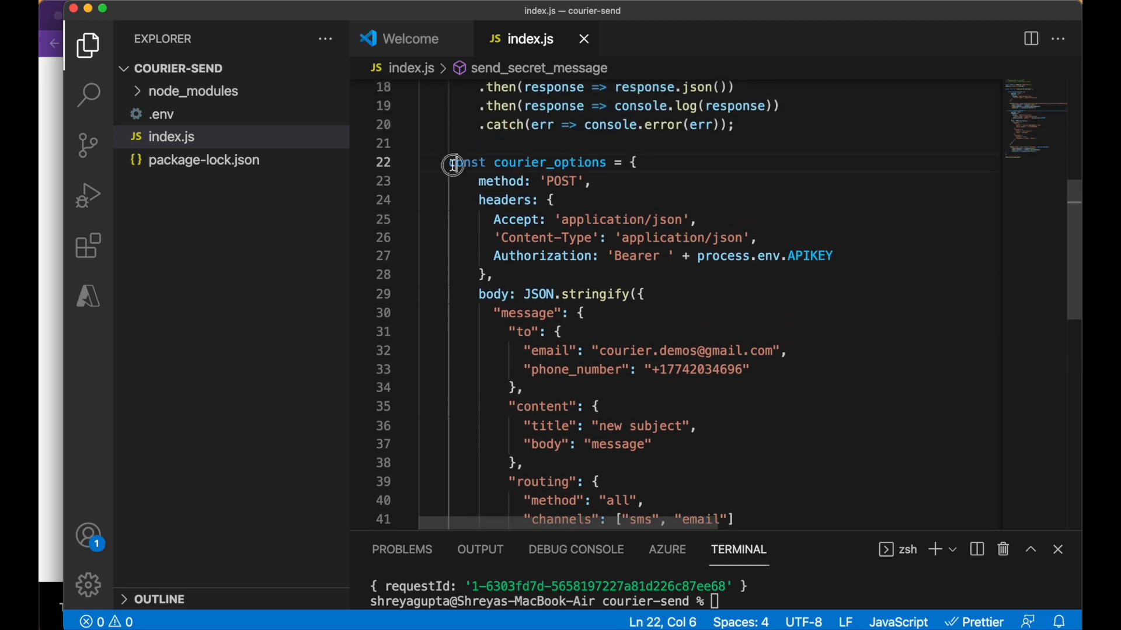
pyautogui.scroll(-3)
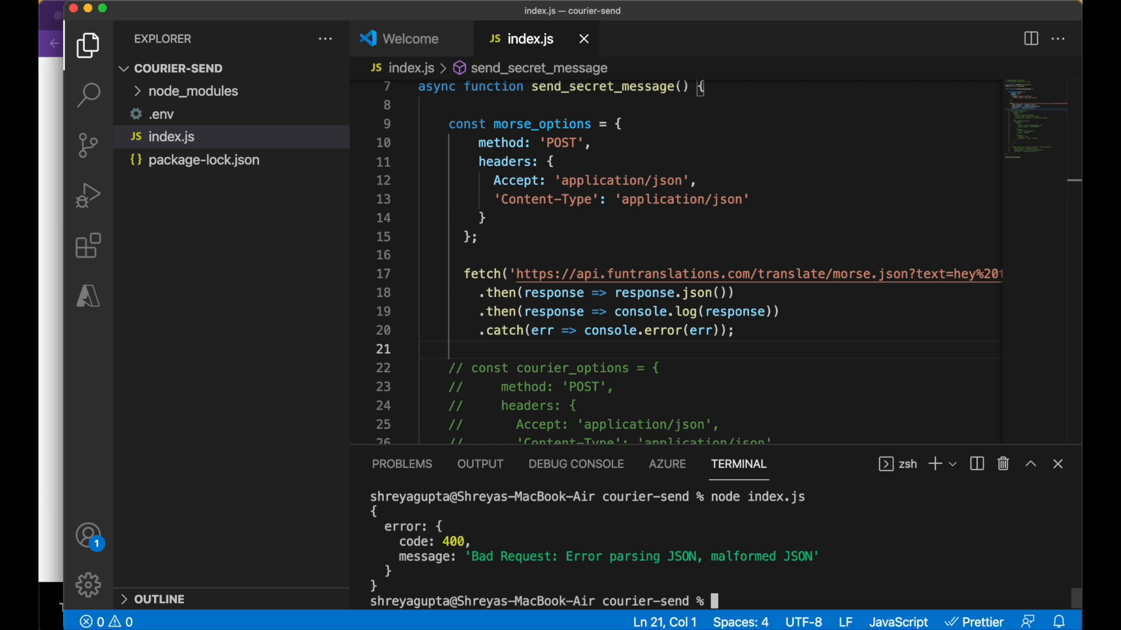
pyautogui.moveTo(767, 444)
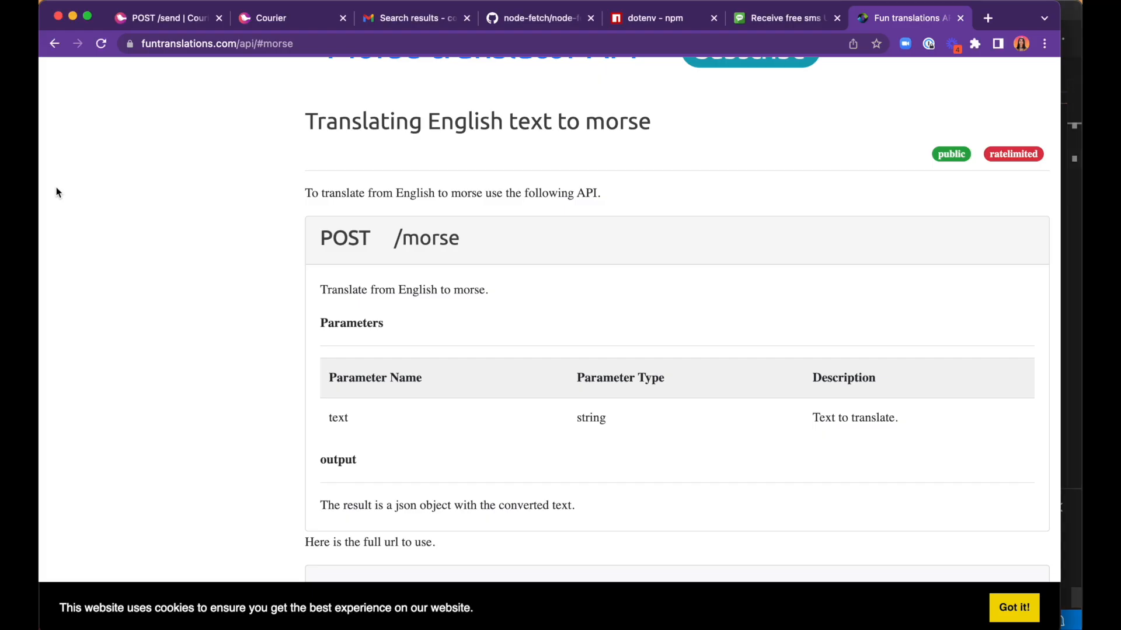
# Step: Review the Fun Translations Morse section with its text parameter and request URL
pyautogui.scroll(-3)
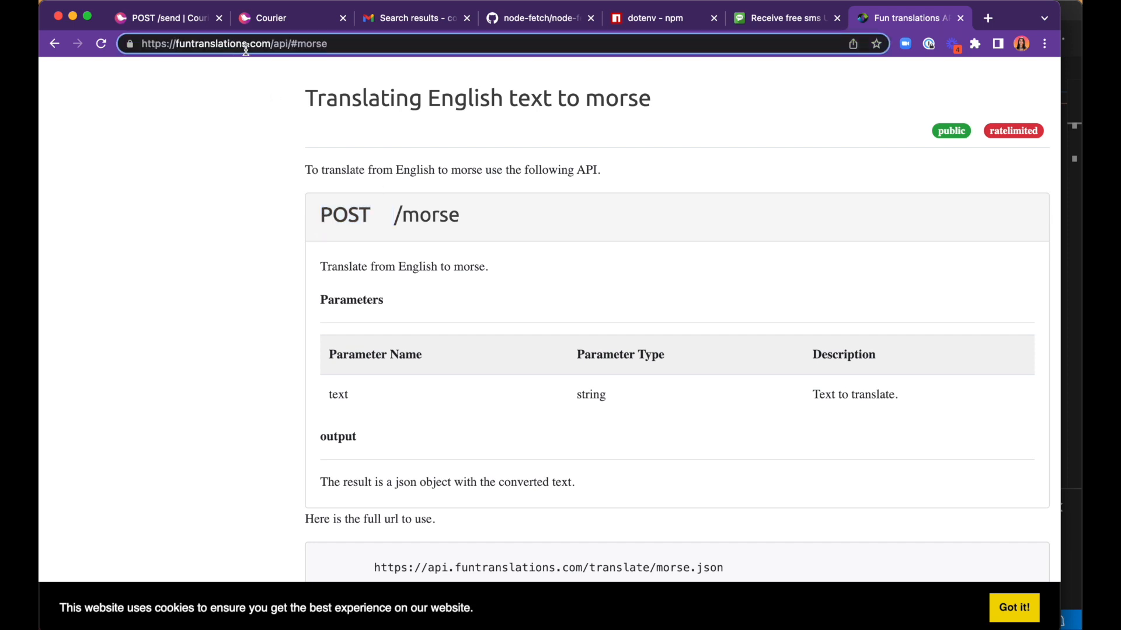
pyautogui.click(55, 43)
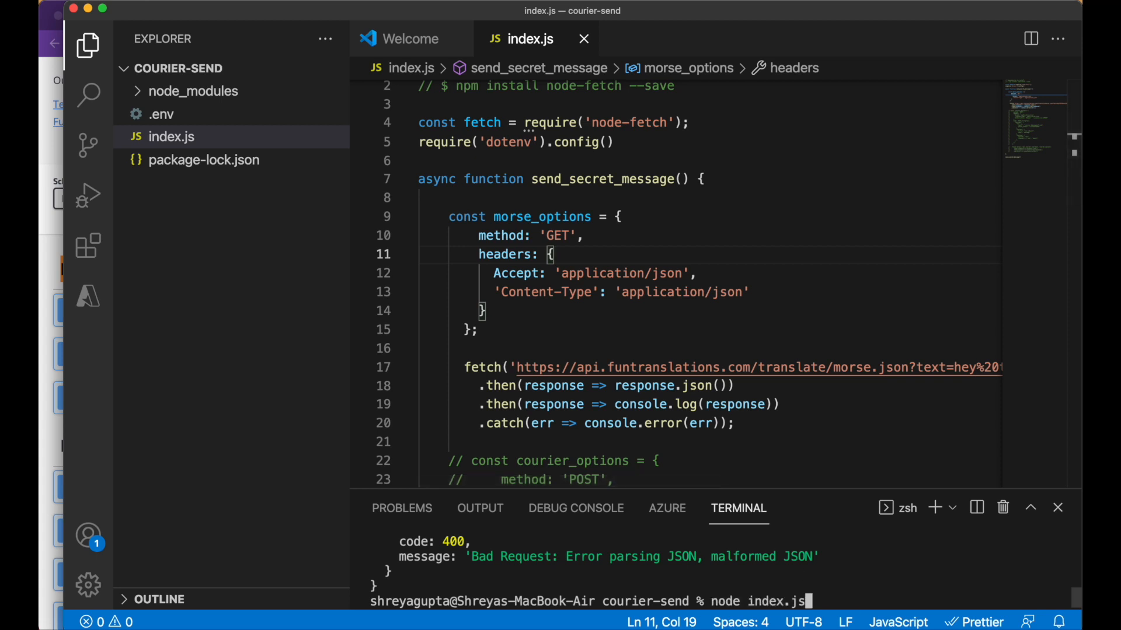
# Step: Run index.js with GET to print the Morse translation, then select the commented courier_options block to uncomment it
pyautogui.press('enter')
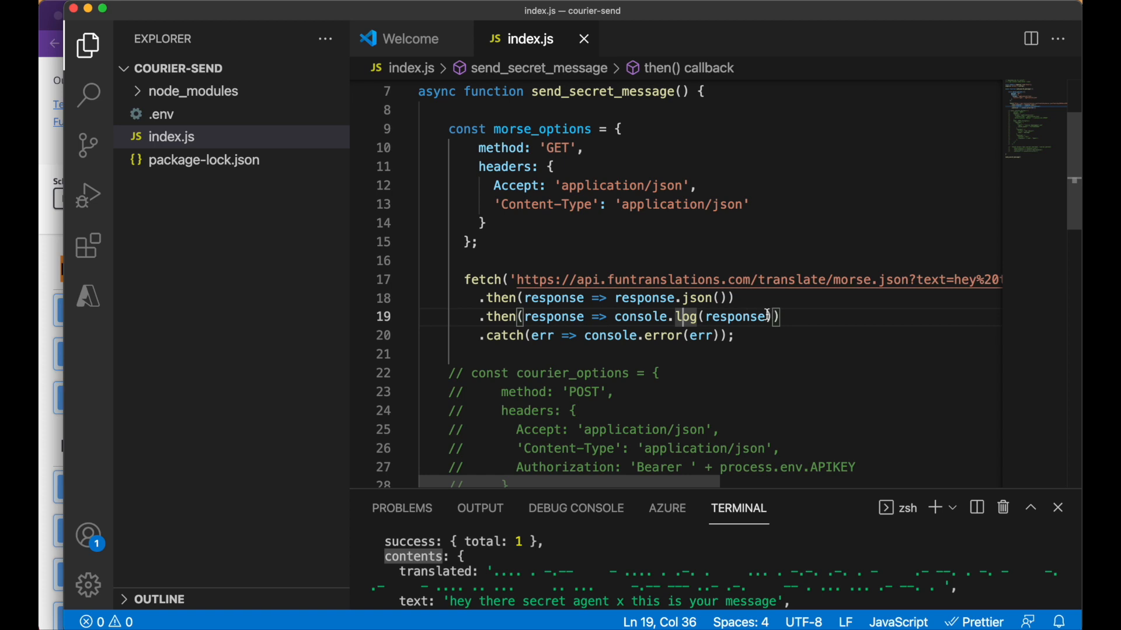
pyautogui.write('.contents.translated')
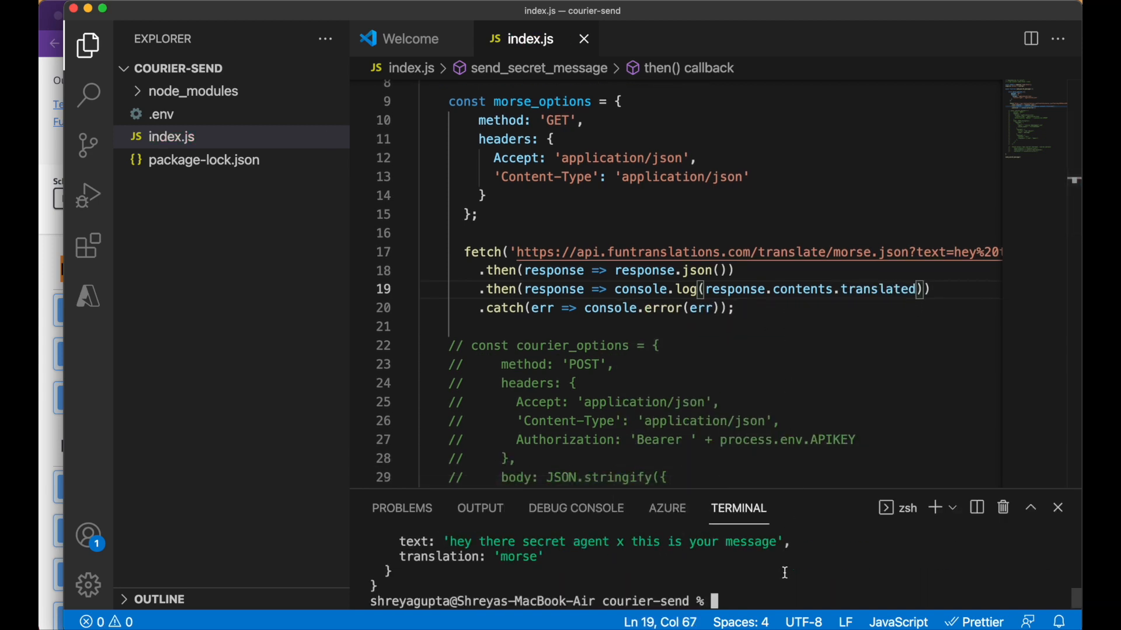
pyautogui.write('node index.js')
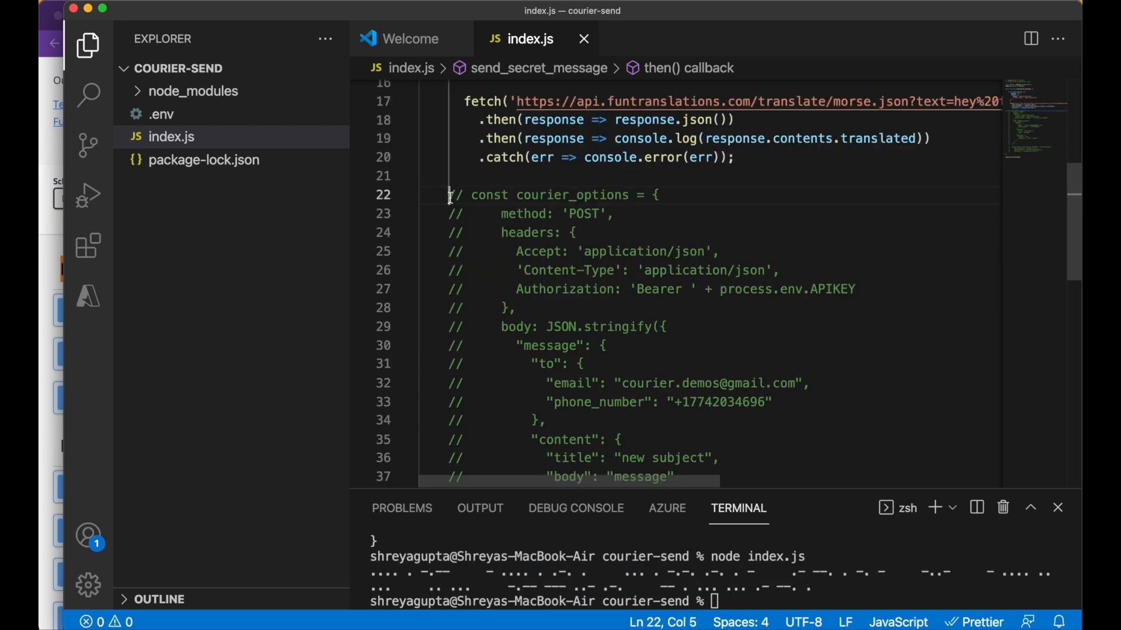
pyautogui.moveTo(449, 195); pyautogui.dragTo(754, 271)
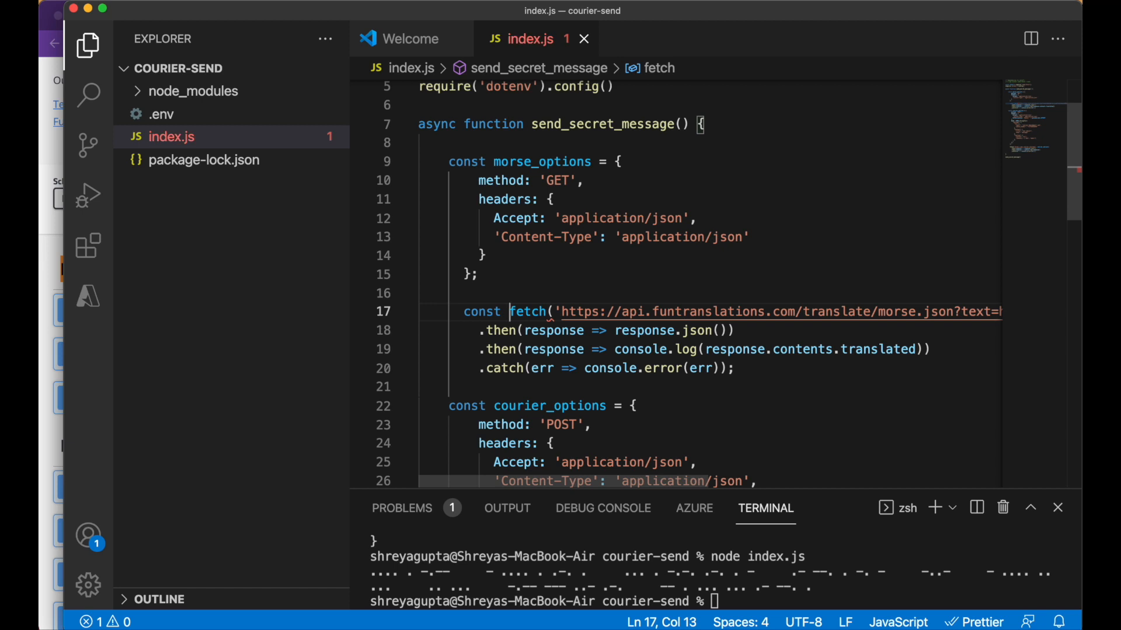
# Step: Assign await fetch to morse_response and add const translation = await morse_response.json()
pyautogui.write('morse-re')
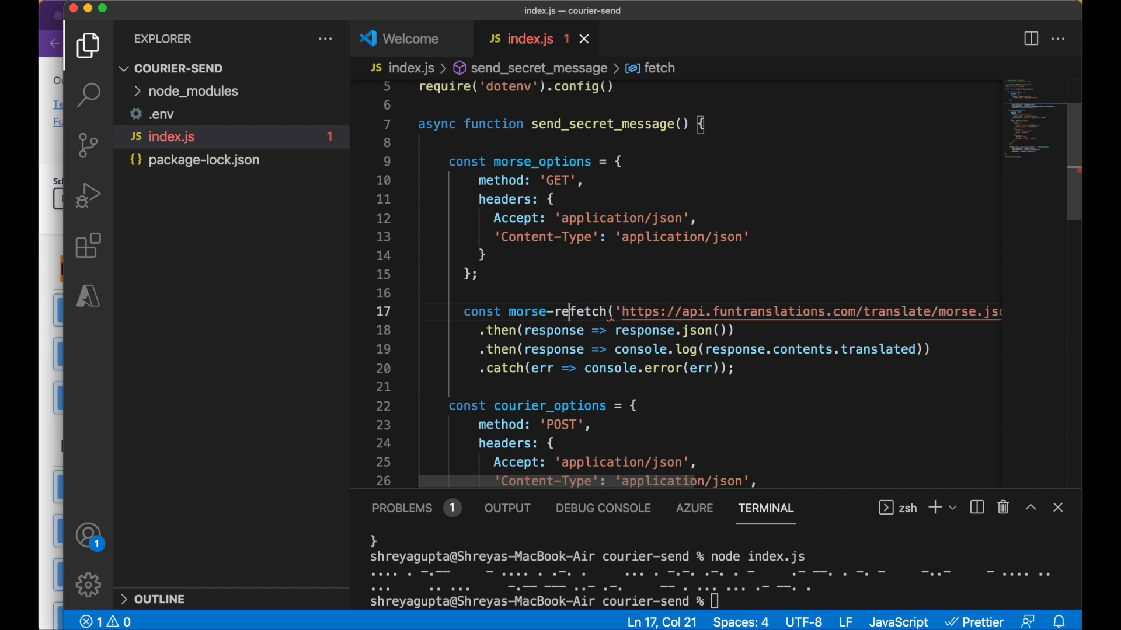
pyautogui.write('esposn')
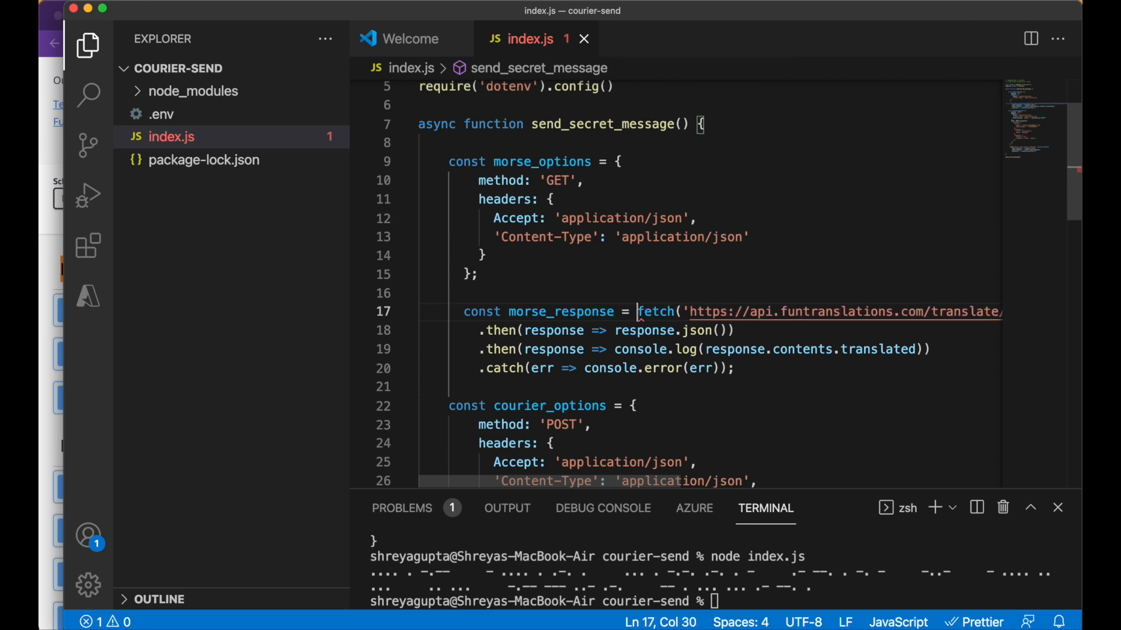
pyautogui.write('await')
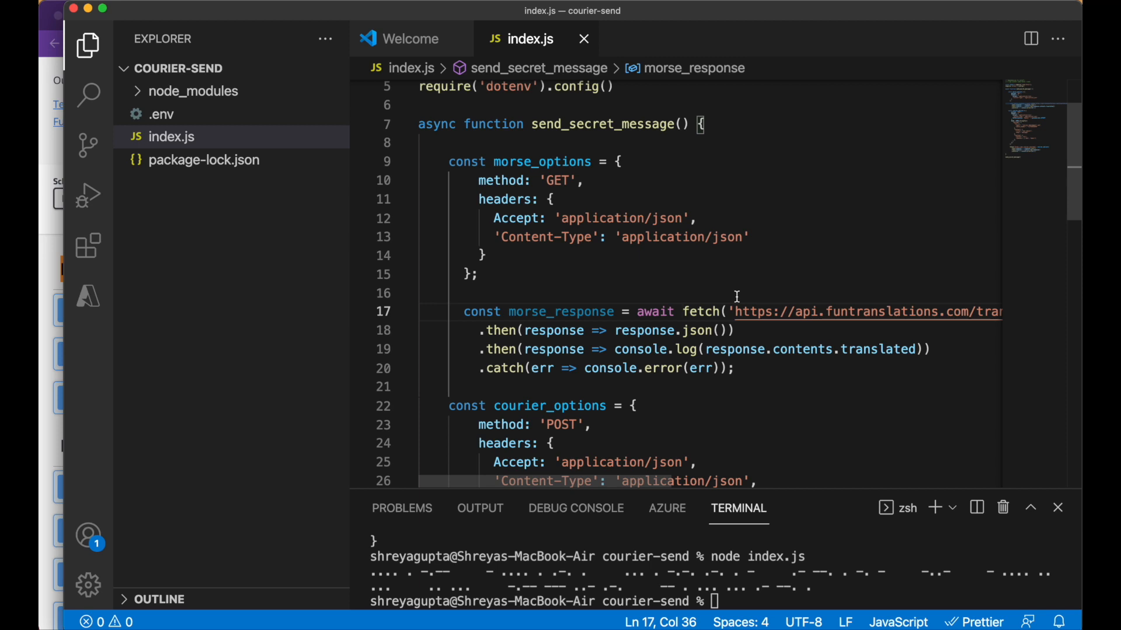
pyautogui.moveTo(641, 311); pyautogui.dragTo(734, 349)
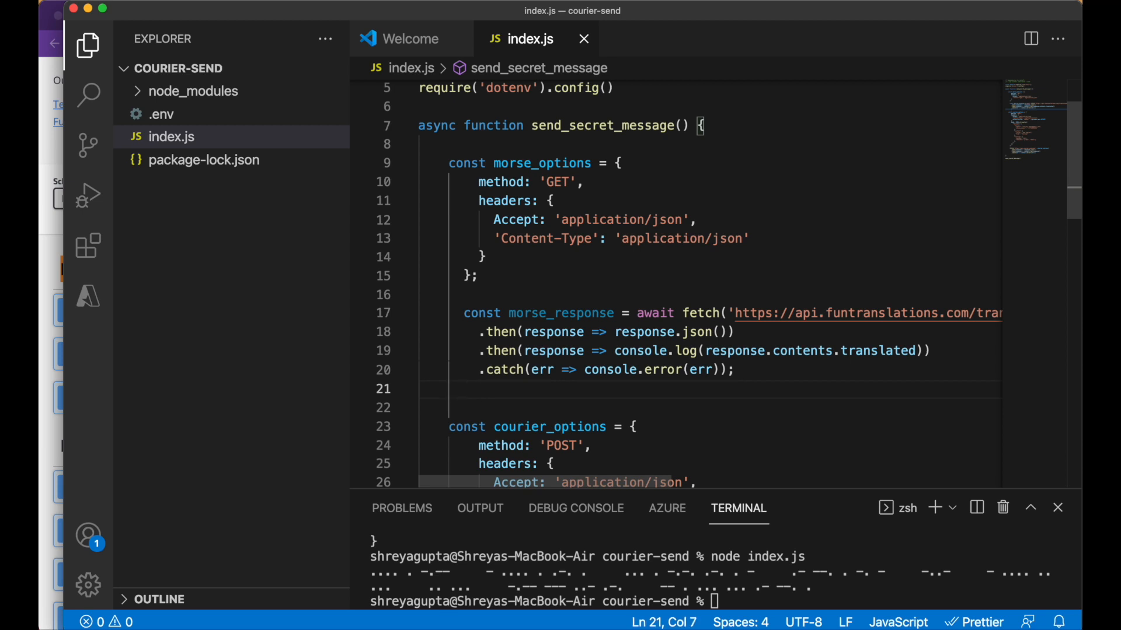
pyautogui.write('const tranlations =')
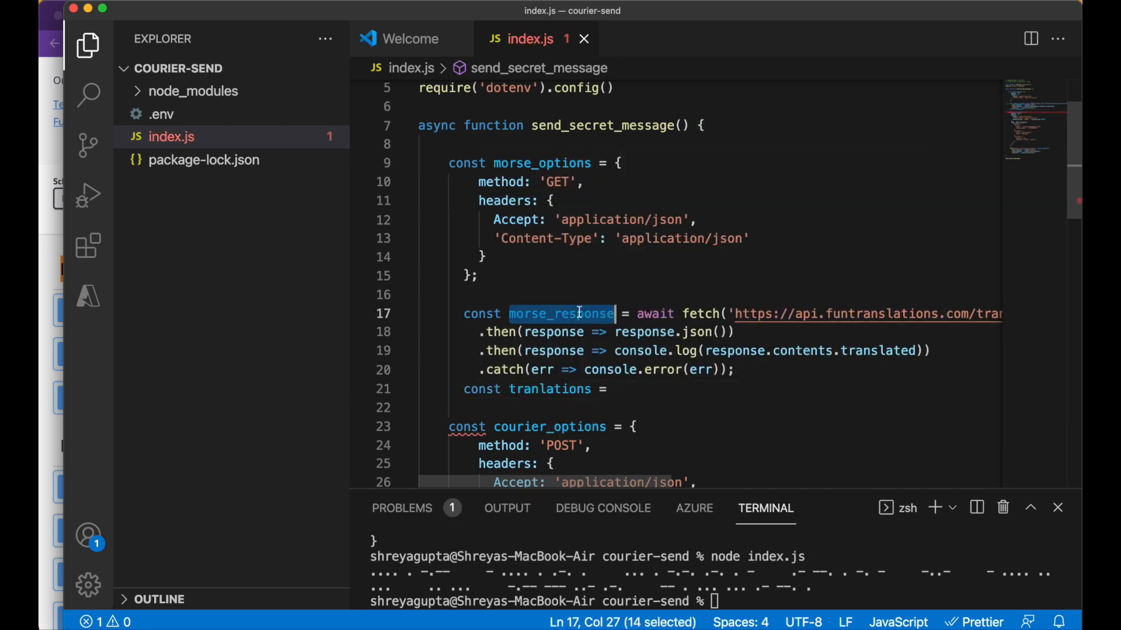
pyautogui.click(617, 389)
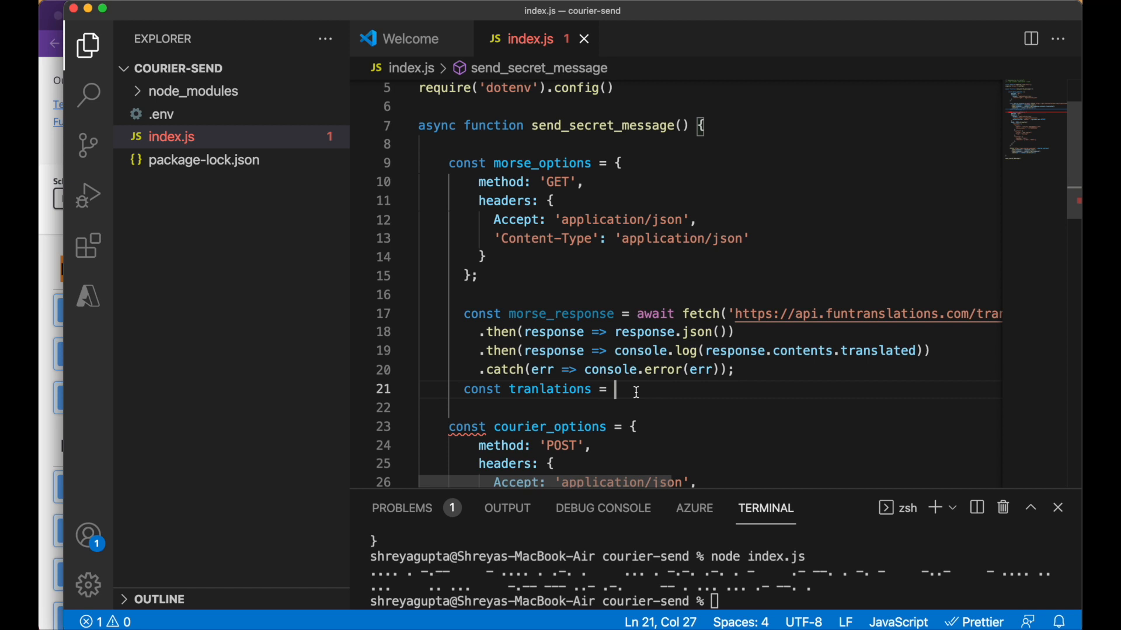
pyautogui.write('morse_response')
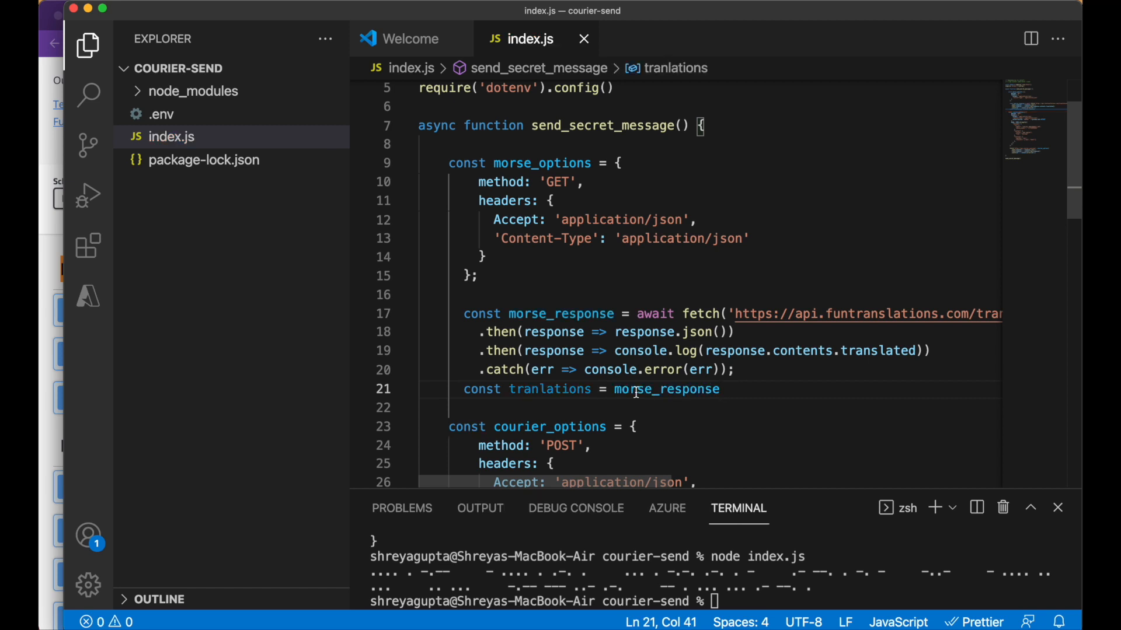
pyautogui.write('await')
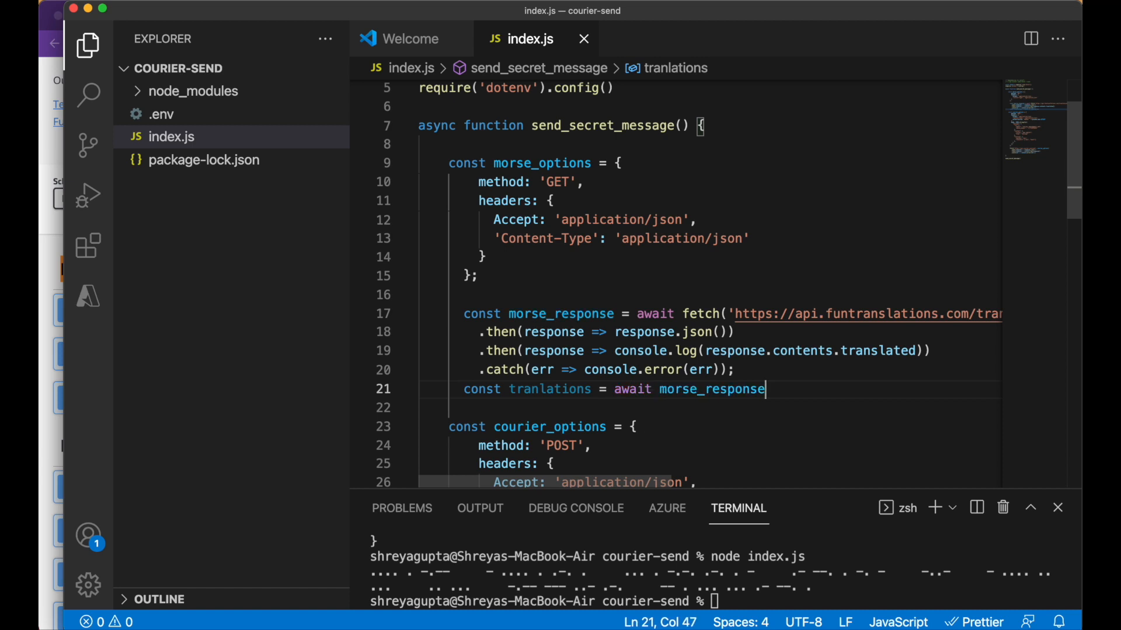
pyautogui.write('.json();')
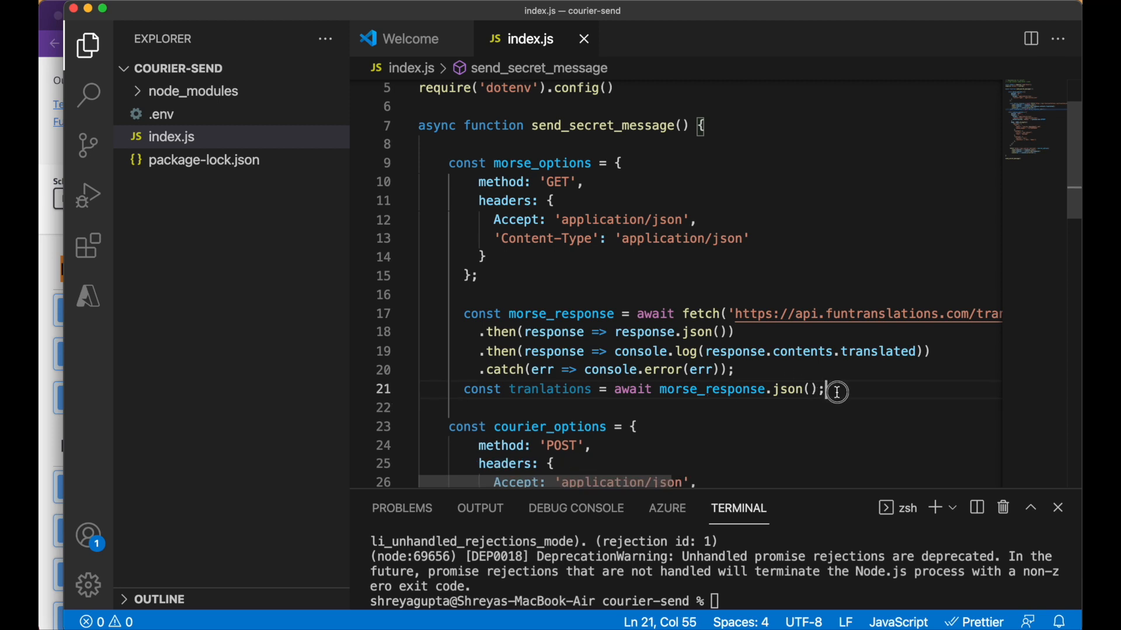
# Step: Derive message from the translation, console.log it, and comment out the old .then/.catch chain
pyautogui.doubleClick(549, 388)
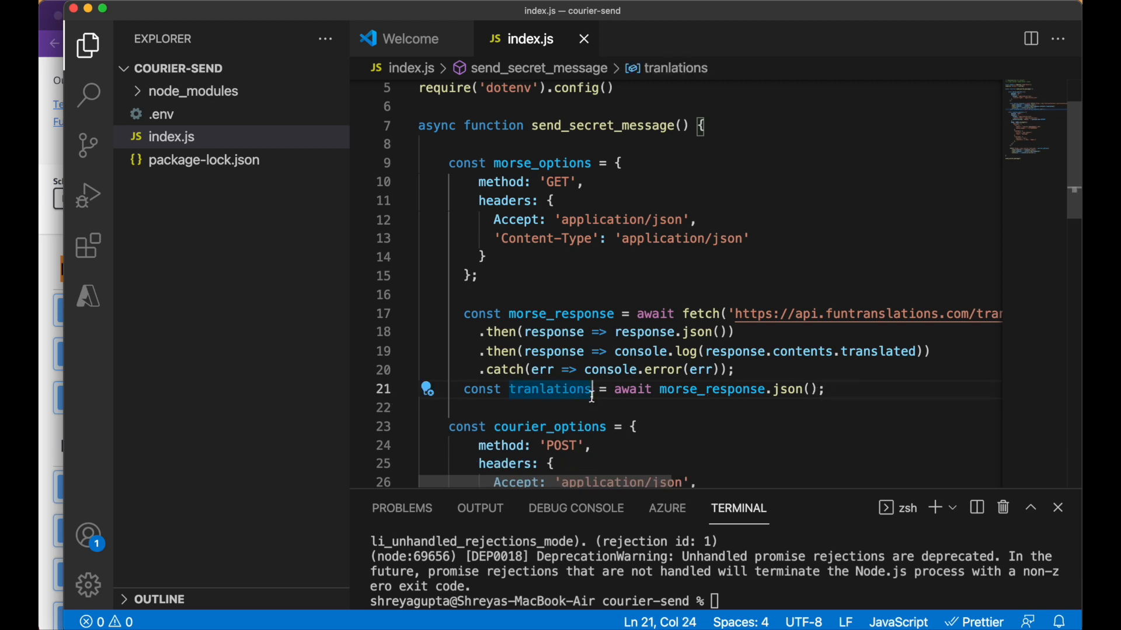
pyautogui.write('const message =')
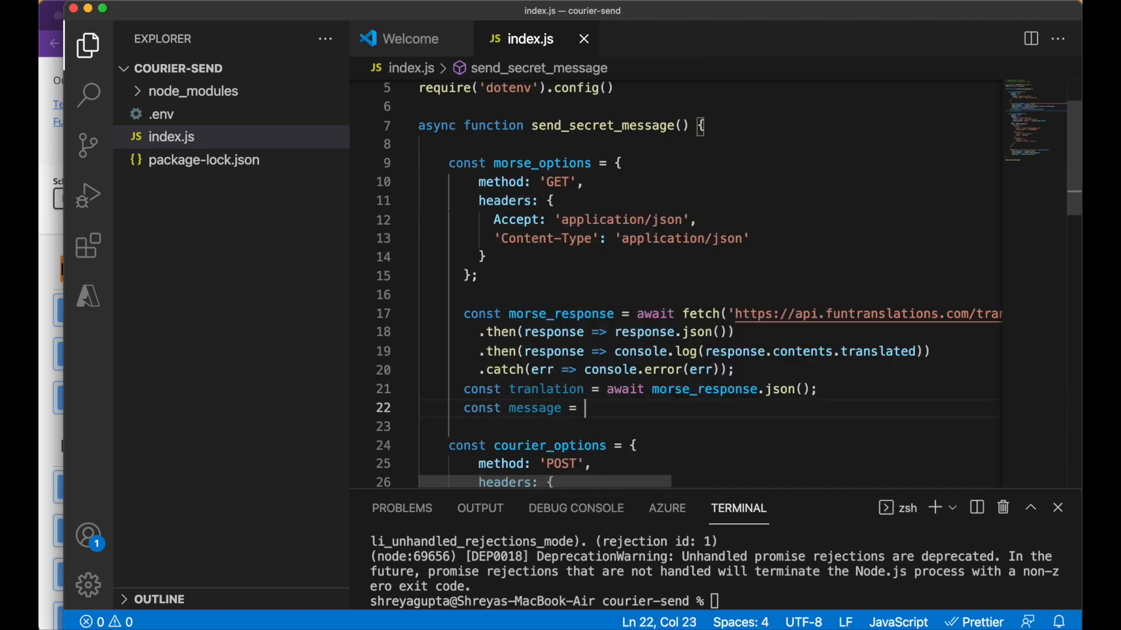
pyautogui.write('trna')
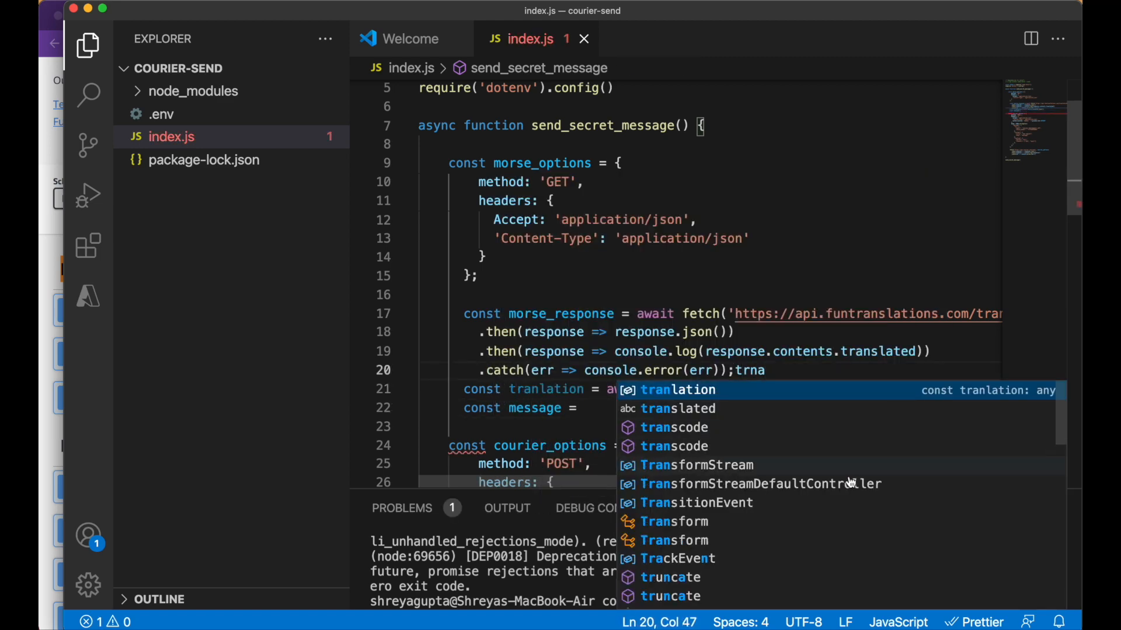
pyautogui.write('tranl')
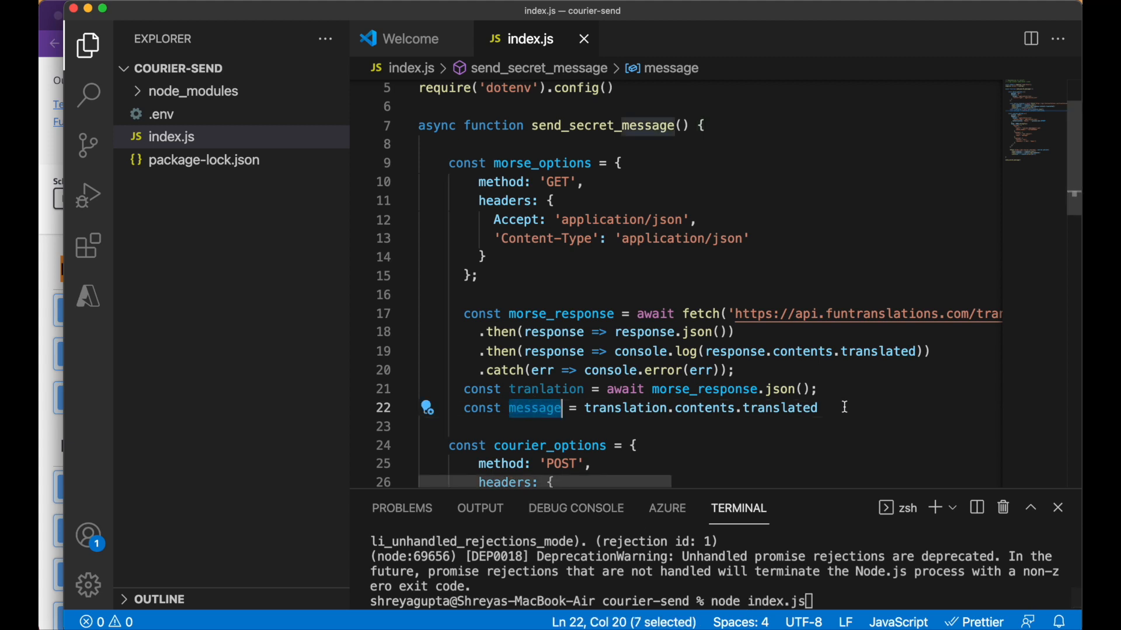
pyautogui.write('messageco')
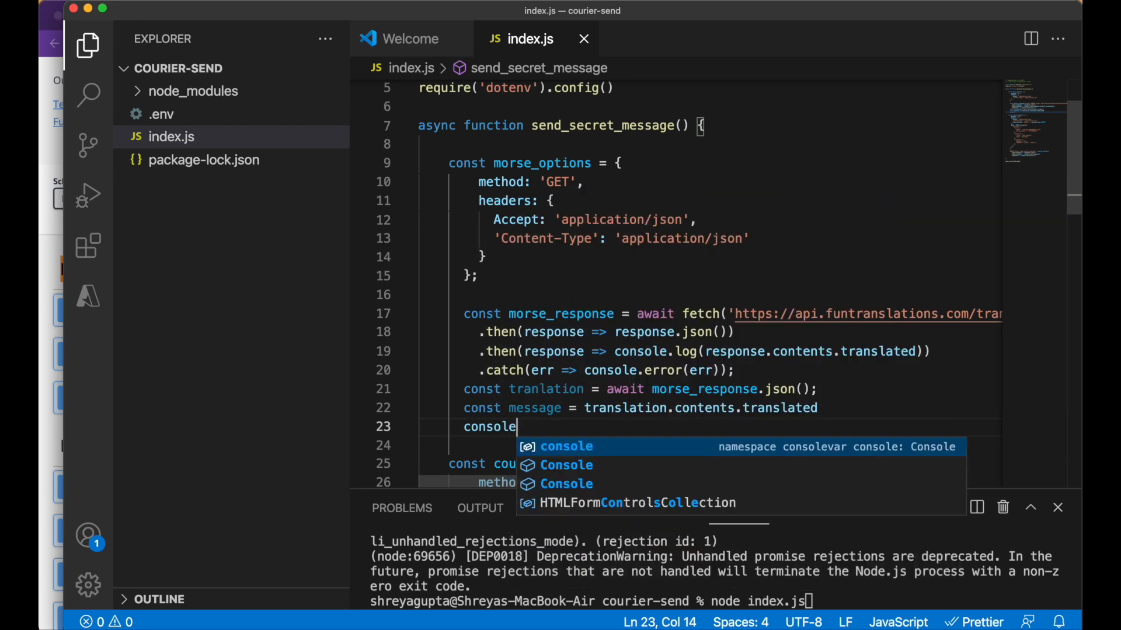
pyautogui.write('.log(message')
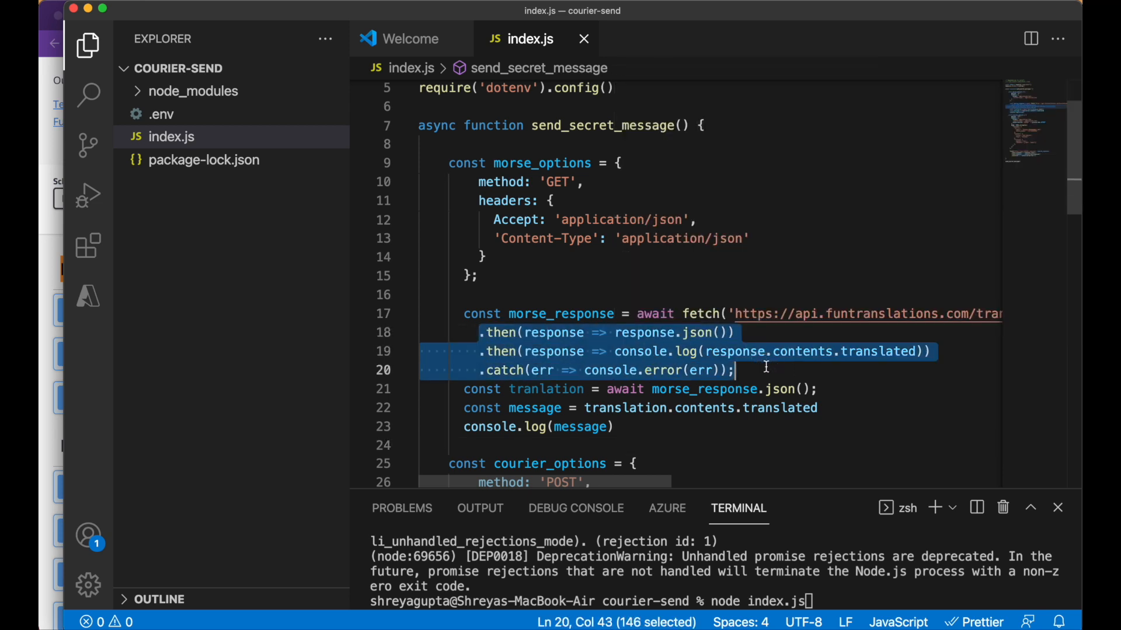
pyautogui.press('cmd+/')
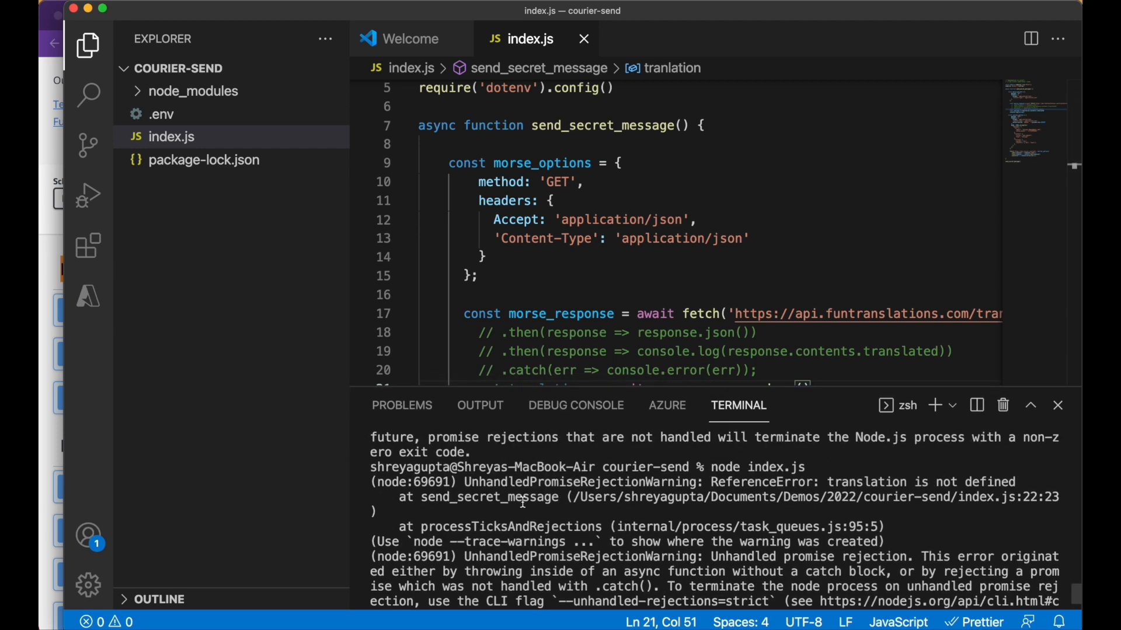
pyautogui.moveTo(728, 497)
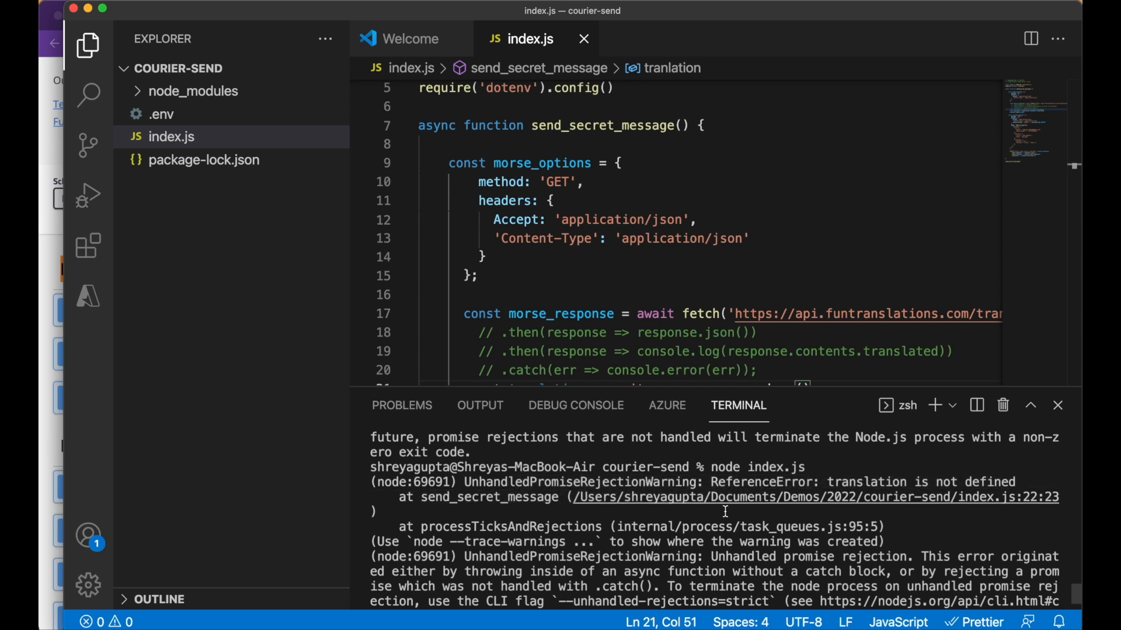
# Step: Inspect the ReferenceError's undefined name 'translation' and the message variable's uses to locate the typo
pyautogui.doubleClick(865, 482)
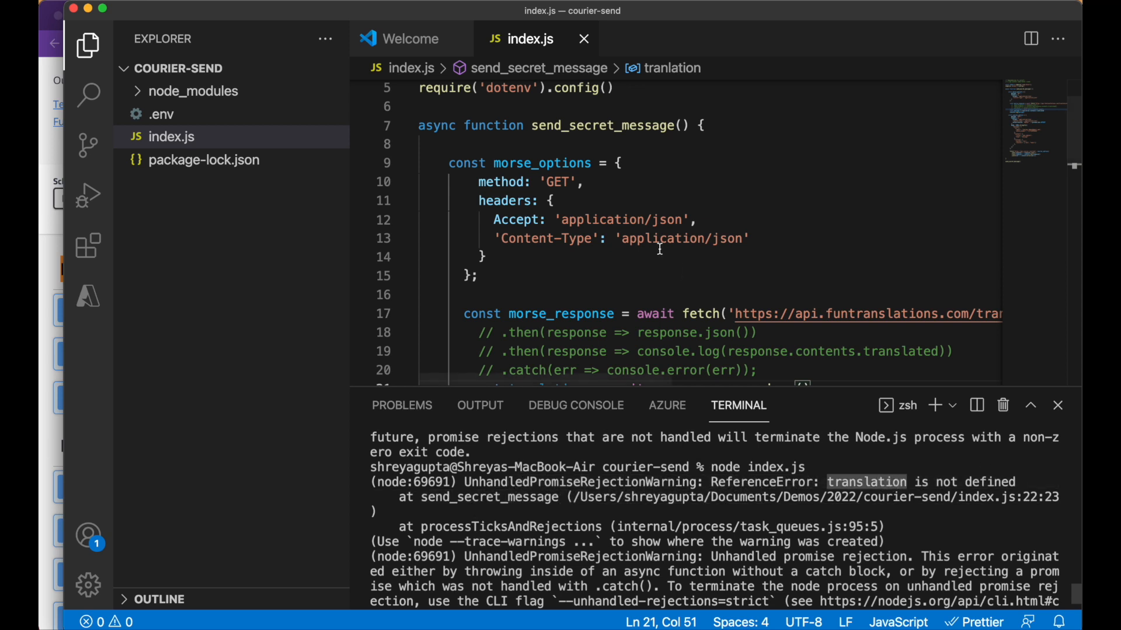
pyautogui.doubleClick(545, 300)
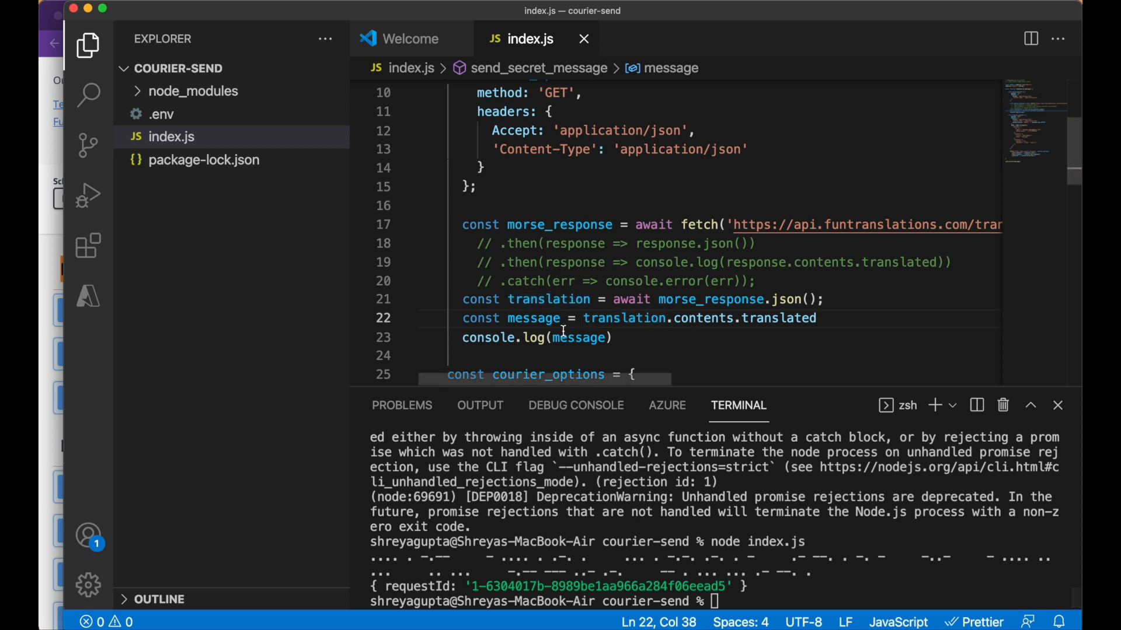
pyautogui.doubleClick(580, 336)
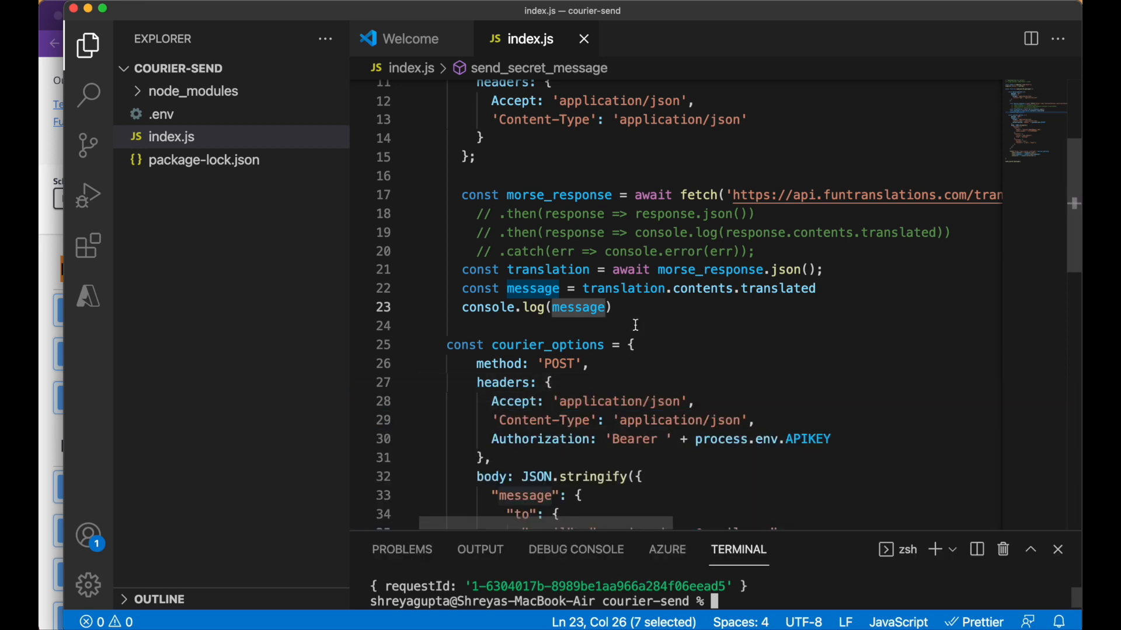
# Step: Change the Courier title to 'new secret message' and rerun node index.js to send it
pyautogui.scroll(-3)
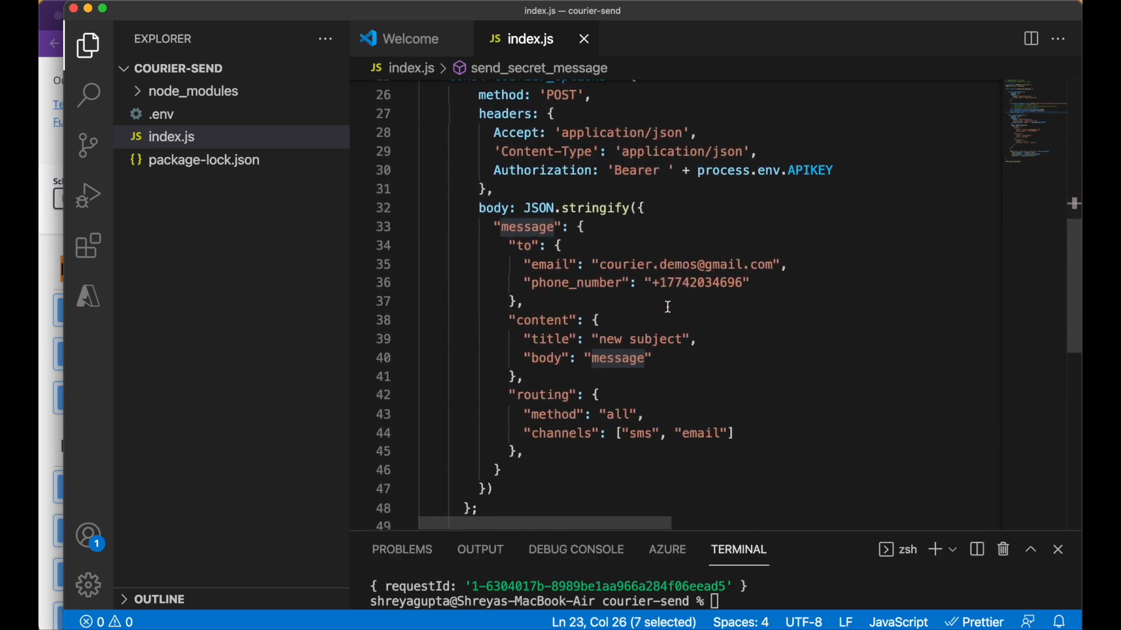
pyautogui.scroll(3)
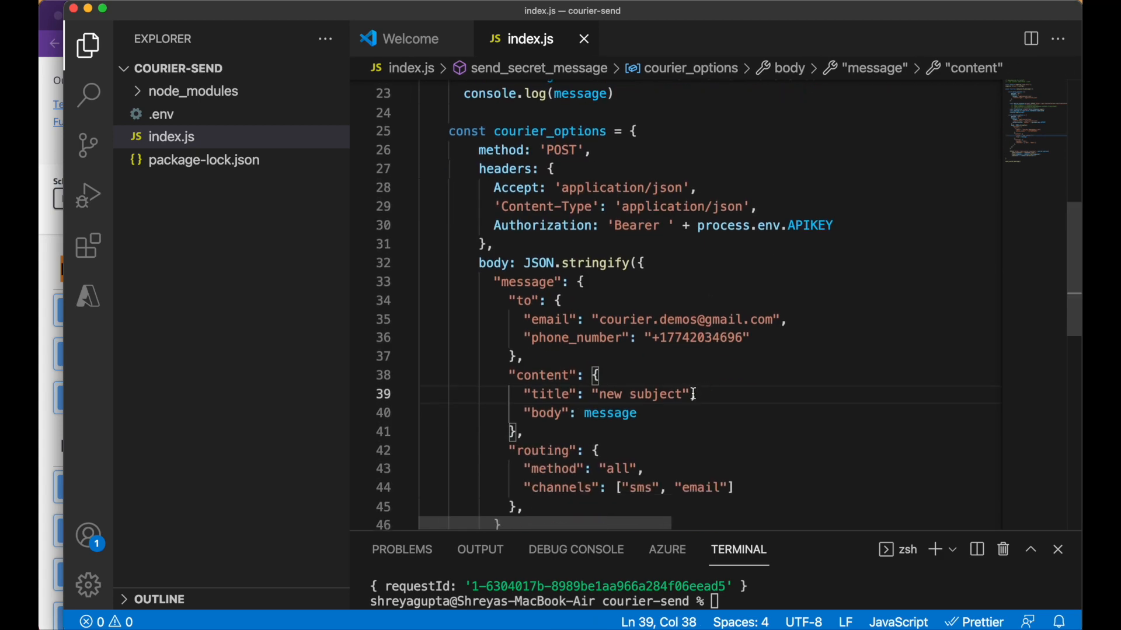
pyautogui.doubleClick(635, 393)
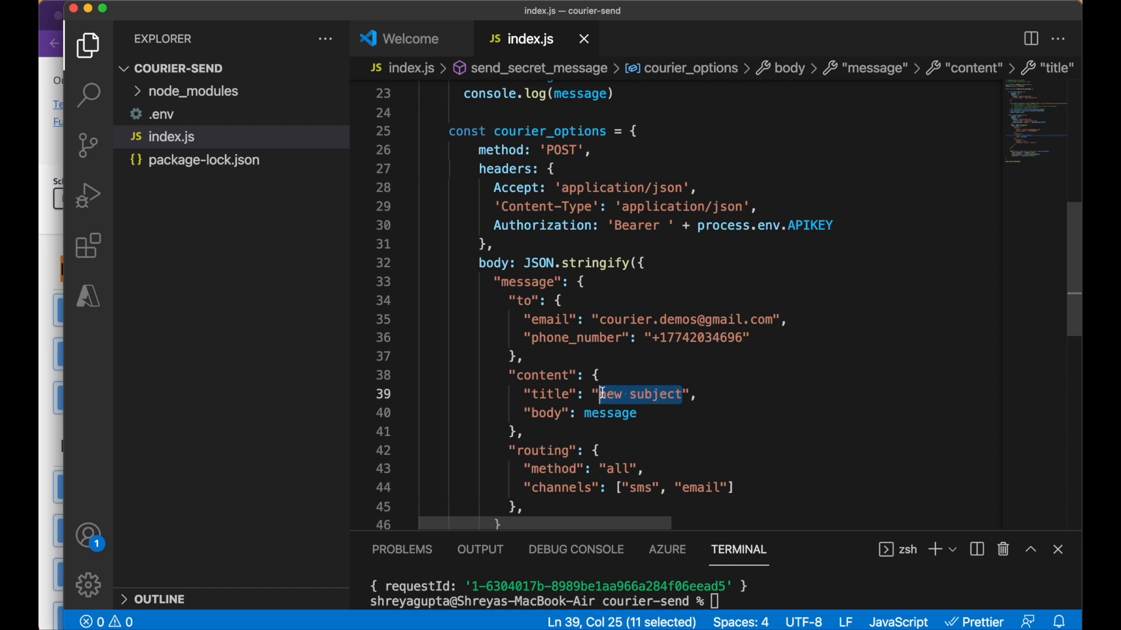
pyautogui.write('new secret messa')
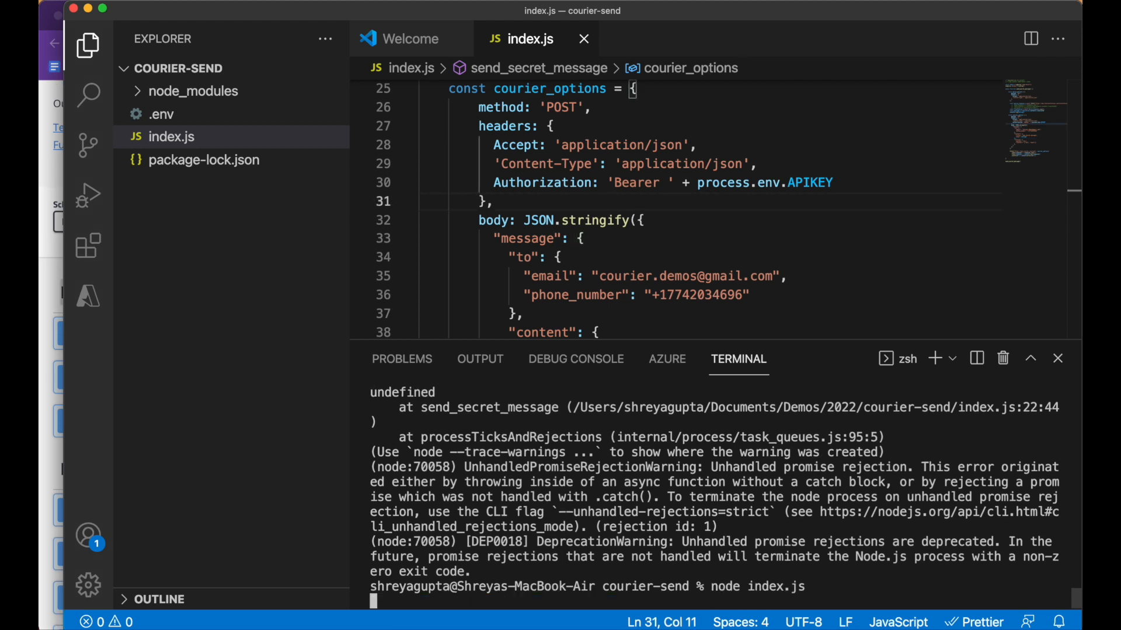
pyautogui.press('Enter')
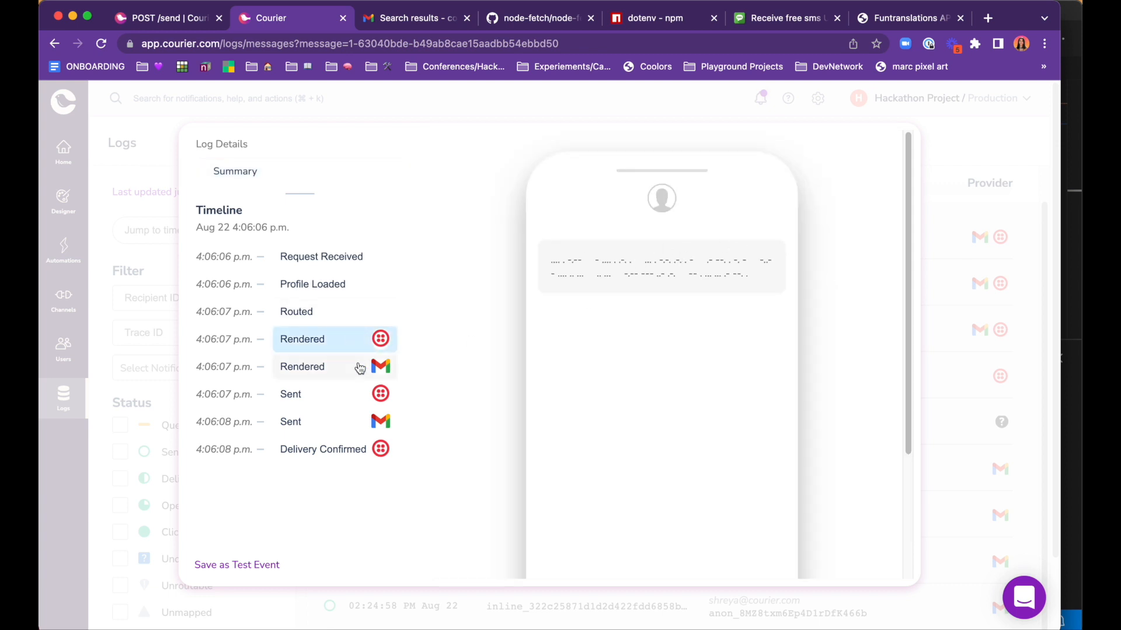
# Step: View the received 'new secret message' email containing the Morse-code text in Gmail
pyautogui.click(302, 367)
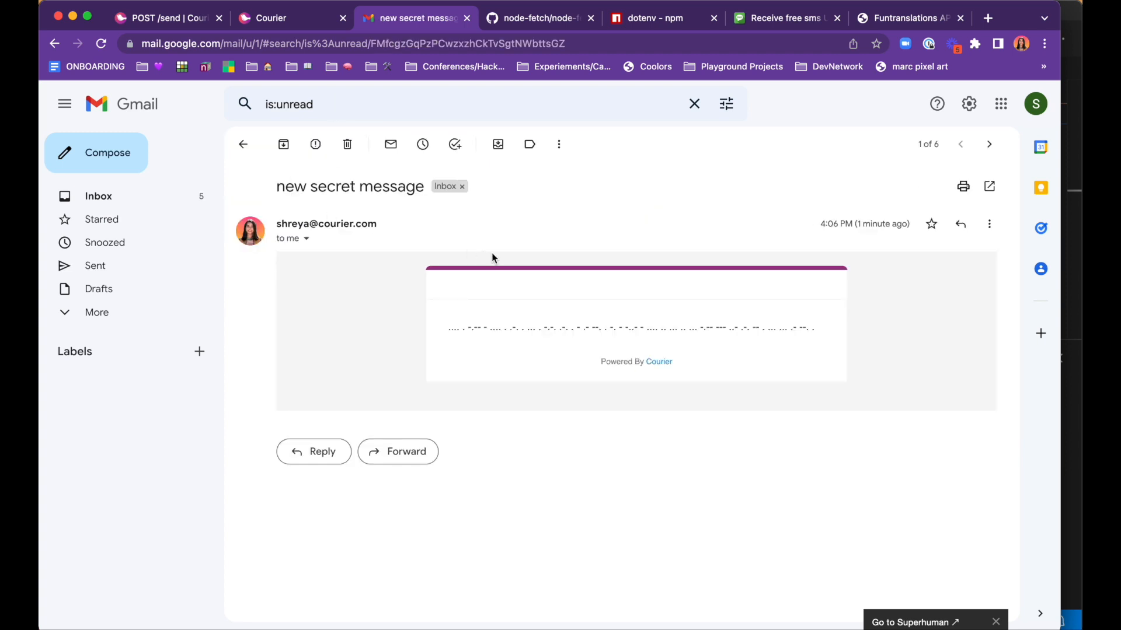
pyautogui.moveTo(795, 325)
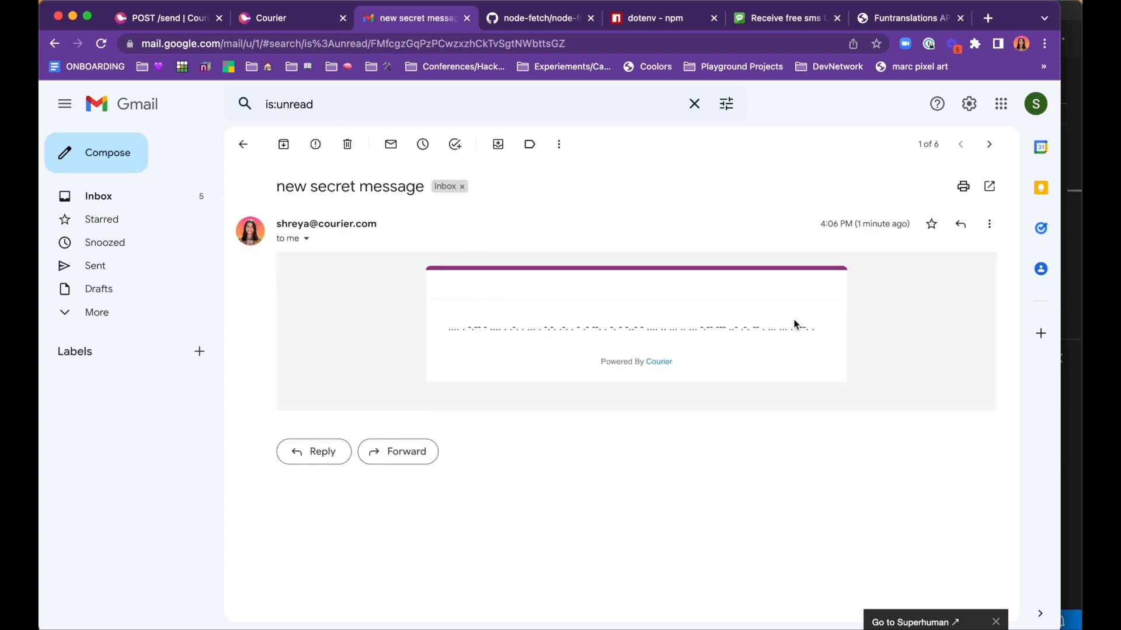
pyautogui.moveTo(917, 349)
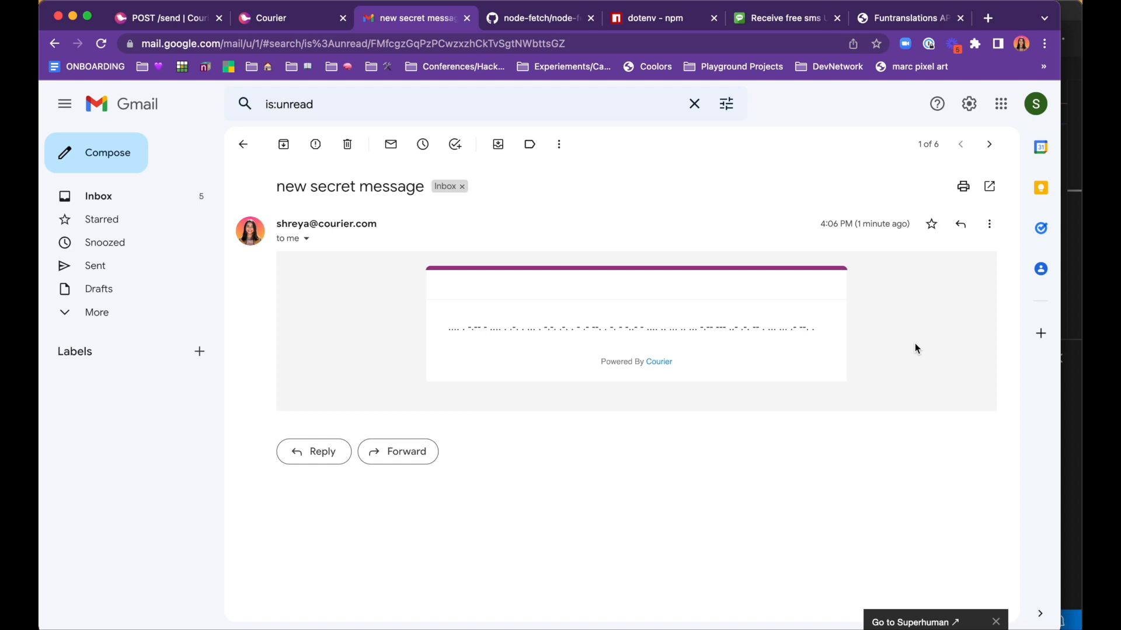